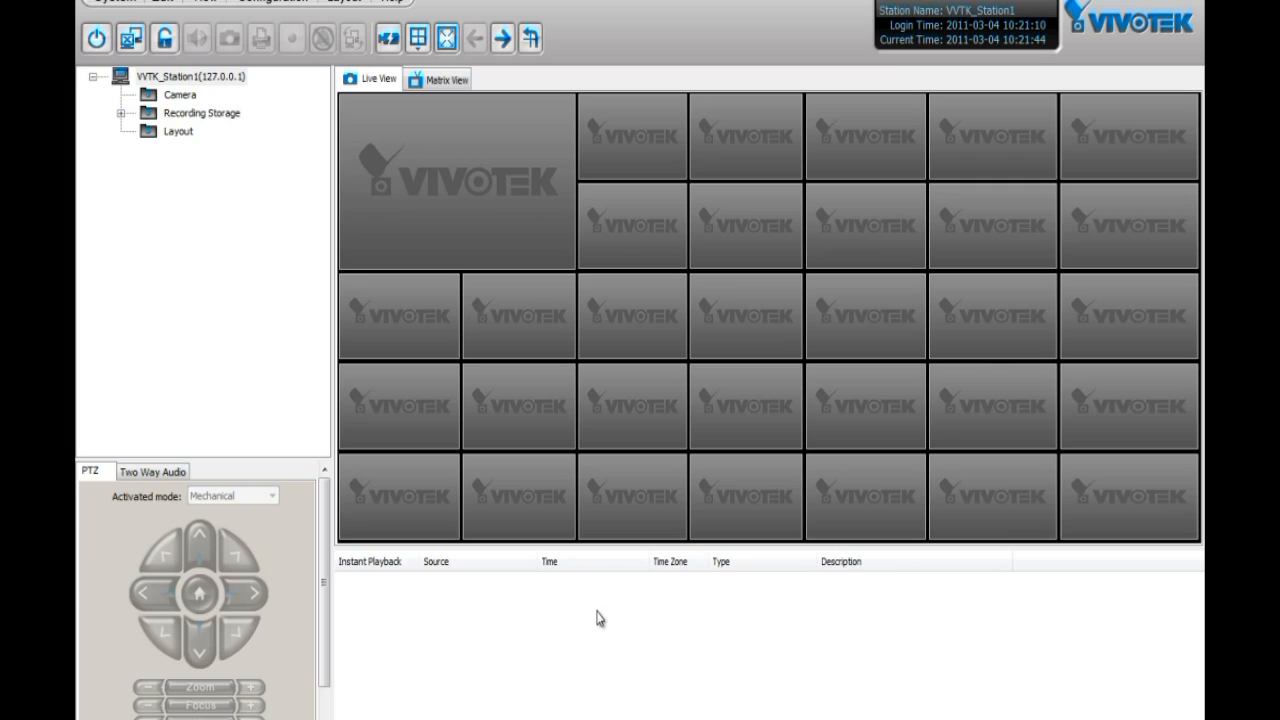
mouse_move(308, 196)
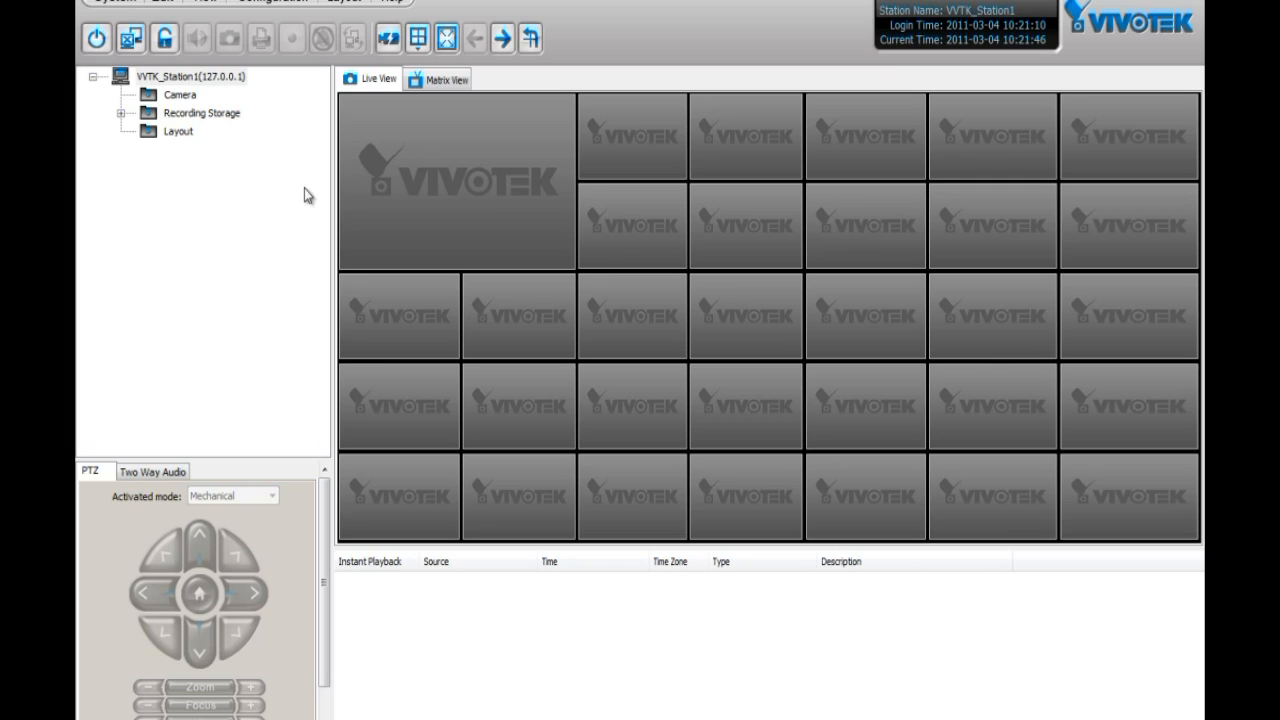
mouse_move(1040, 60)
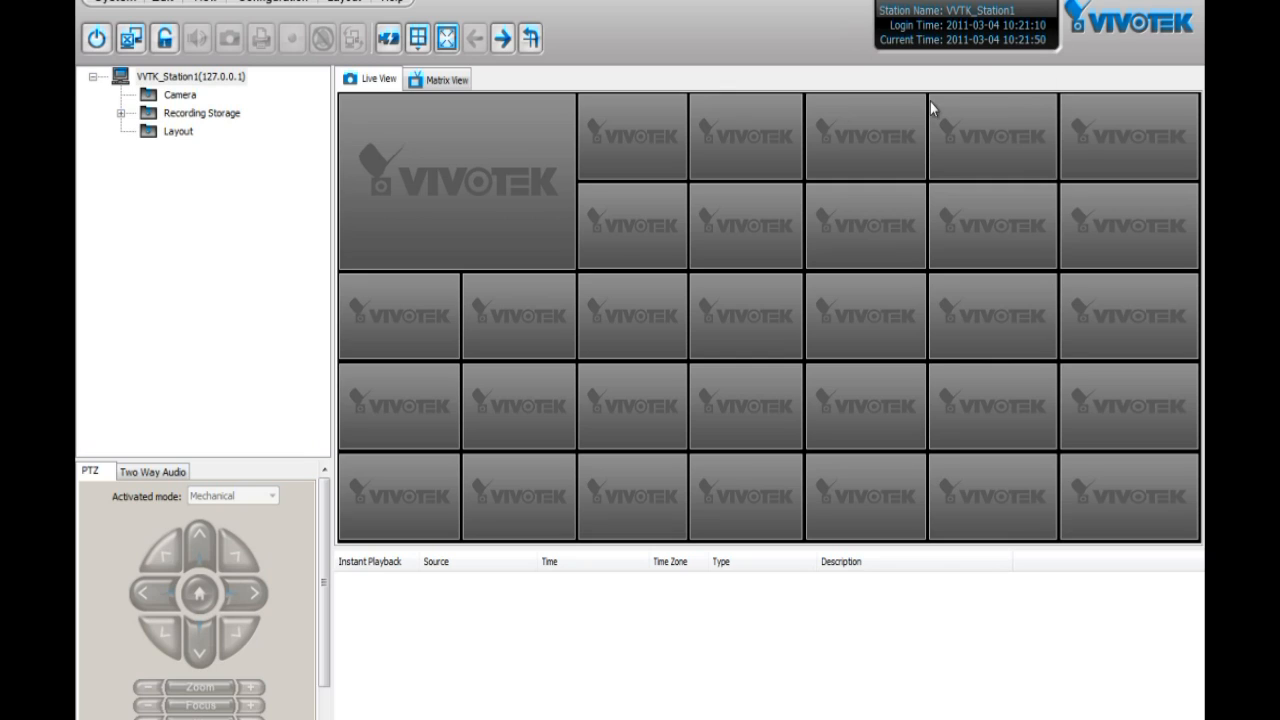
mouse_move(968, 6)
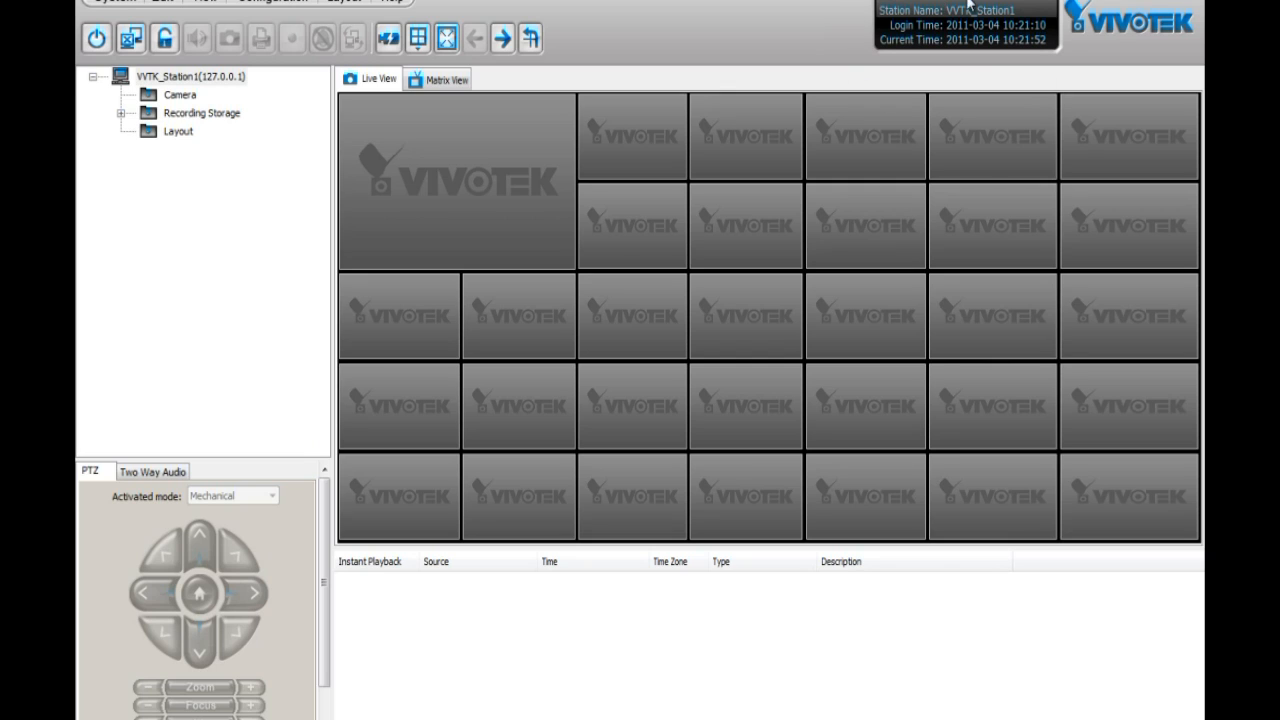
mouse_move(938, 60)
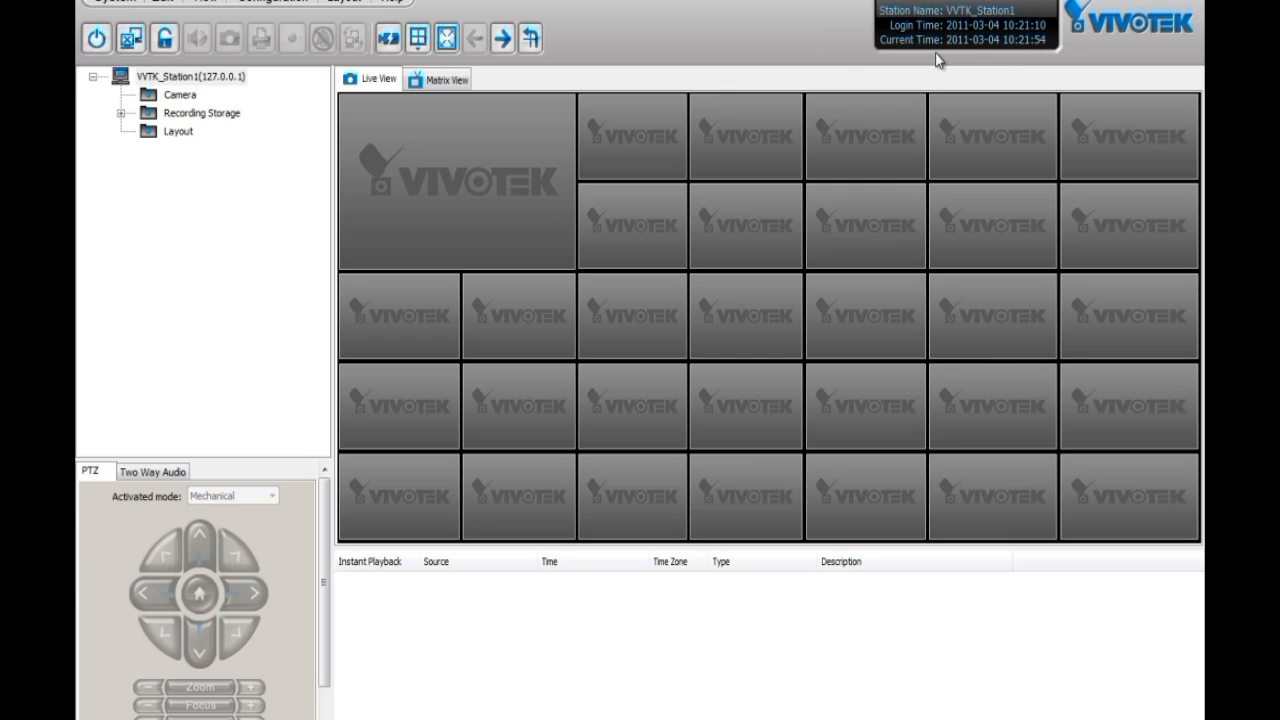
mouse_move(202, 148)
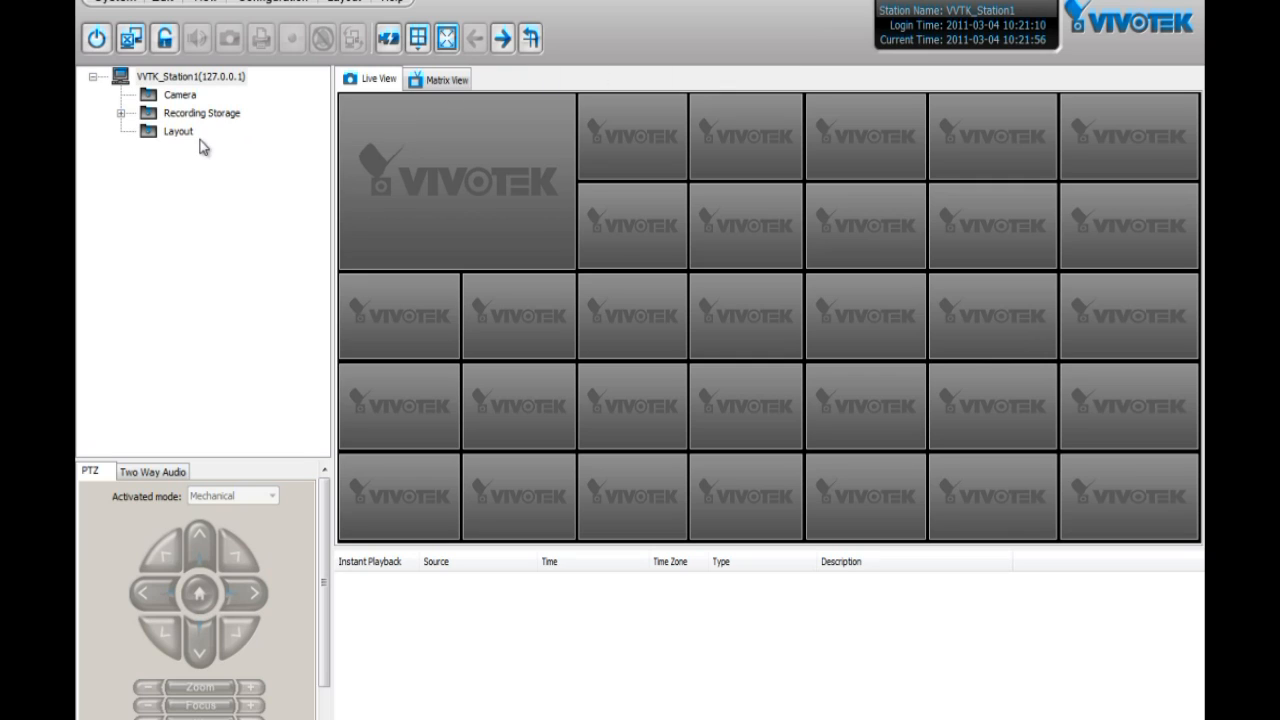
mouse_move(616, 428)
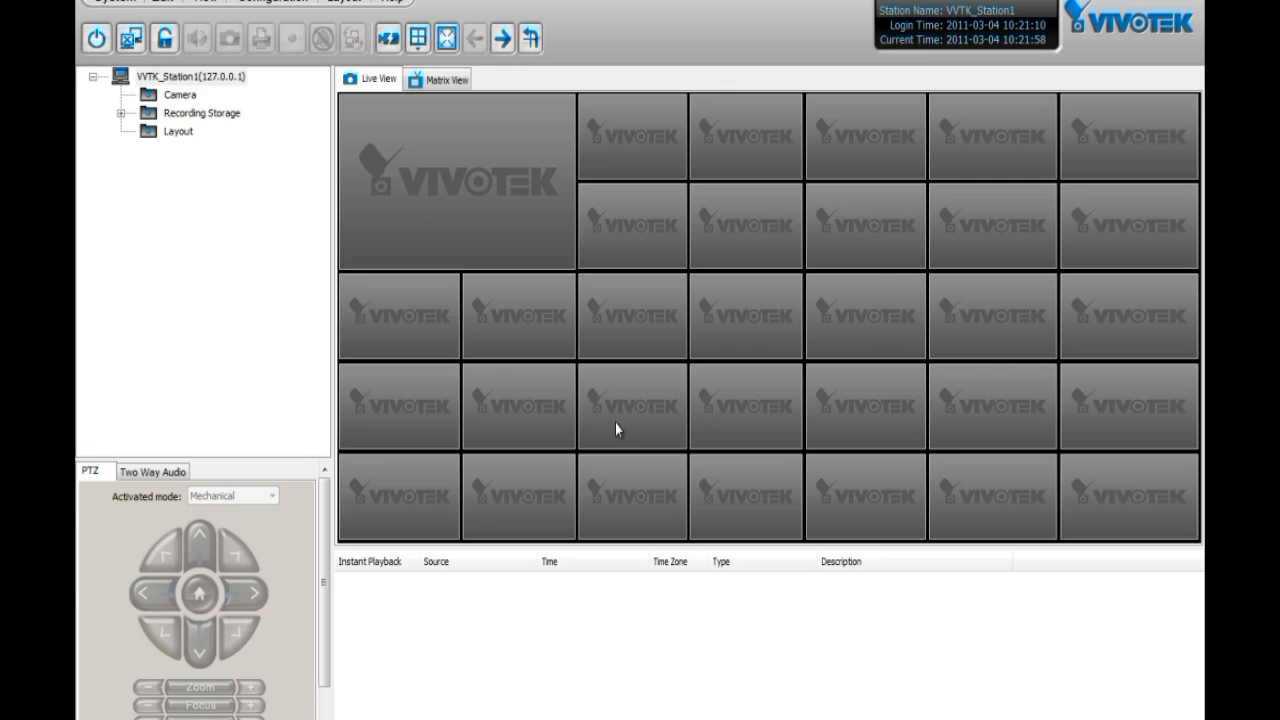
mouse_move(464, 336)
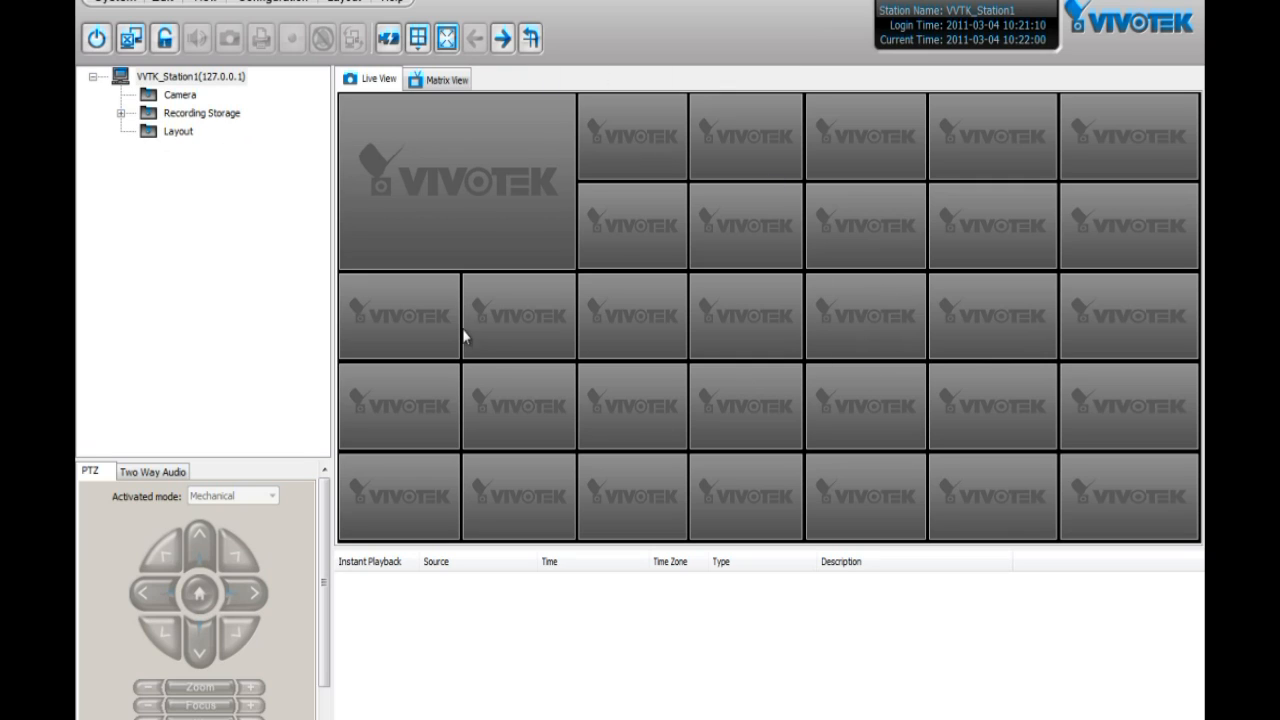
mouse_move(620, 422)
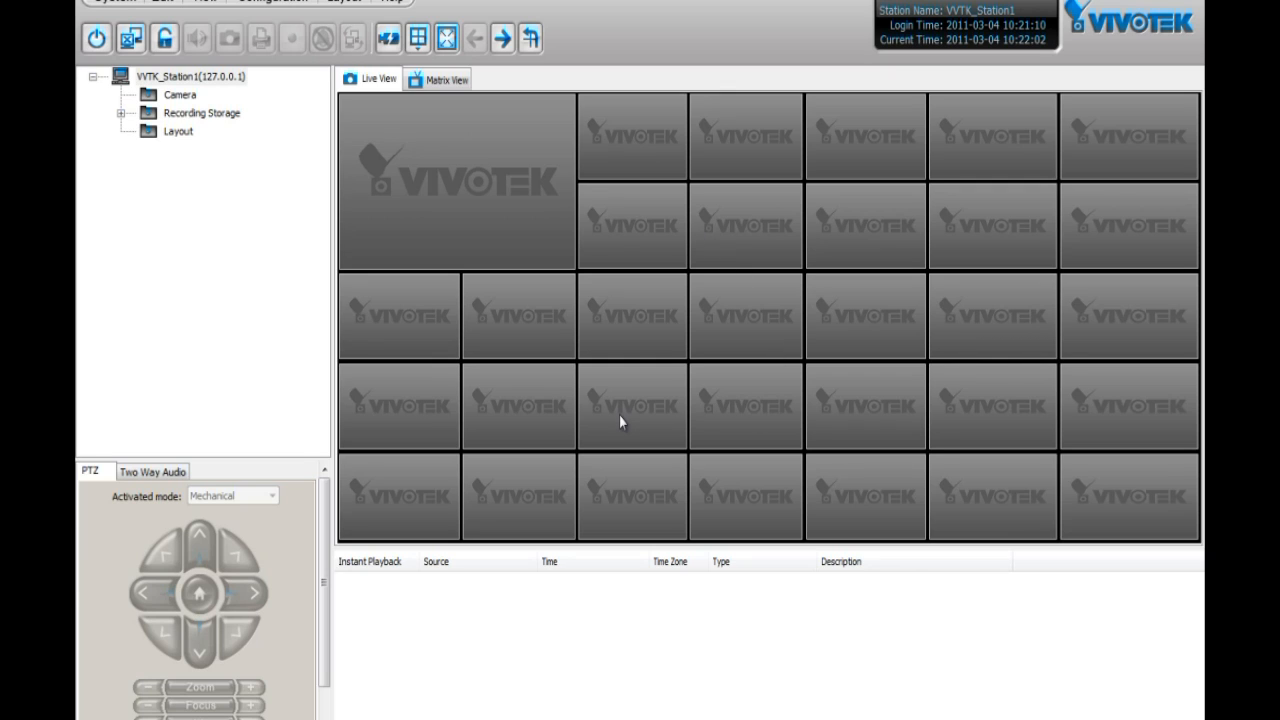
mouse_move(422, 56)
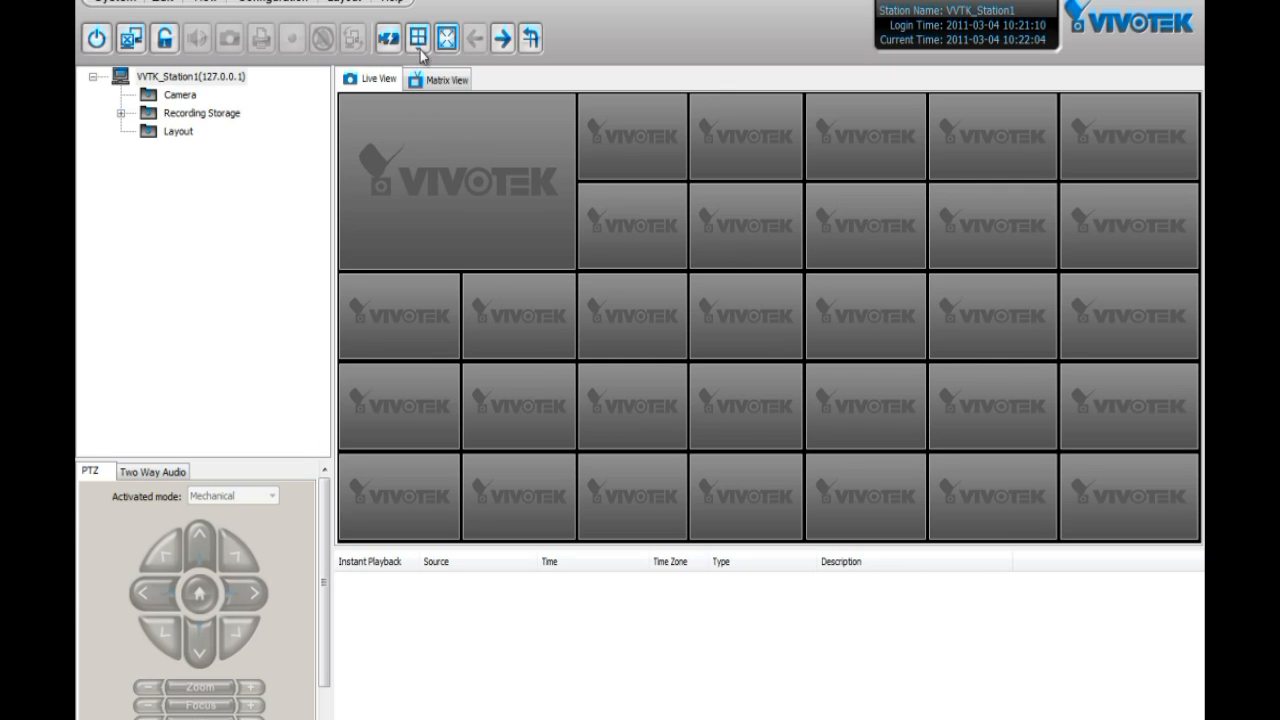
Switch the live view to a 2x2 four-pane layout
left_click(416, 38)
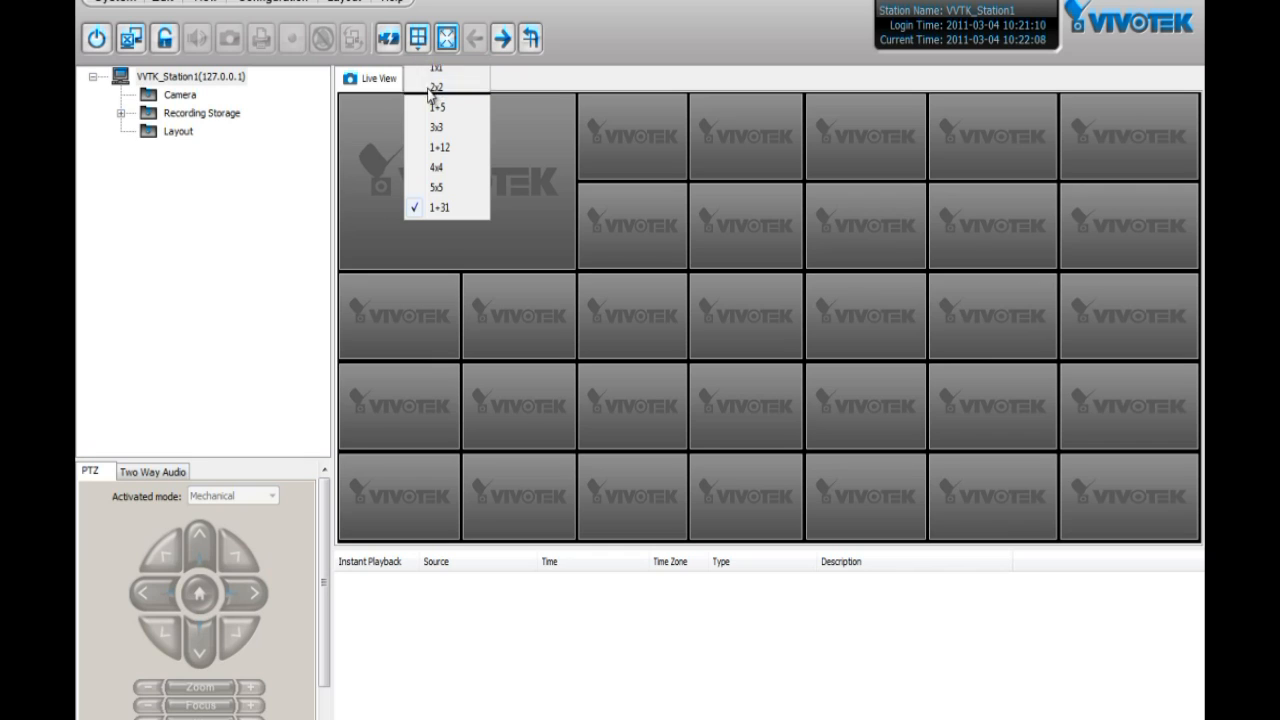
left_click(436, 88)
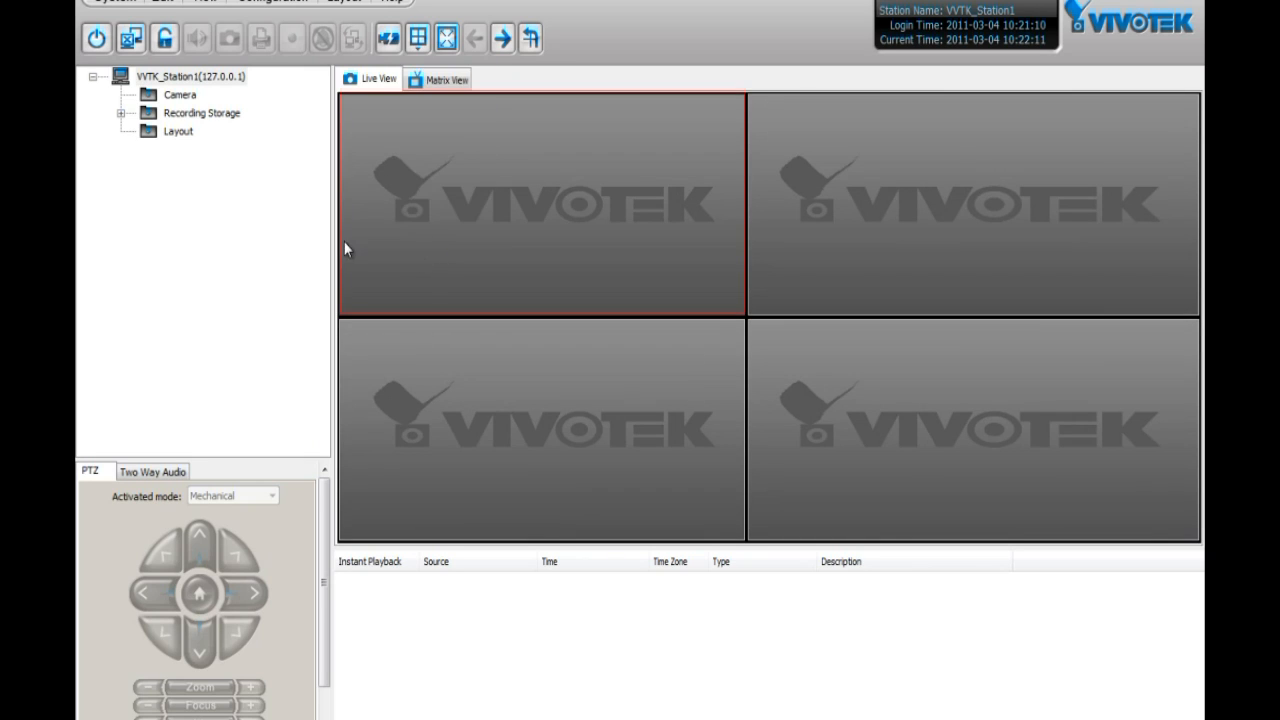
mouse_move(290, 194)
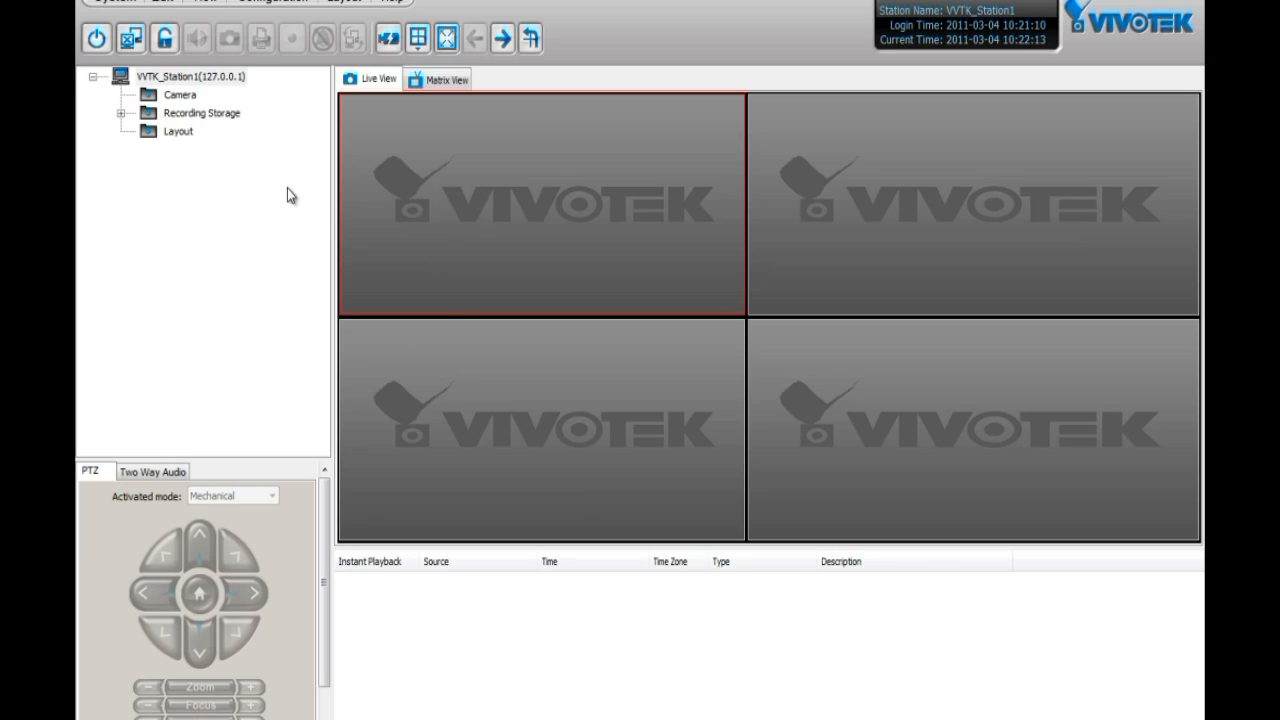
mouse_move(268, 100)
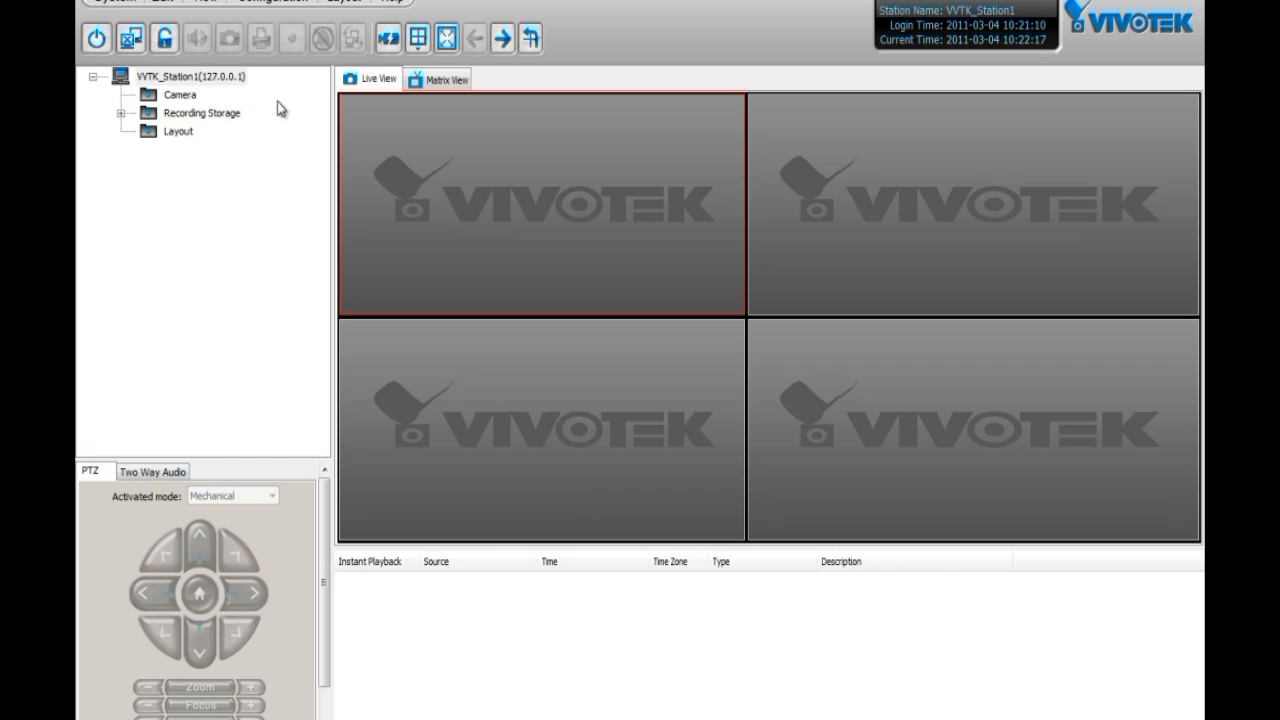
mouse_move(296, 6)
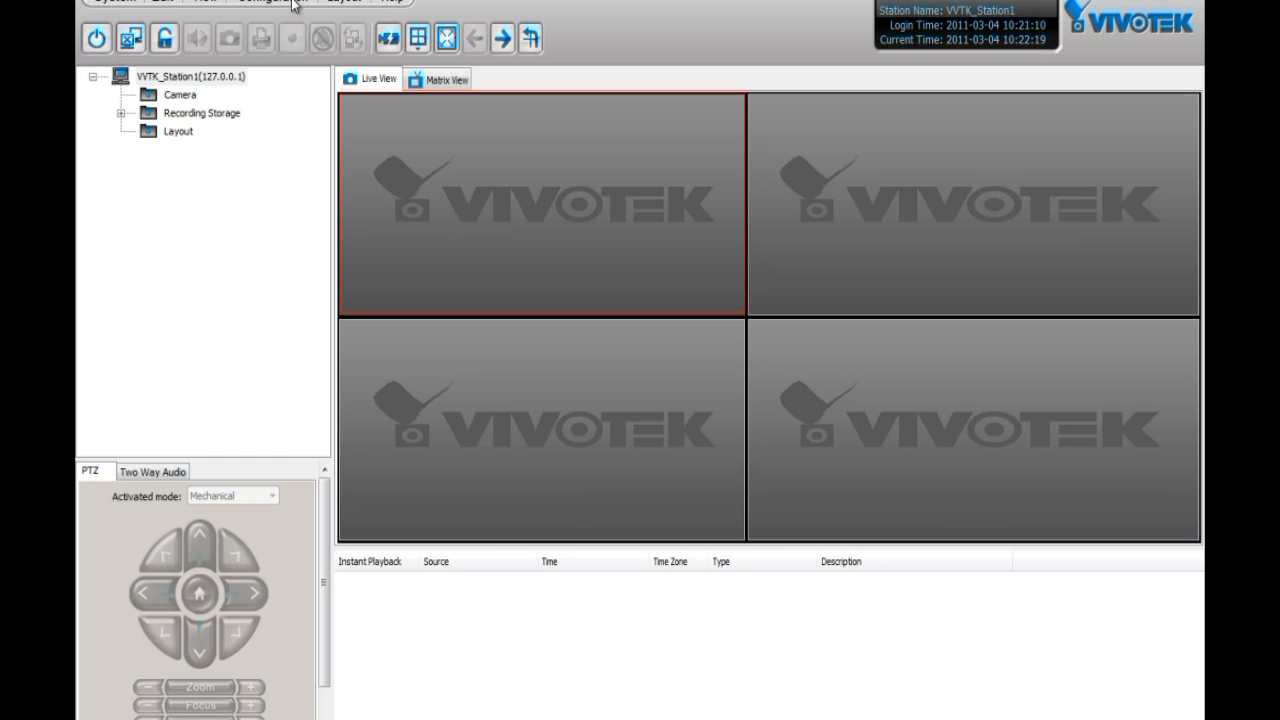
Search the network in Batch Insert Cameras and import all discovered cameras into the list
left_click(270, 2)
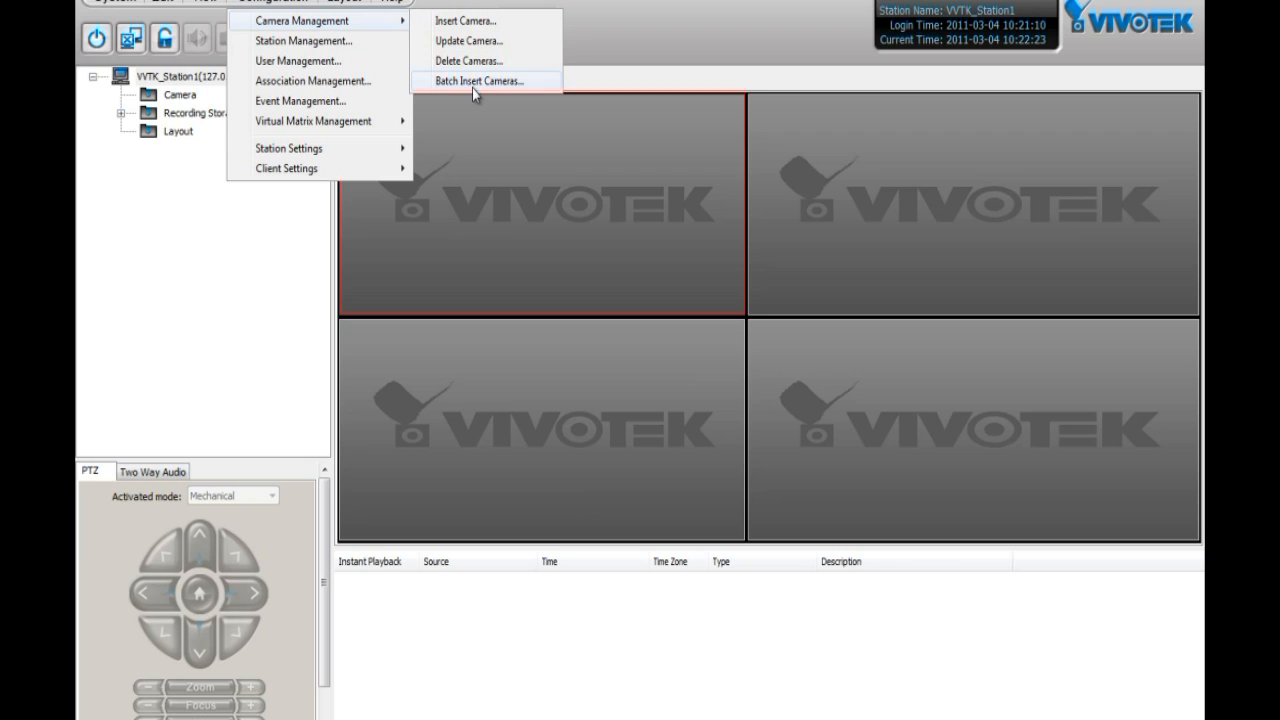
left_click(480, 80)
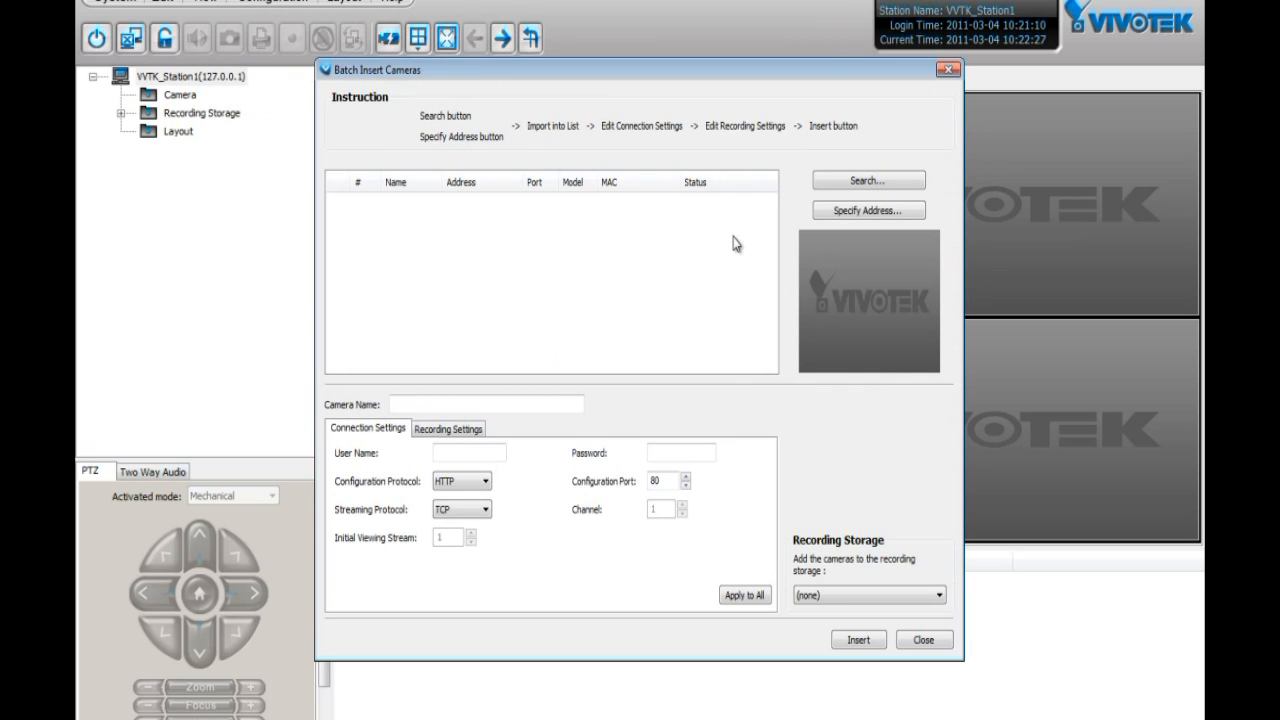
mouse_move(818, 204)
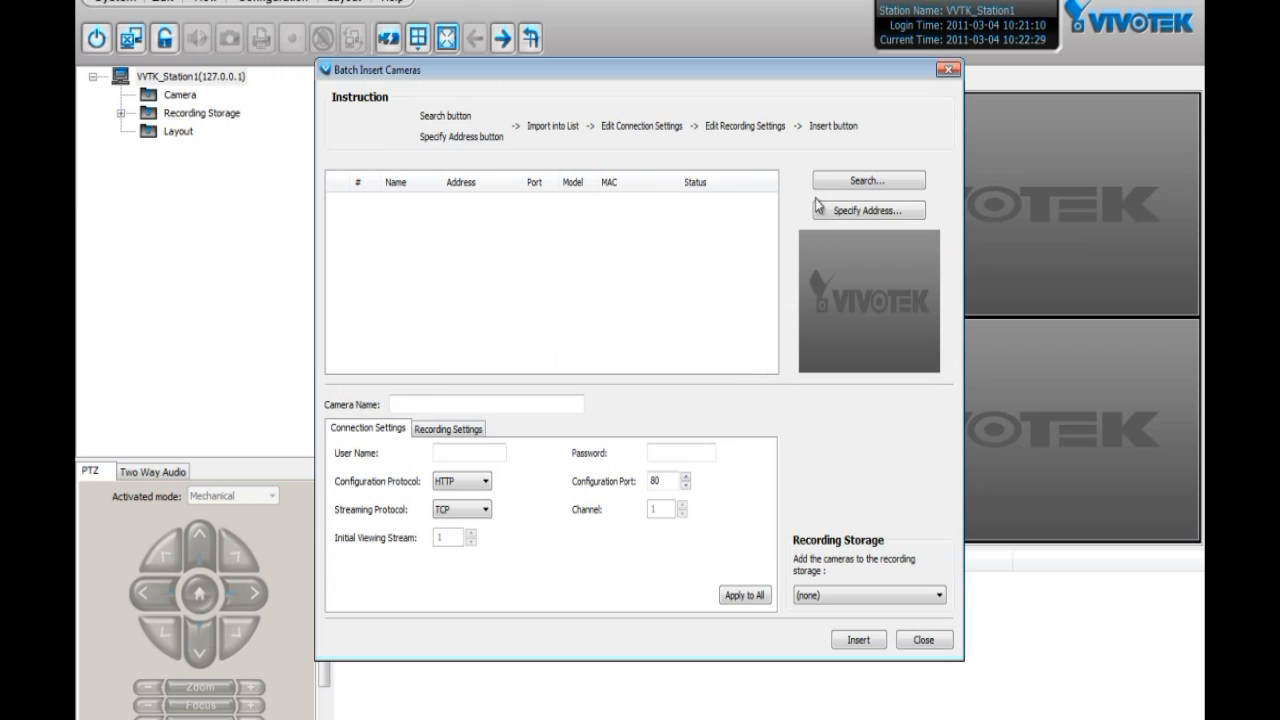
left_click(866, 180)
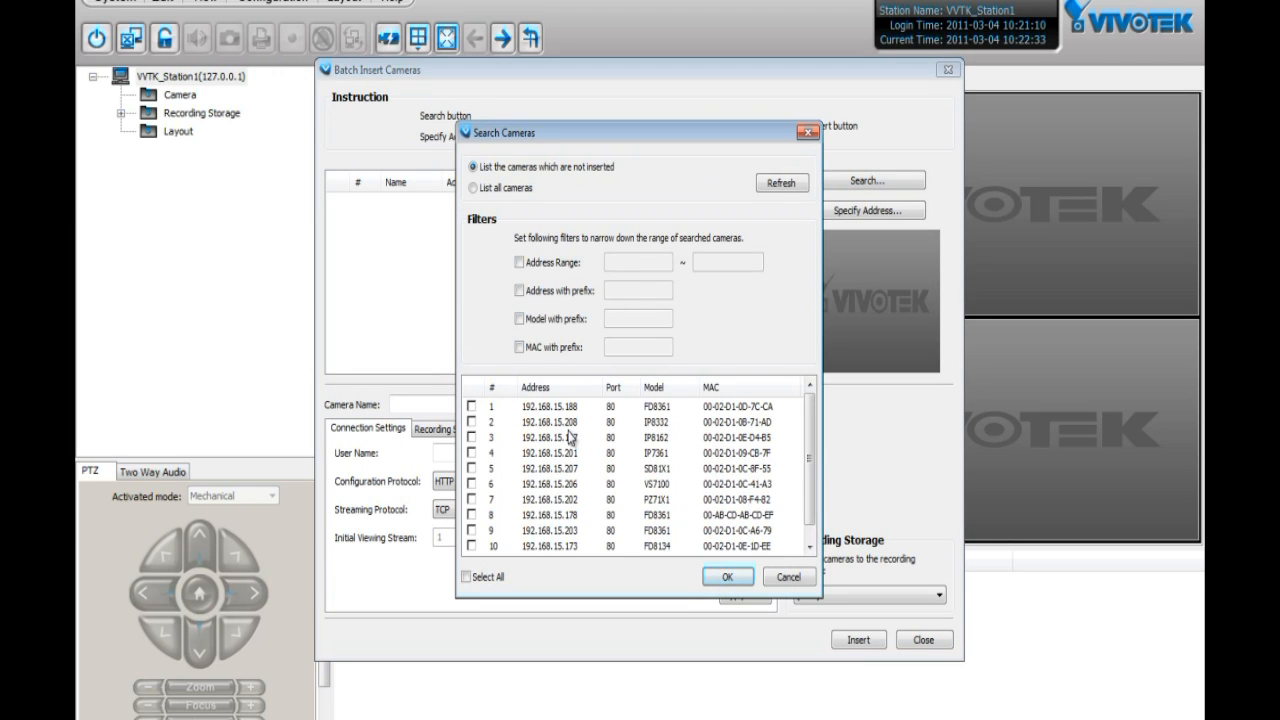
left_click(466, 576)
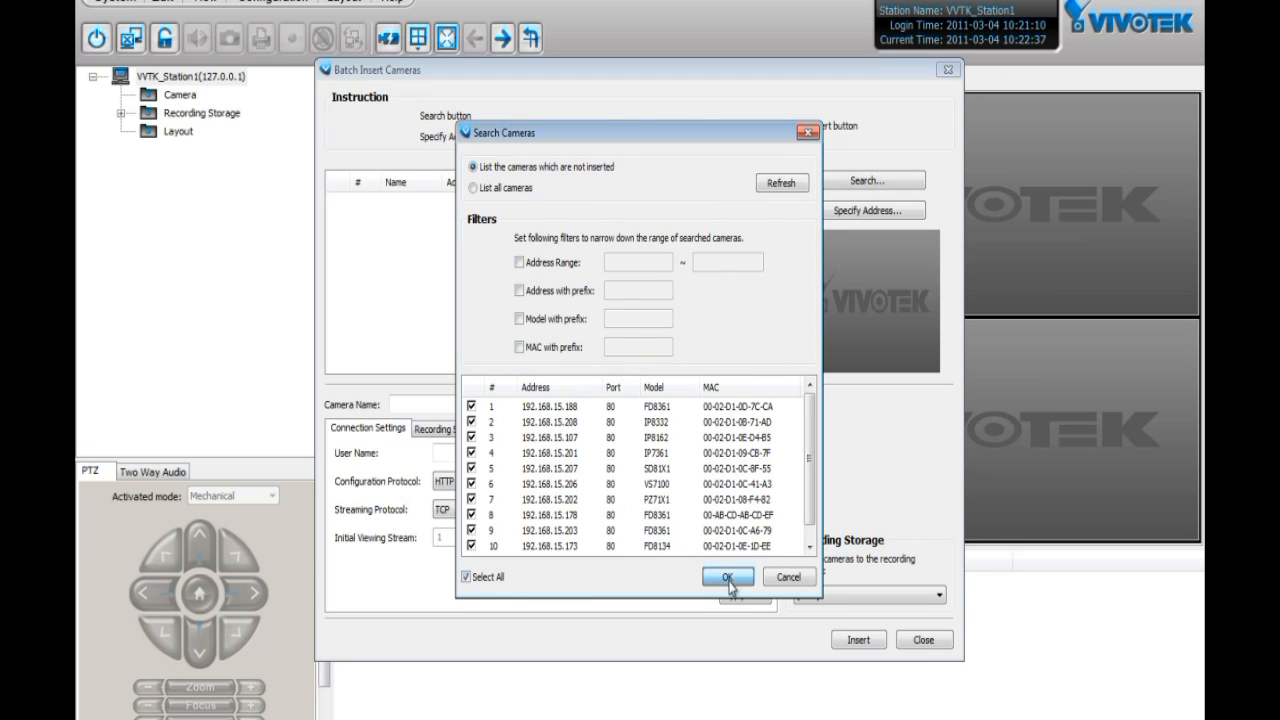
left_click(728, 576)
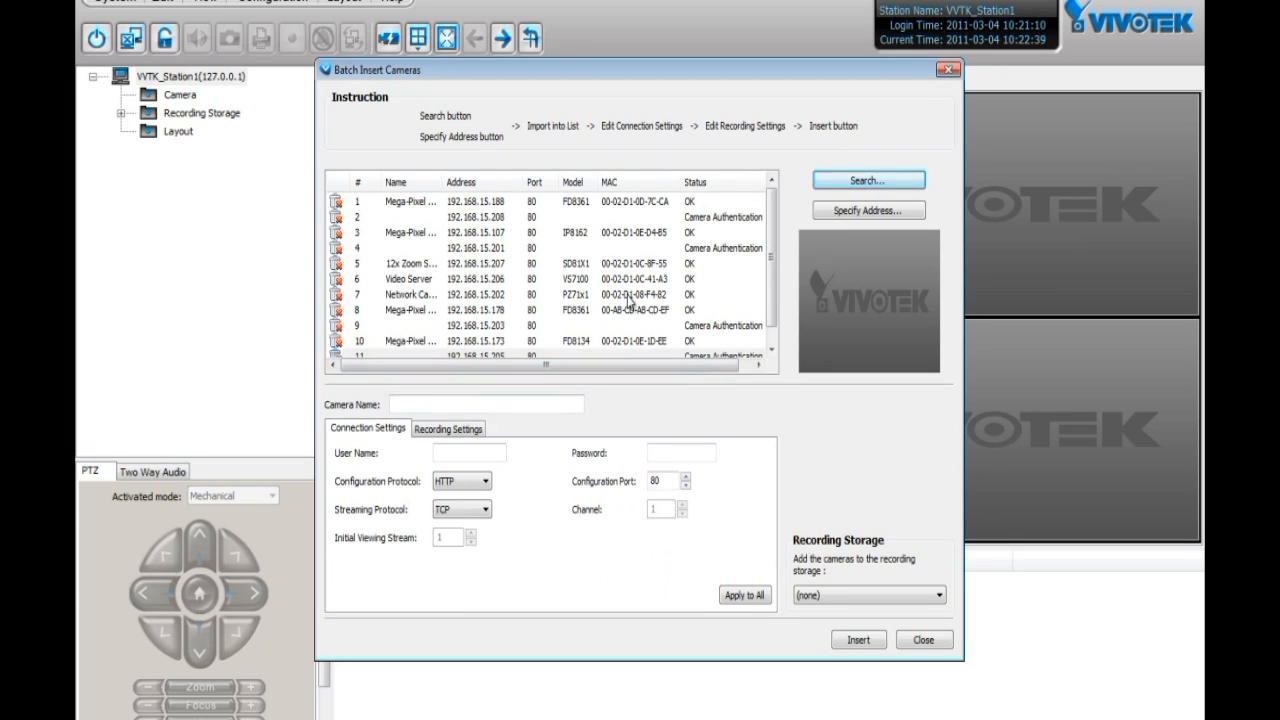
mouse_move(710, 256)
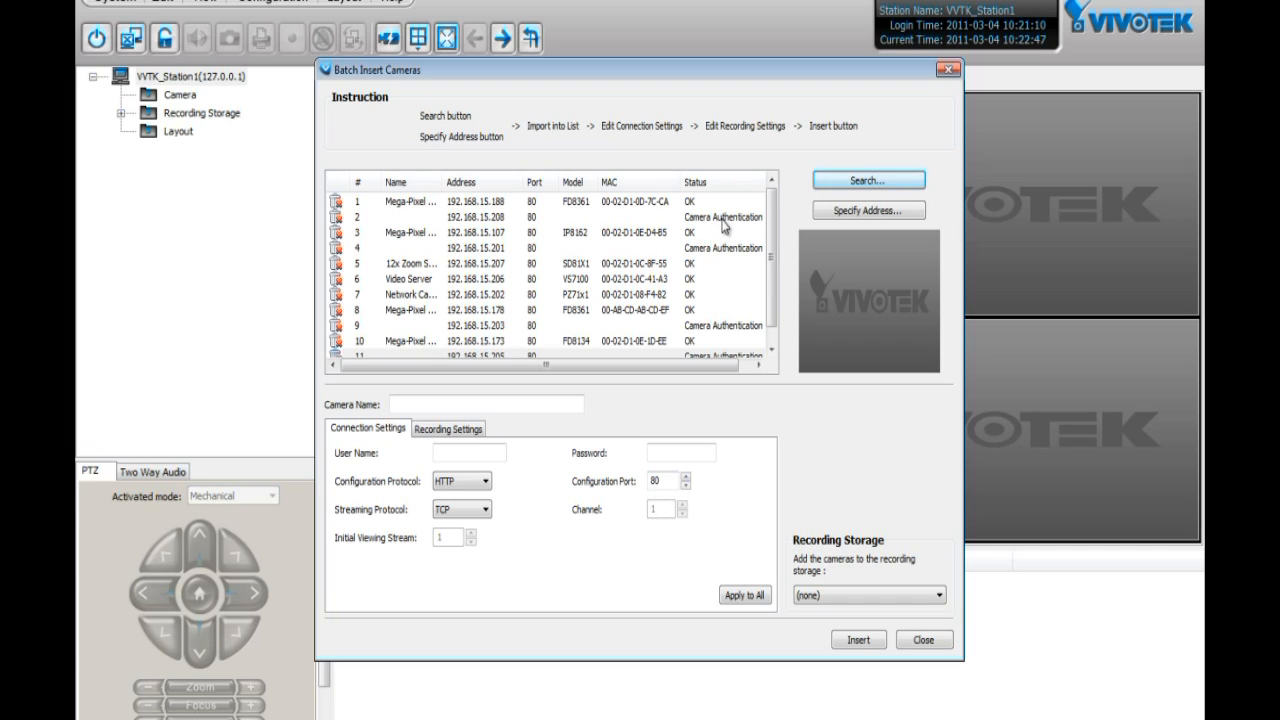
Apply shared login credentials to all cameras, keep storage (none), and insert all 11 cameras
left_click(468, 452)
type("root")
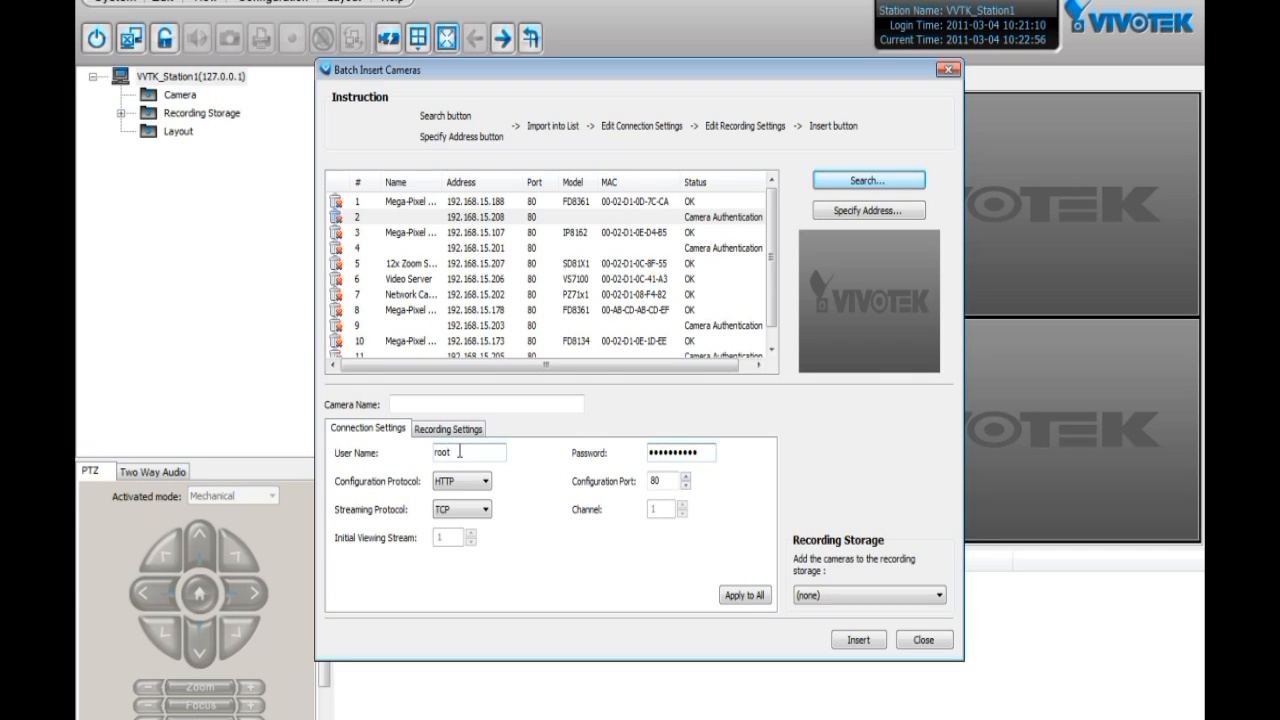
left_click(744, 596)
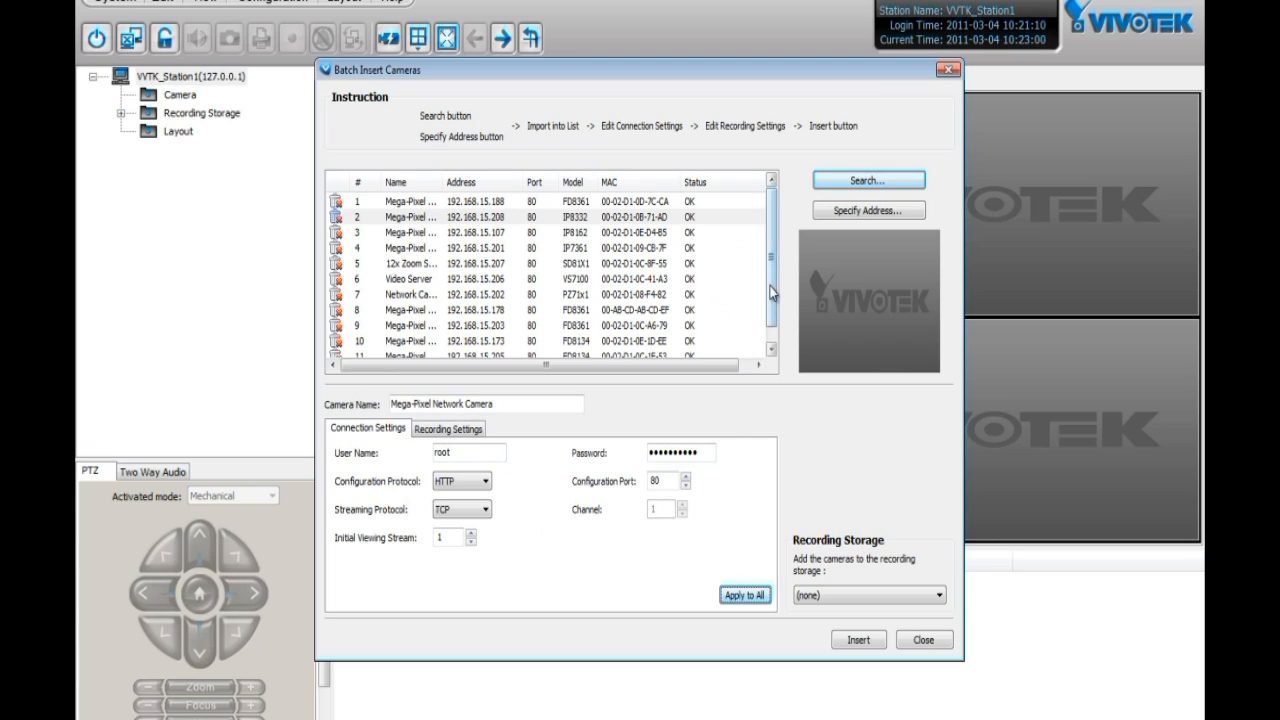
scroll("down", 3)
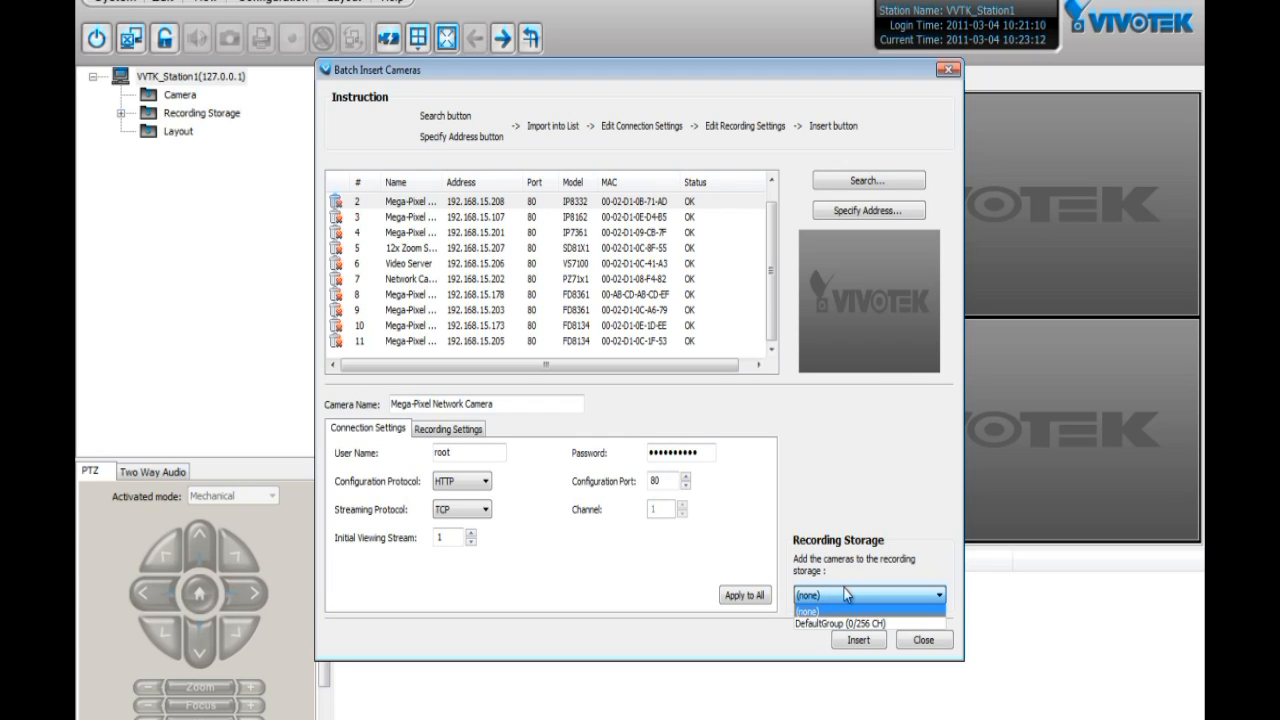
mouse_move(850, 620)
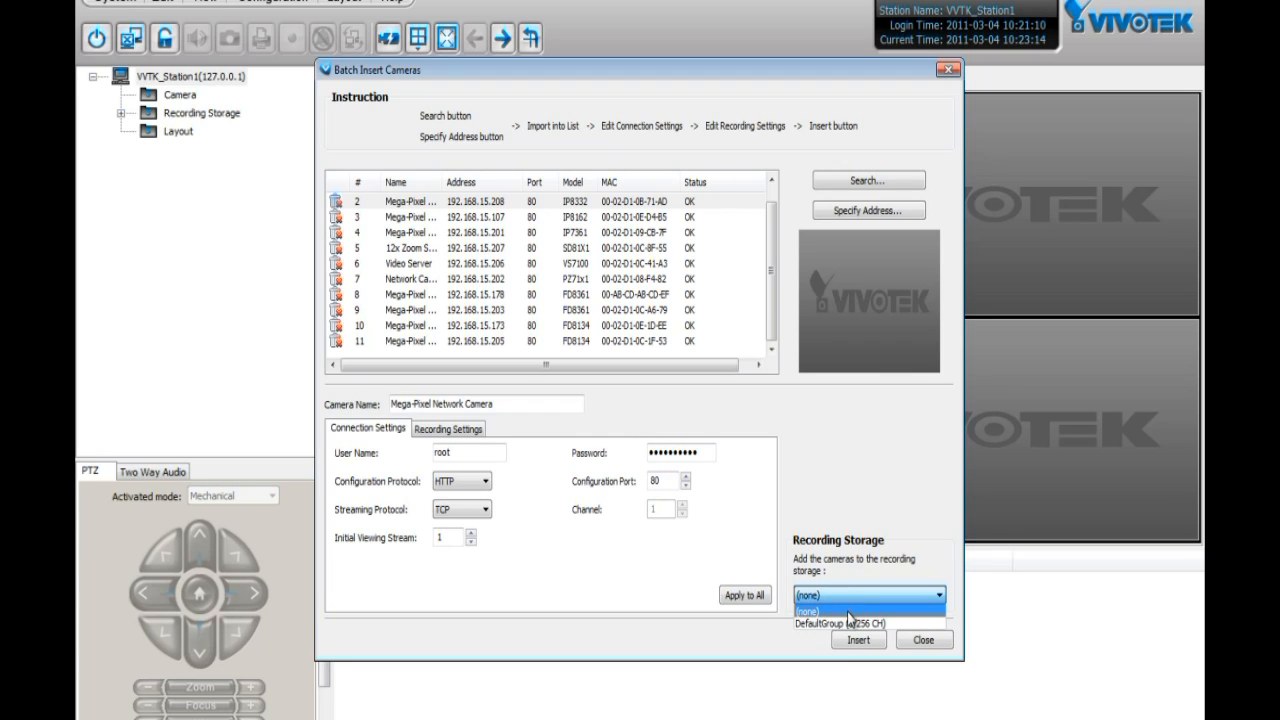
left_click(808, 612)
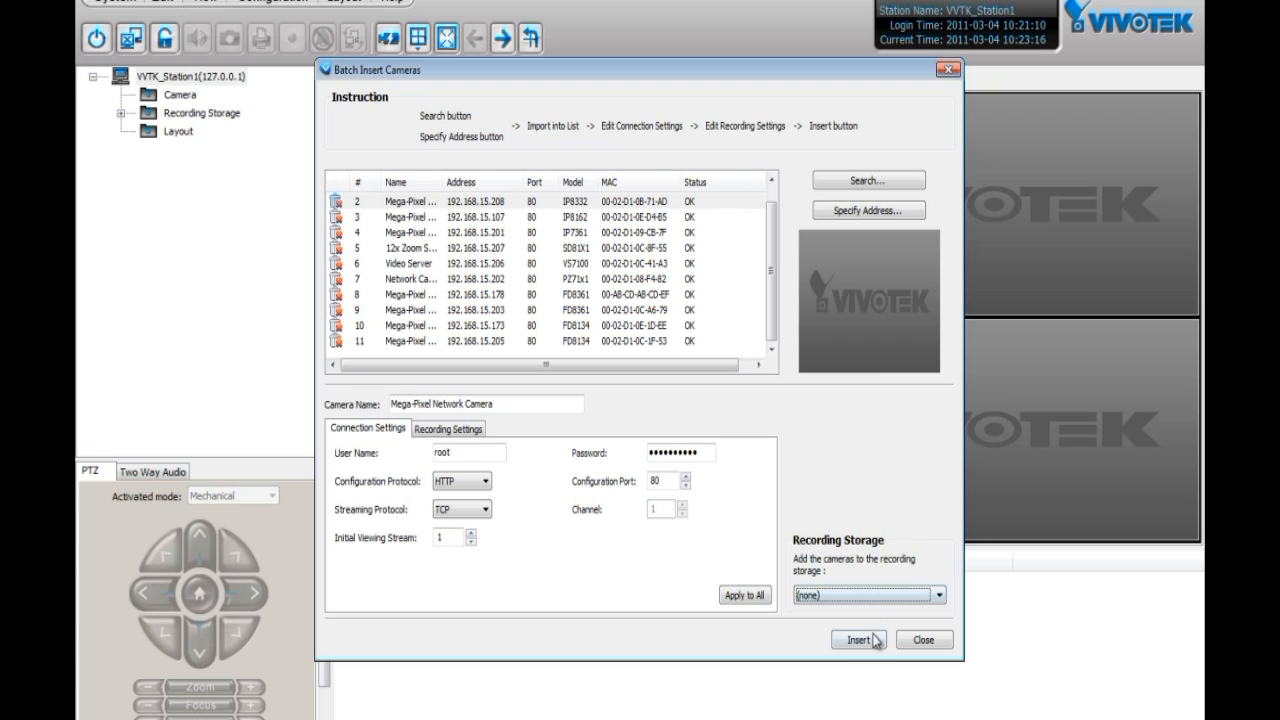
left_click(856, 640)
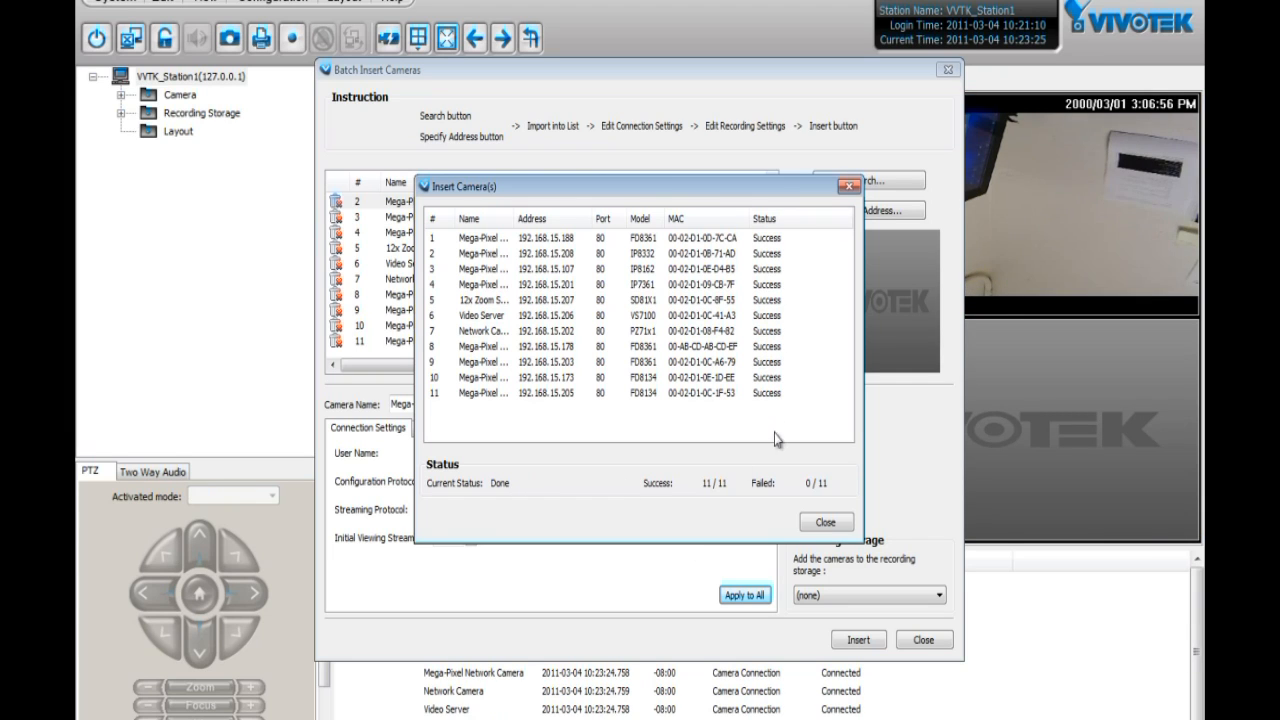
Close the insert results, expand the camera tree and add cameras to fill the 2x2 view
left_click(824, 520)
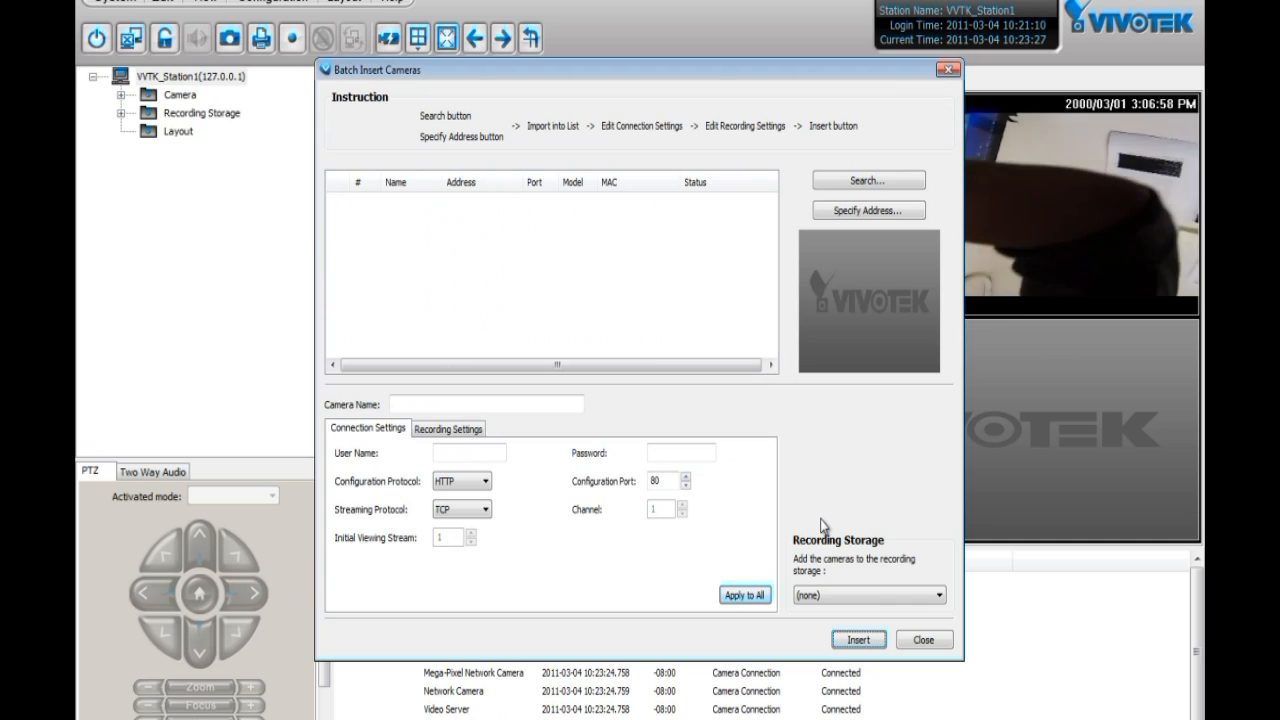
left_click(924, 640)
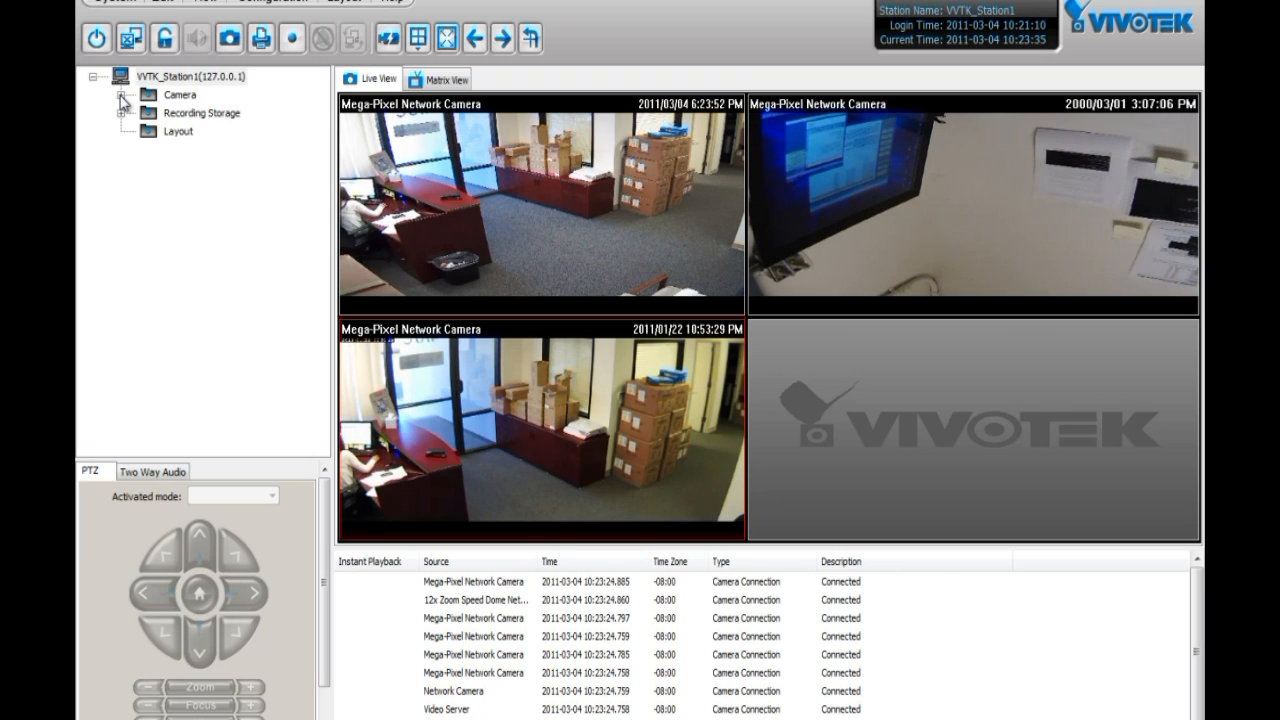
left_click(120, 94)
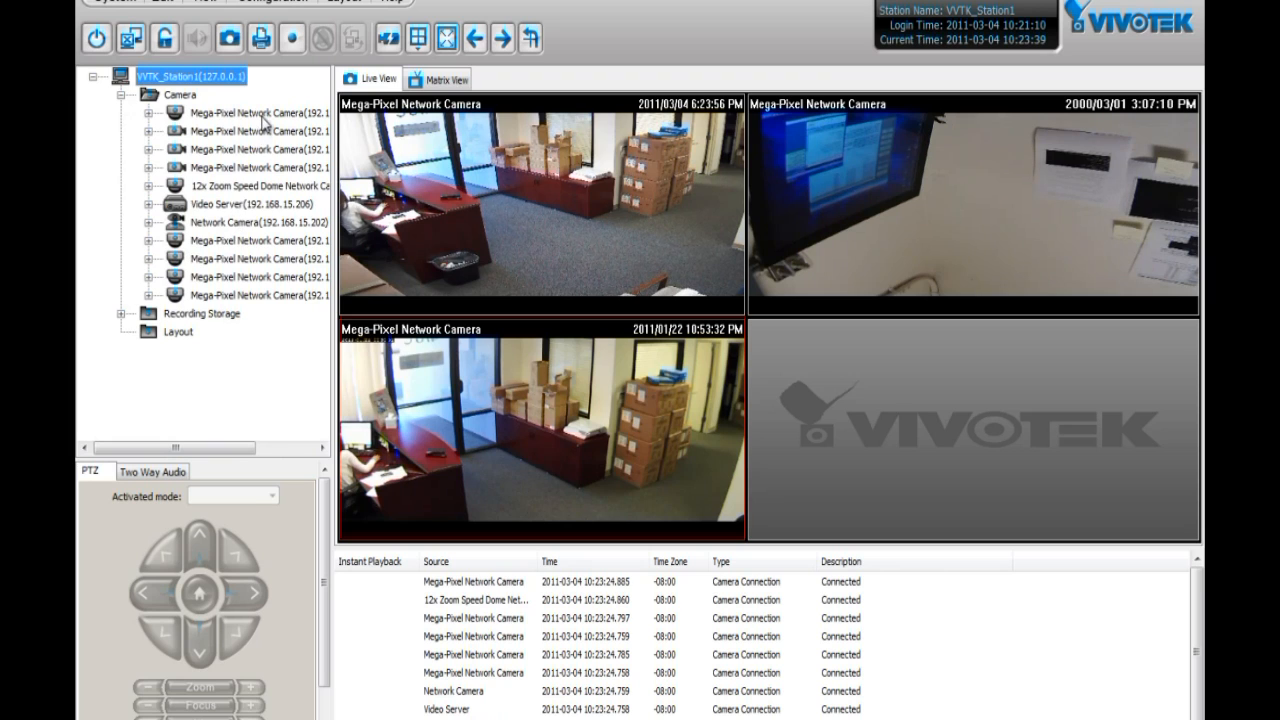
double_click(256, 112)
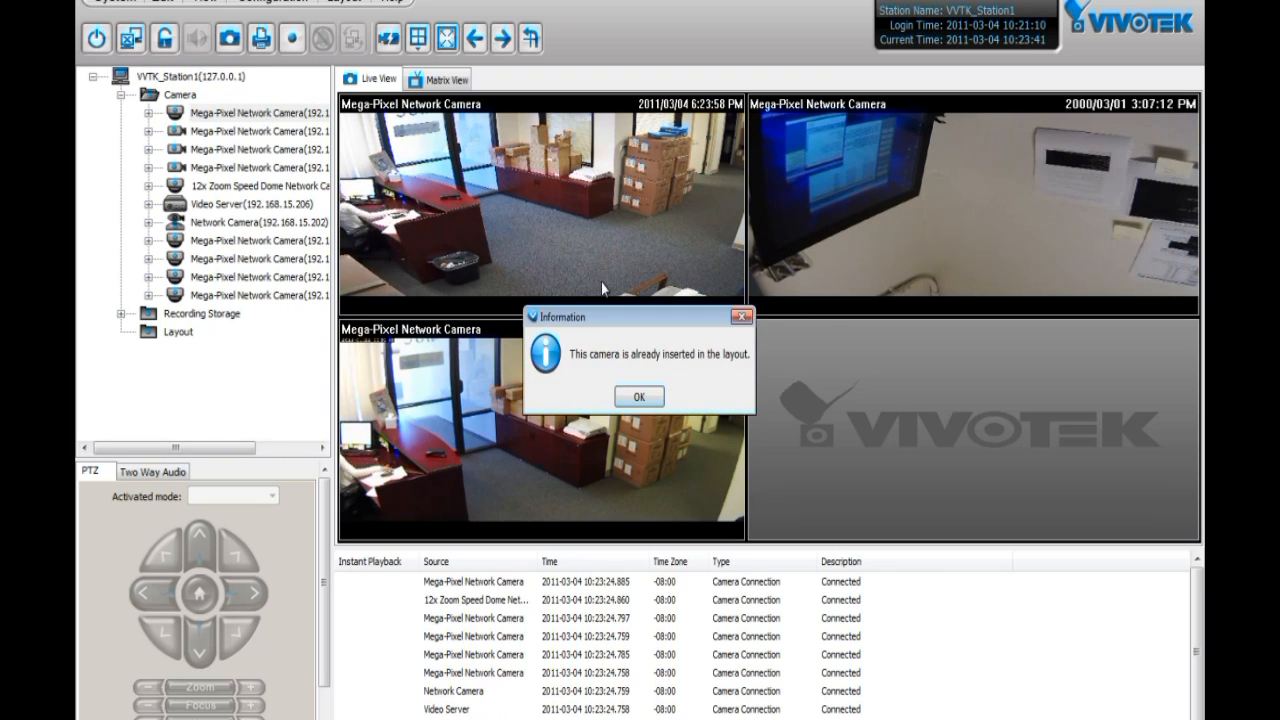
left_click(638, 396)
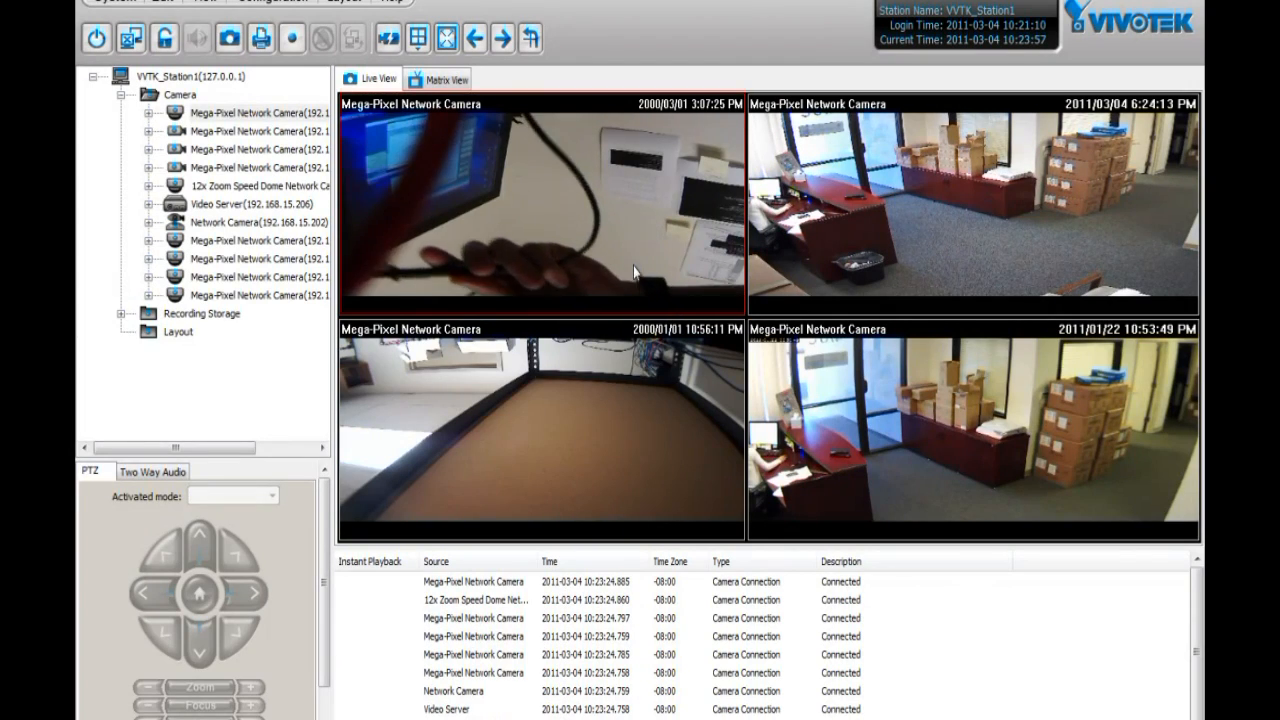
Enlarge one office camera to a single full-size view and adjust its PIP option
double_click(972, 206)
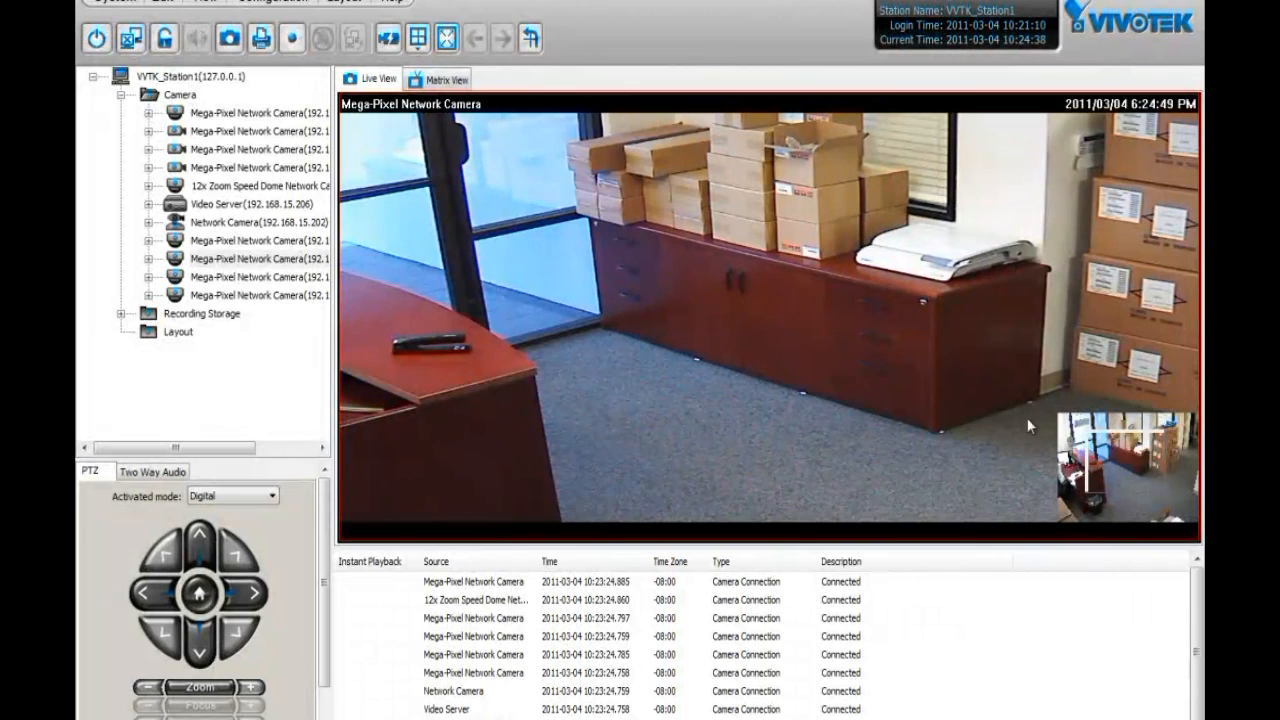
right_click(750, 320)
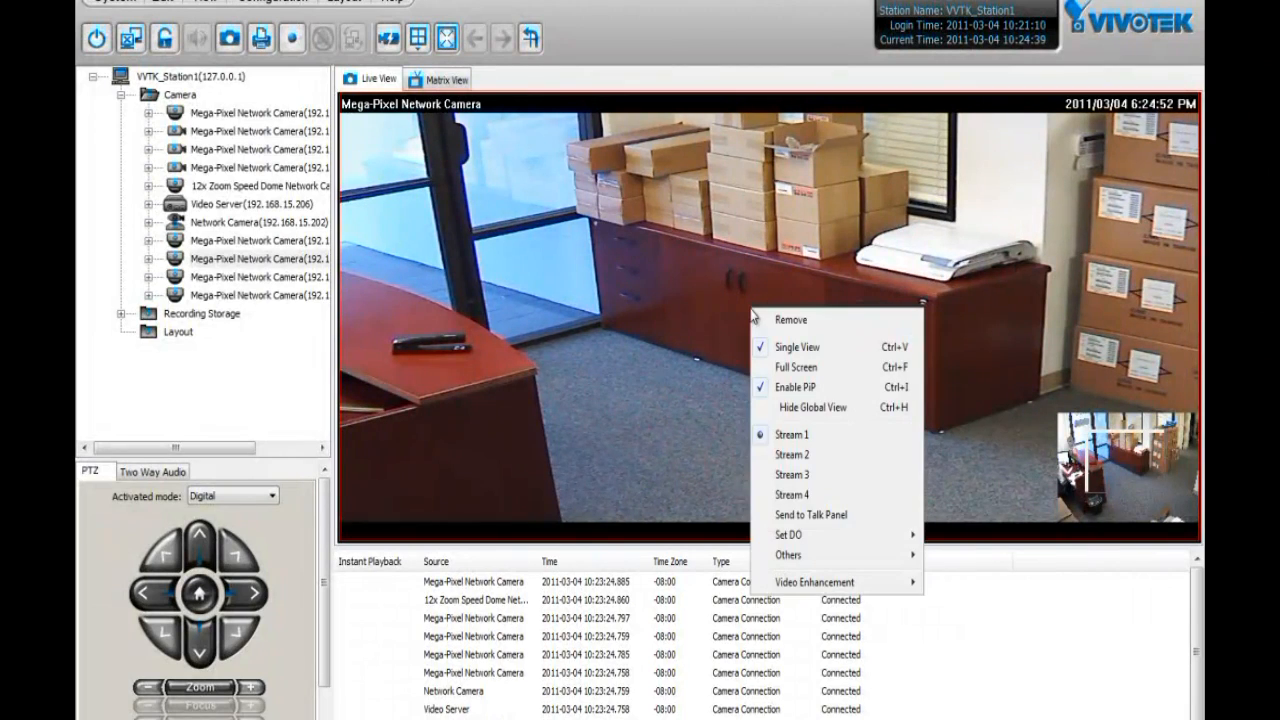
mouse_move(780, 390)
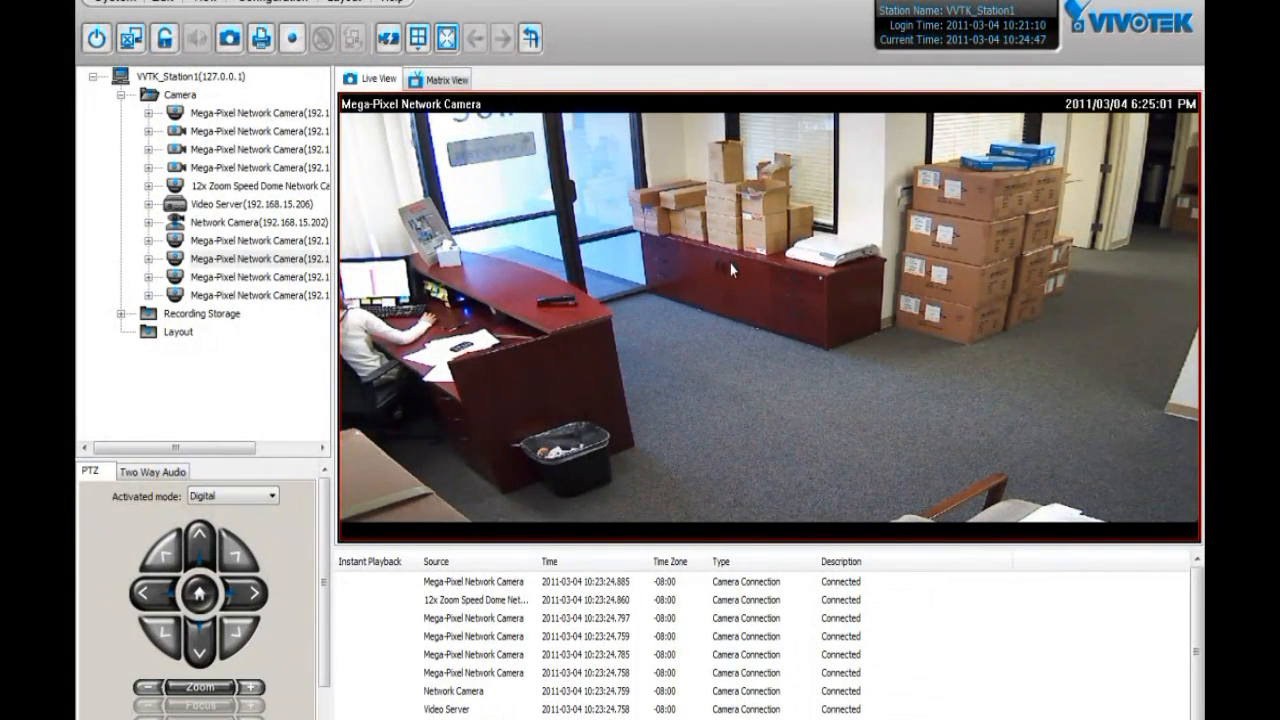
Return to the grid and switch the live view to the 1+12 layout
left_click(416, 38)
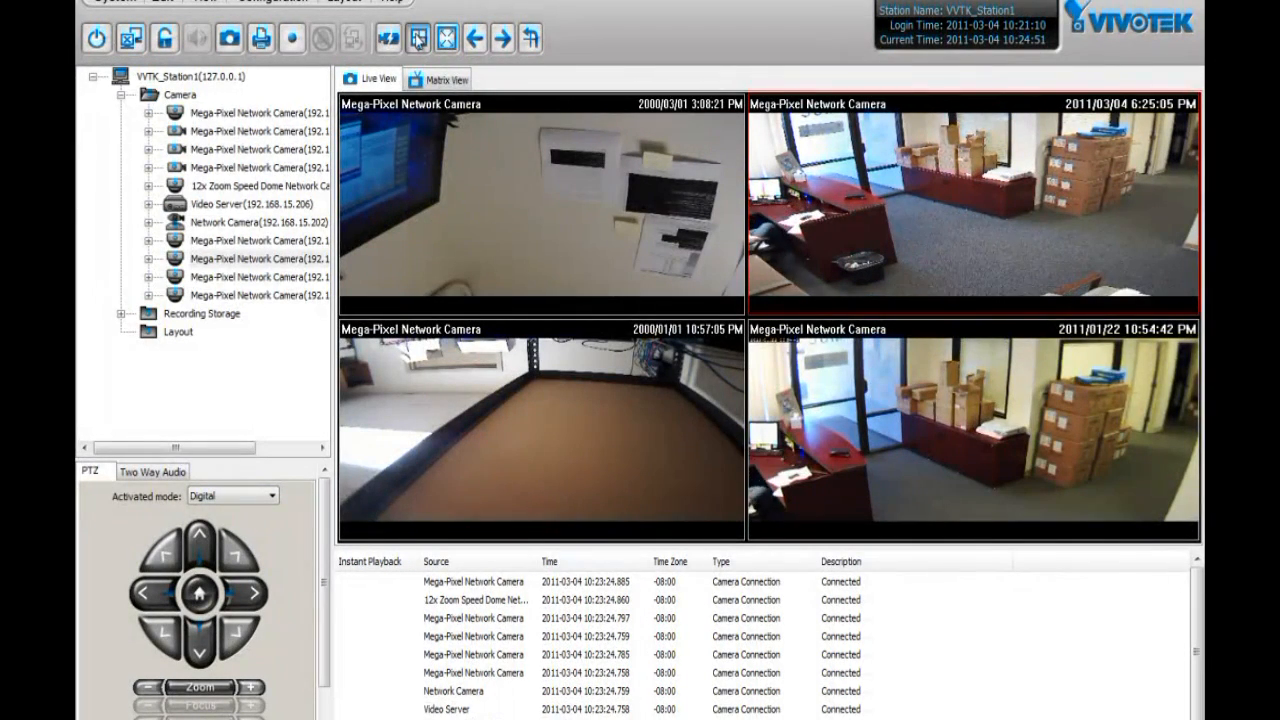
left_click(416, 38)
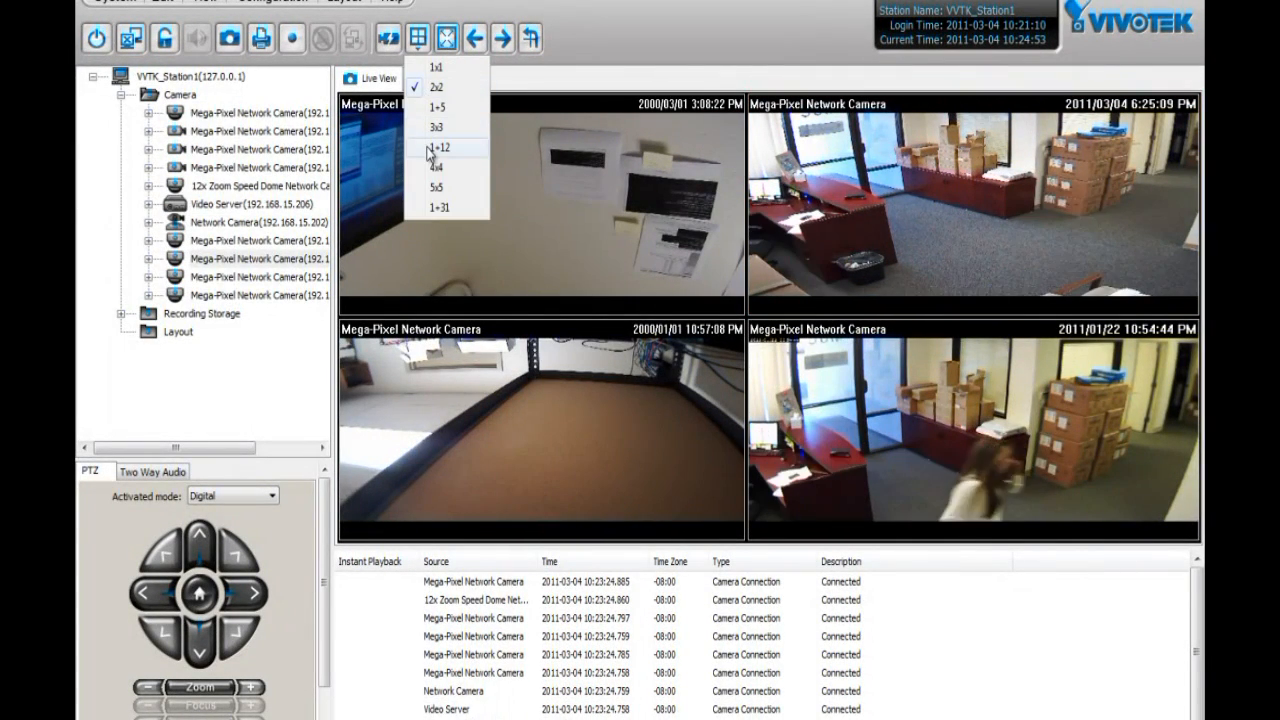
left_click(442, 148)
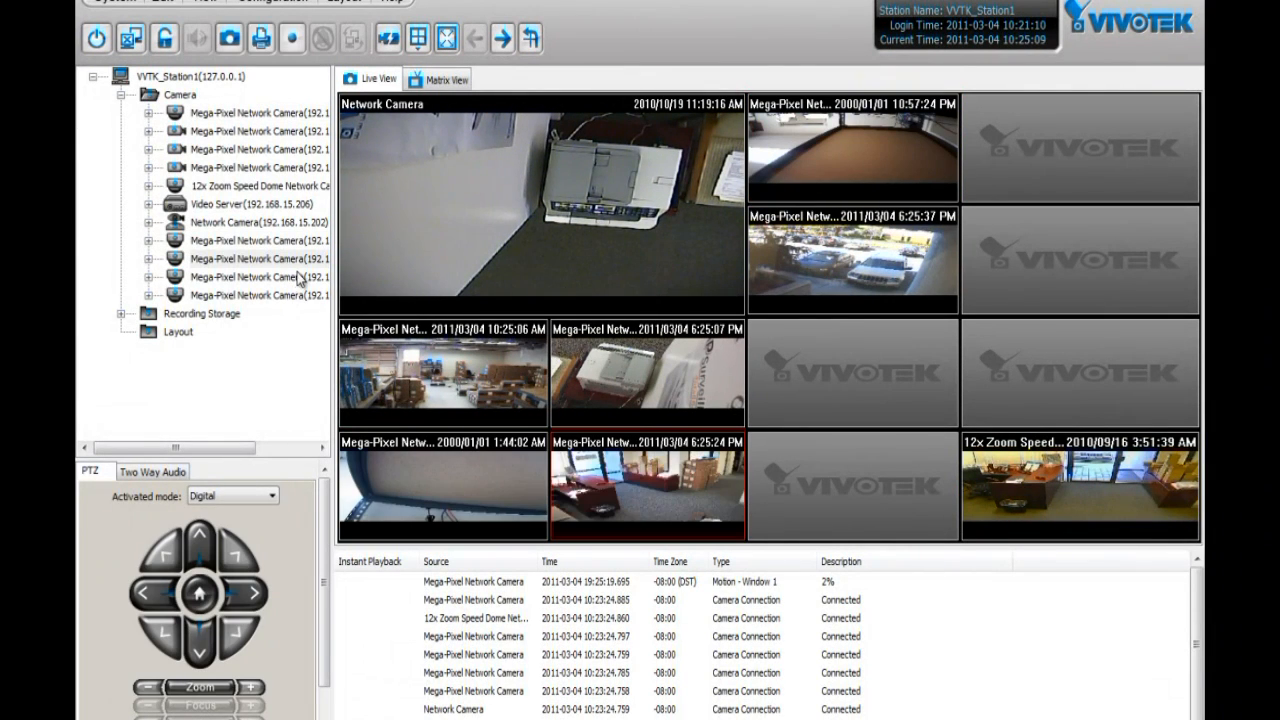
Add cameras from the tree to fill the 1+12 layout panes
left_click(258, 296)
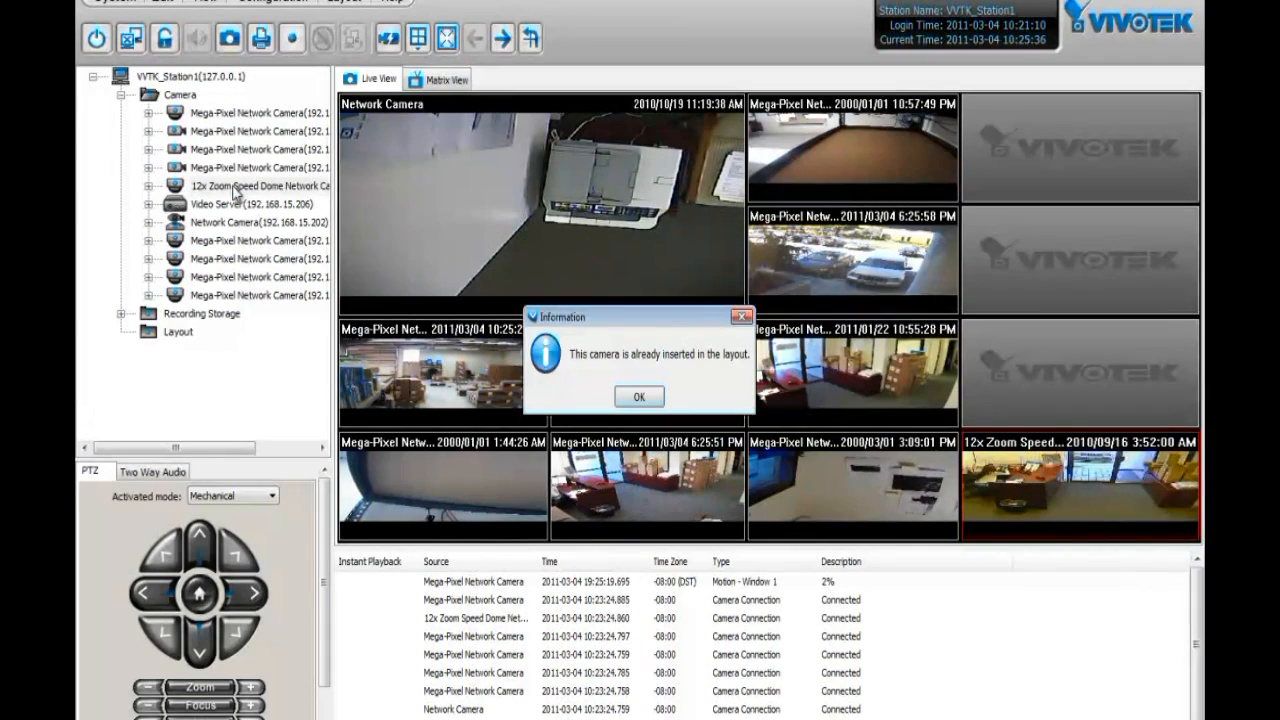
left_click(640, 396)
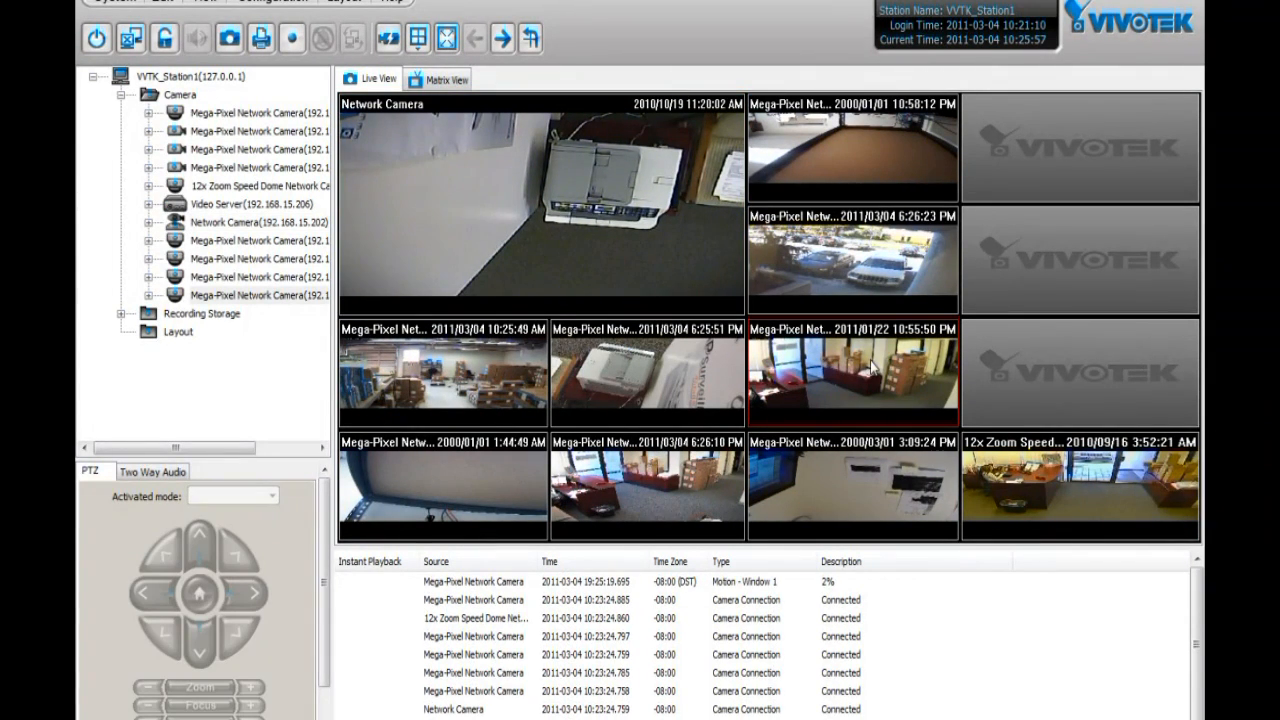
double_click(852, 372)
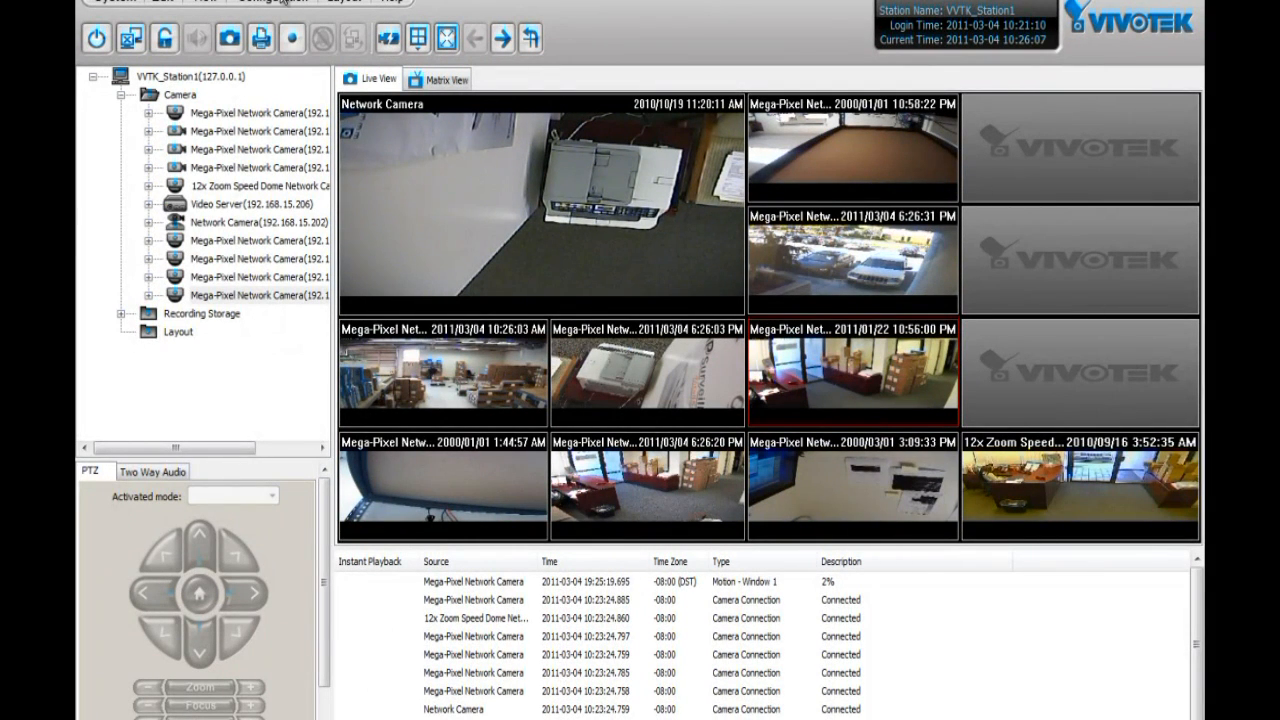
Set drive C:\ as the storage path for the DefaultGroup recording storage
left_click(270, 2)
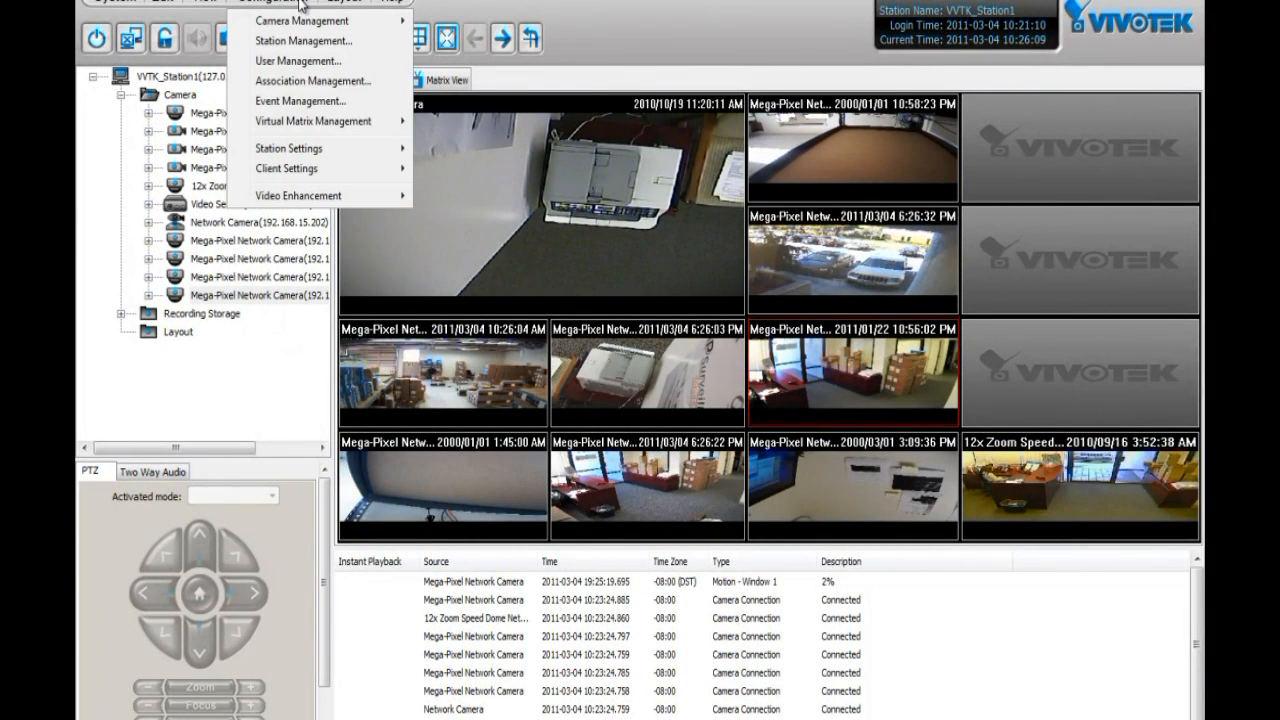
mouse_move(320, 148)
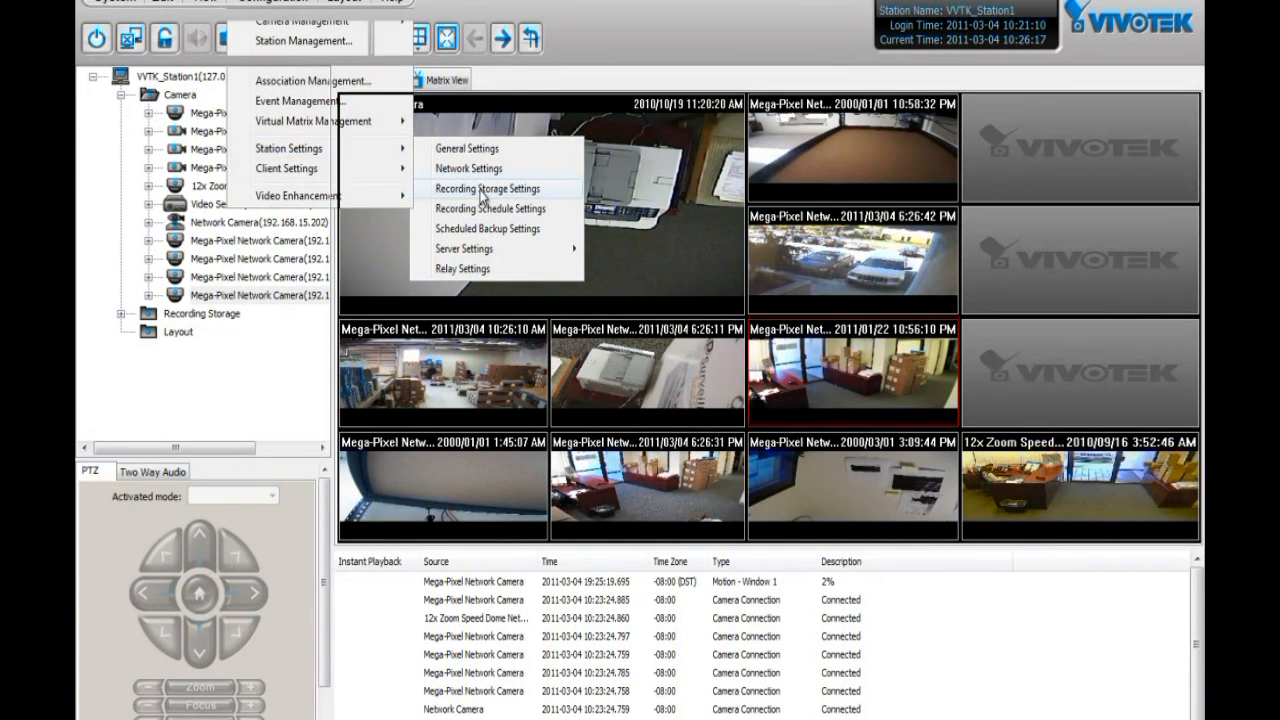
left_click(488, 188)
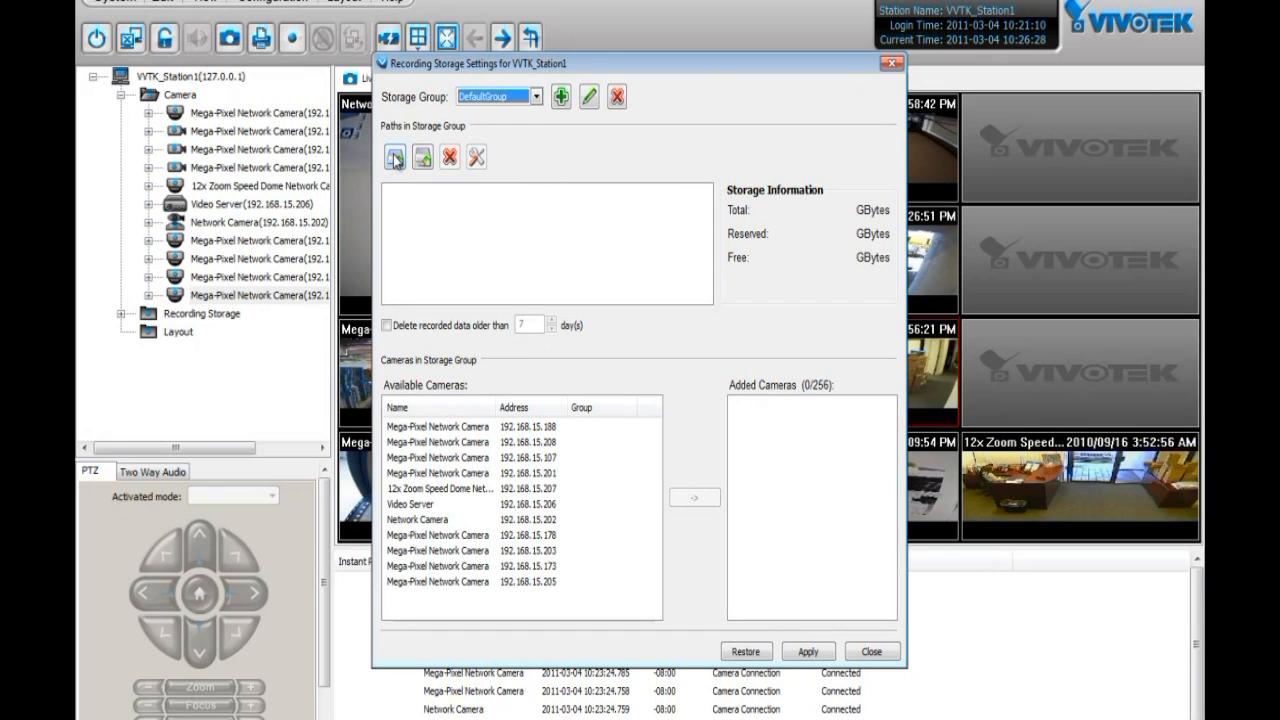
left_click(396, 156)
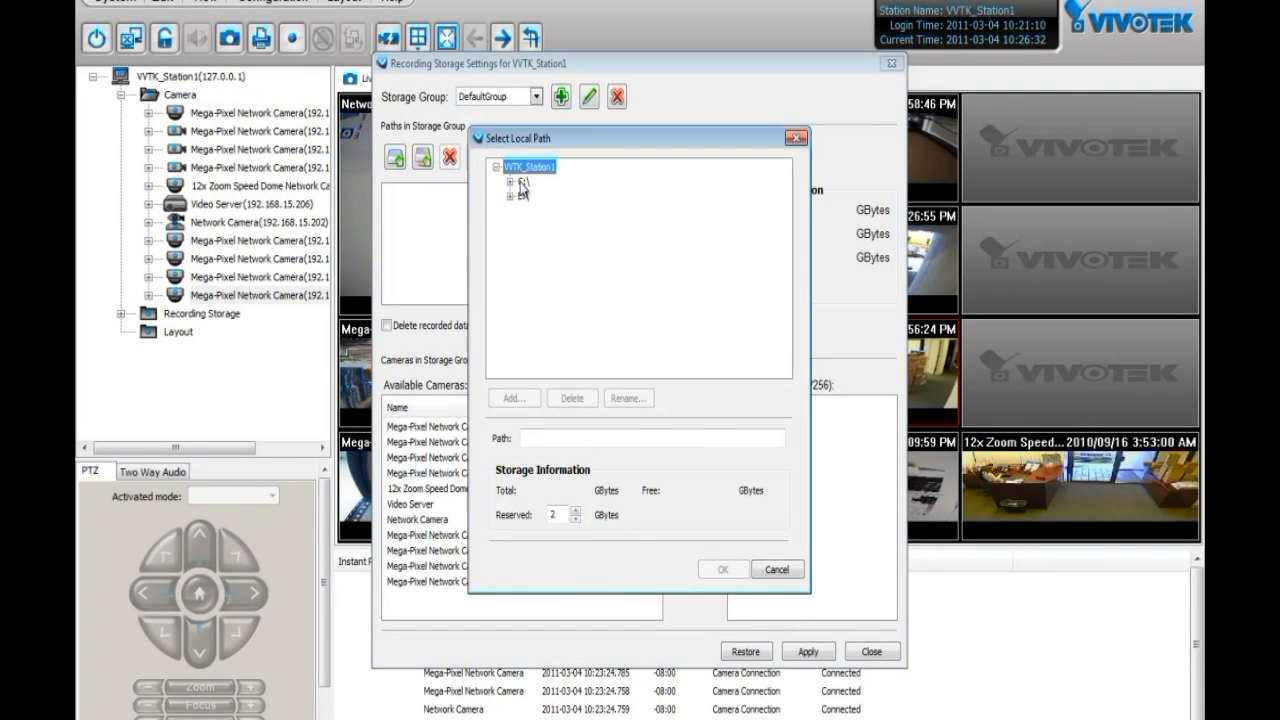
left_click(522, 180)
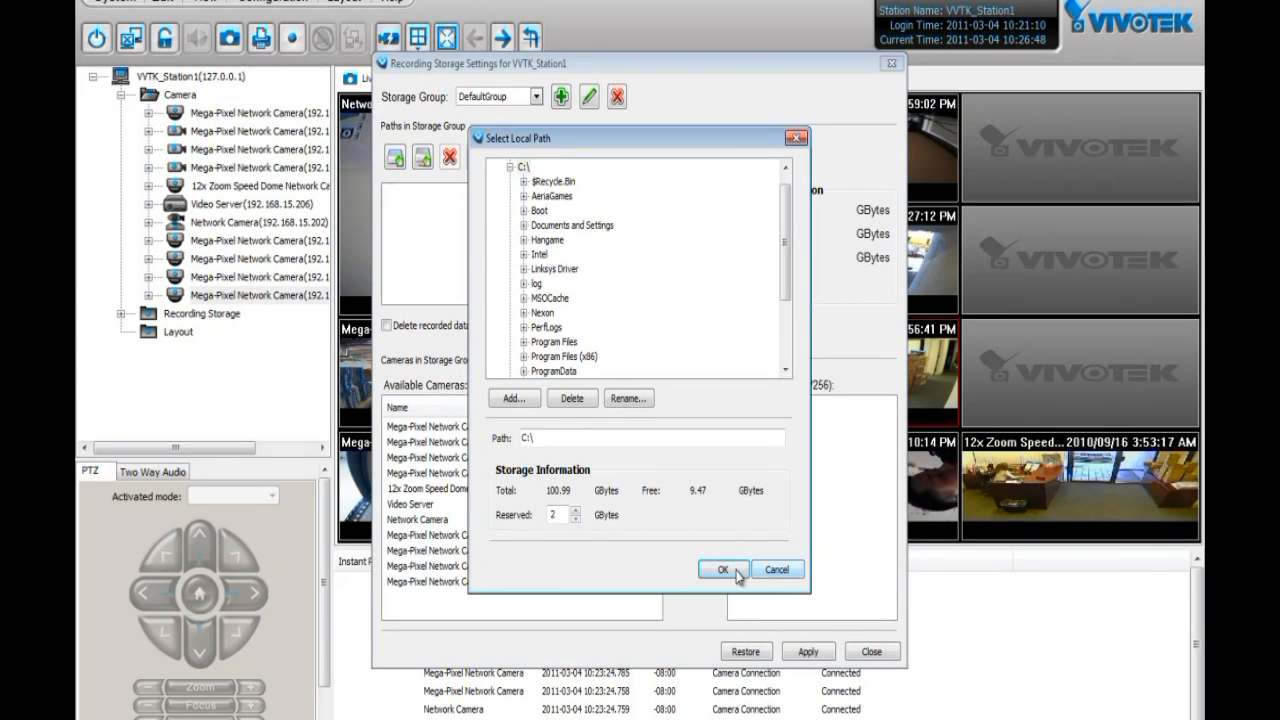
left_click(722, 568)
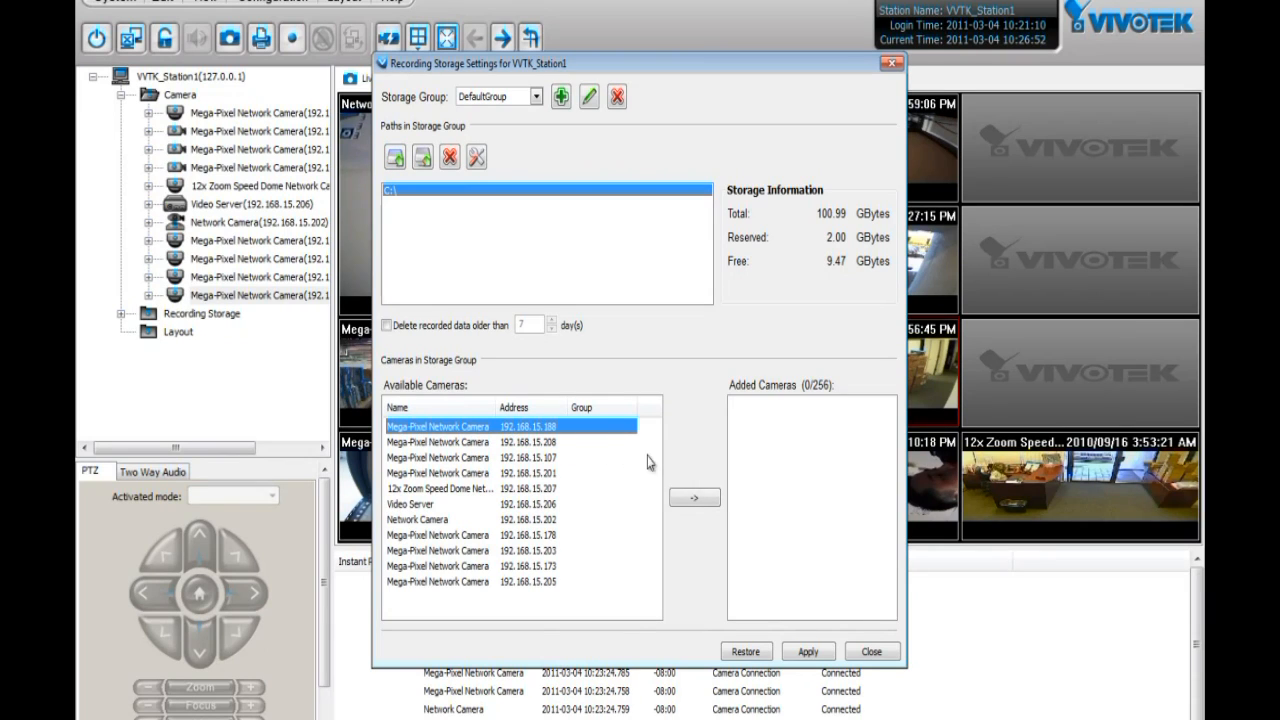
Assign three cameras to DefaultGroup, apply and close the storage settings
left_click(694, 496)
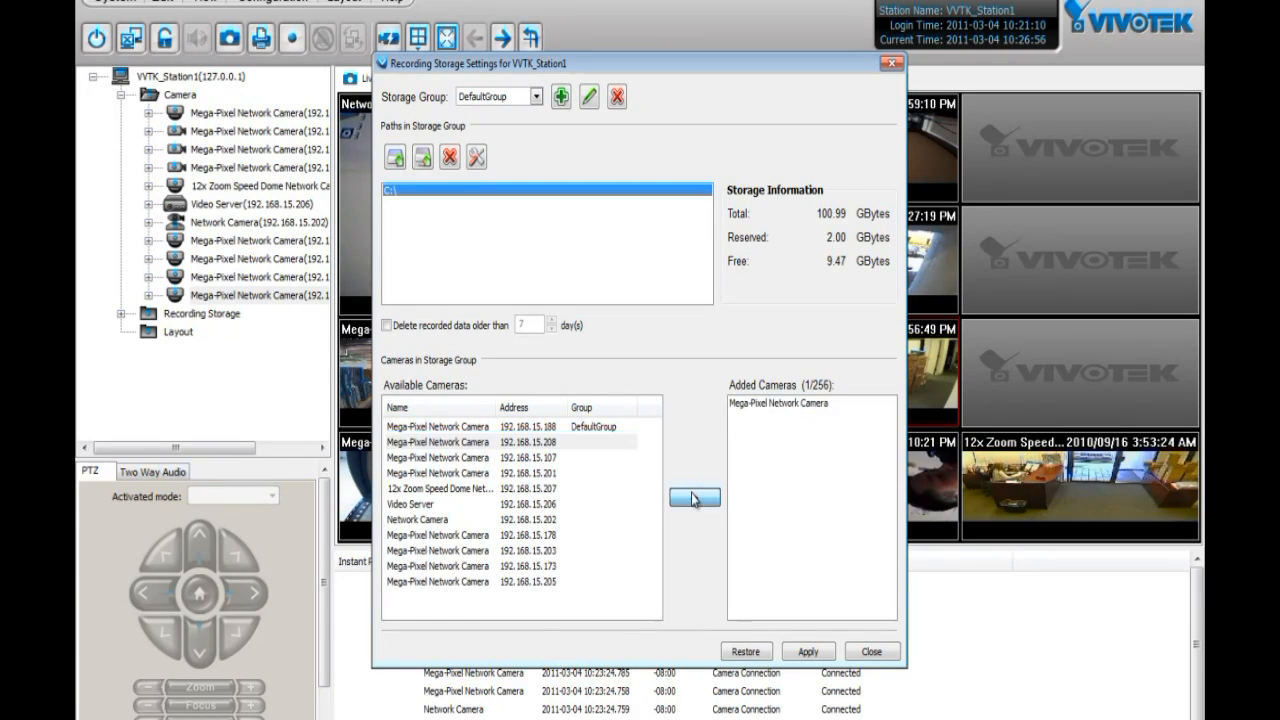
left_click(694, 500)
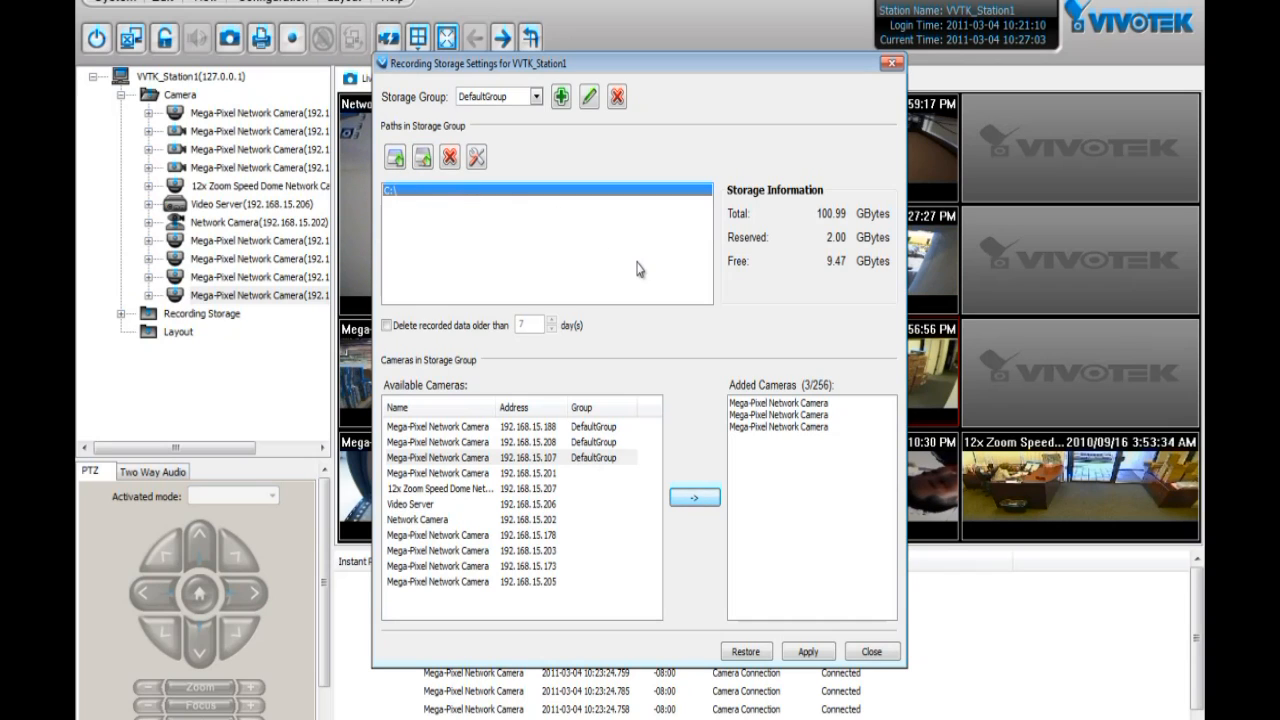
left_click(808, 652)
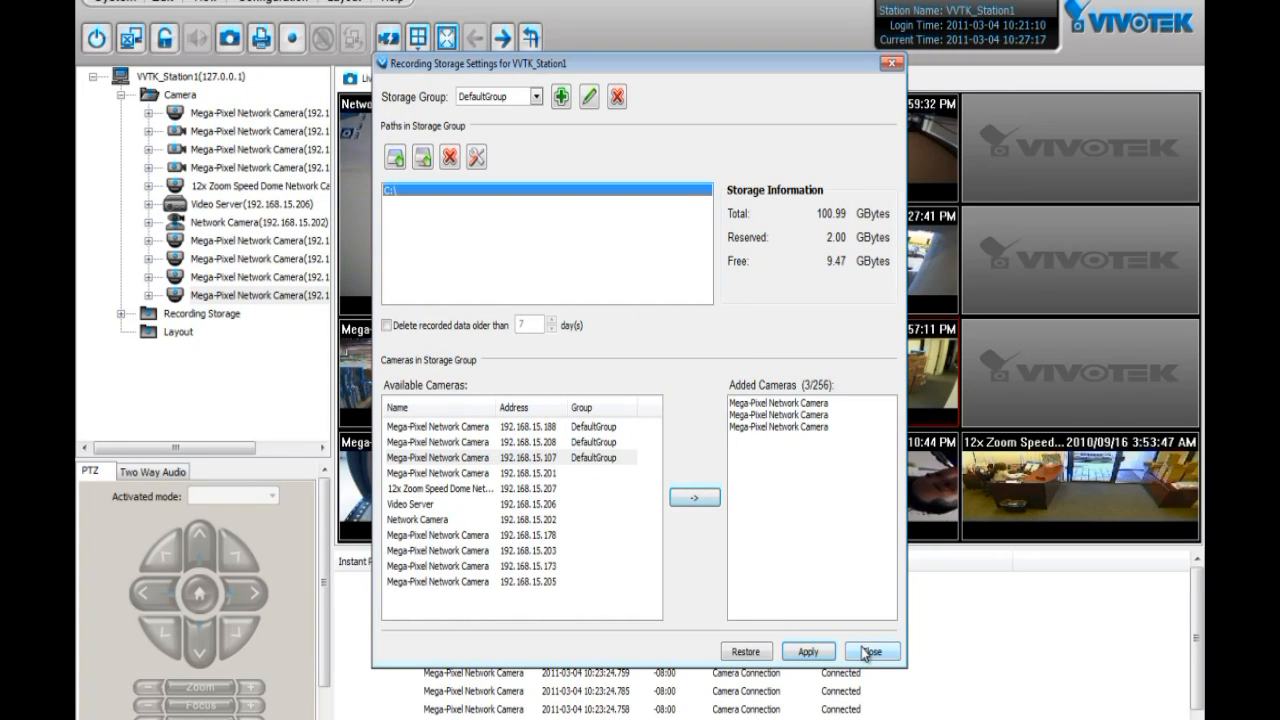
left_click(870, 652)
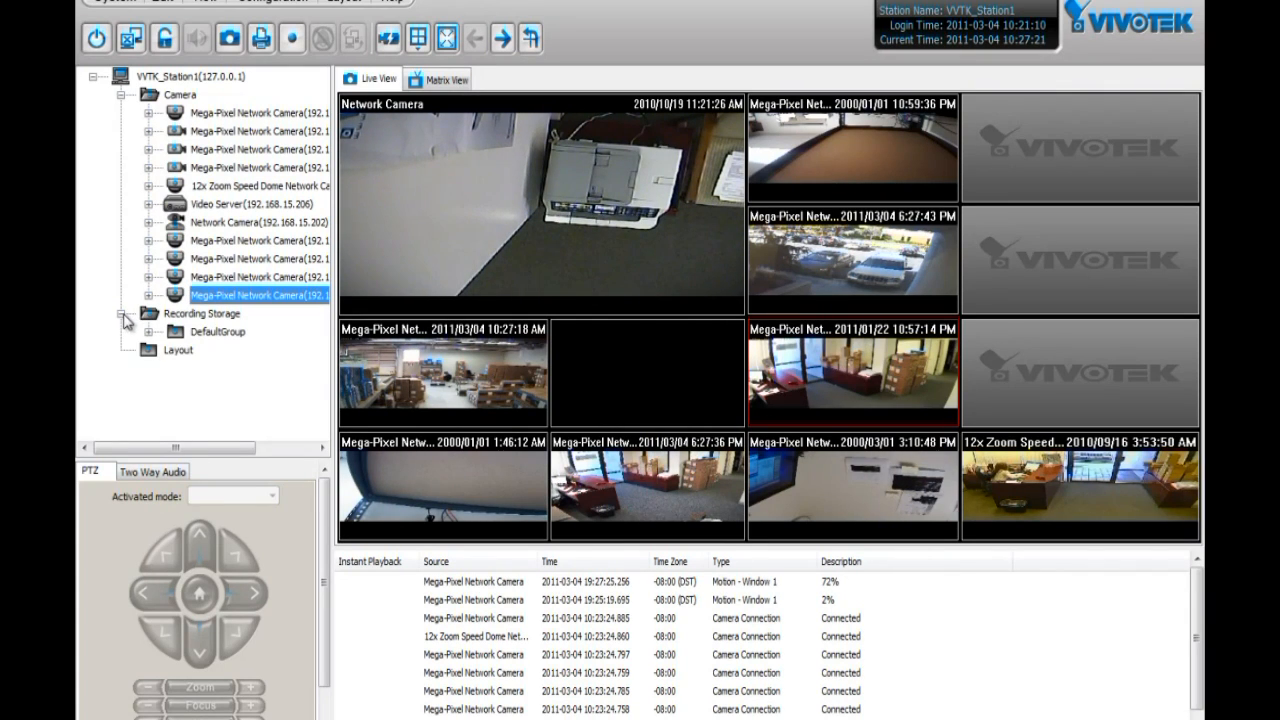
Expand DefaultGroup to show its three cameras and return to the station settings menu
left_click(148, 332)
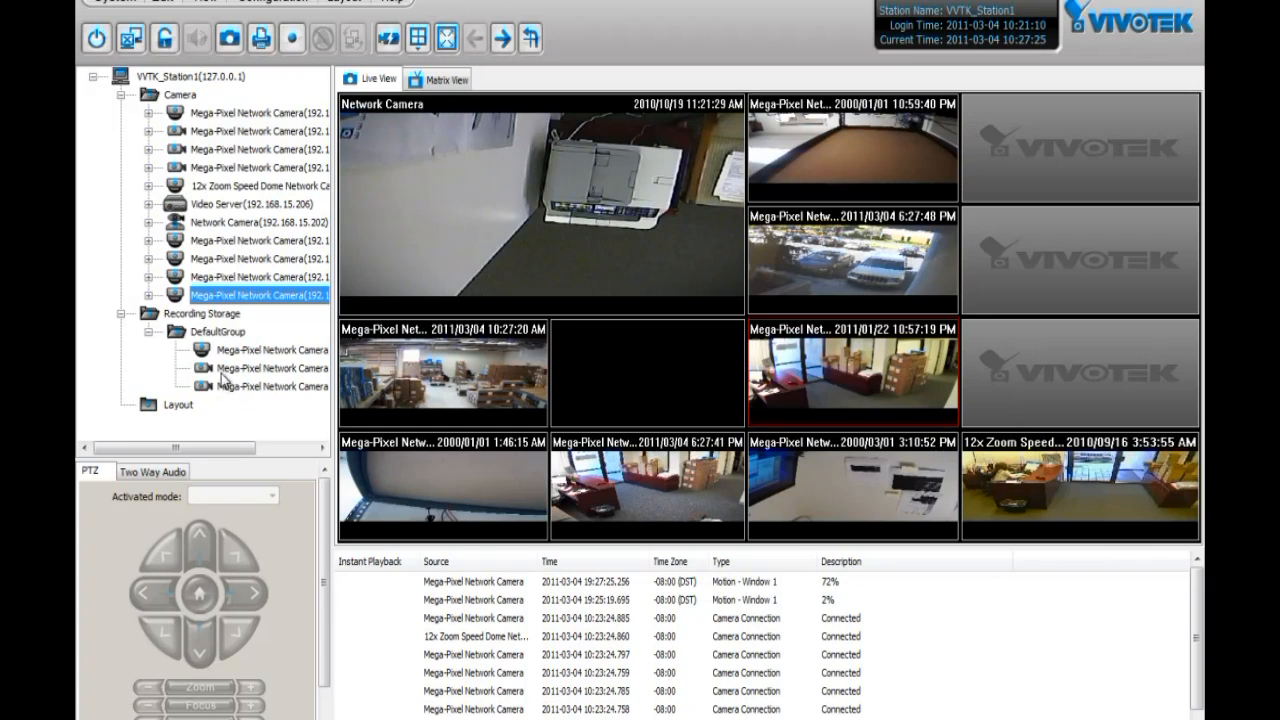
left_click(270, 348)
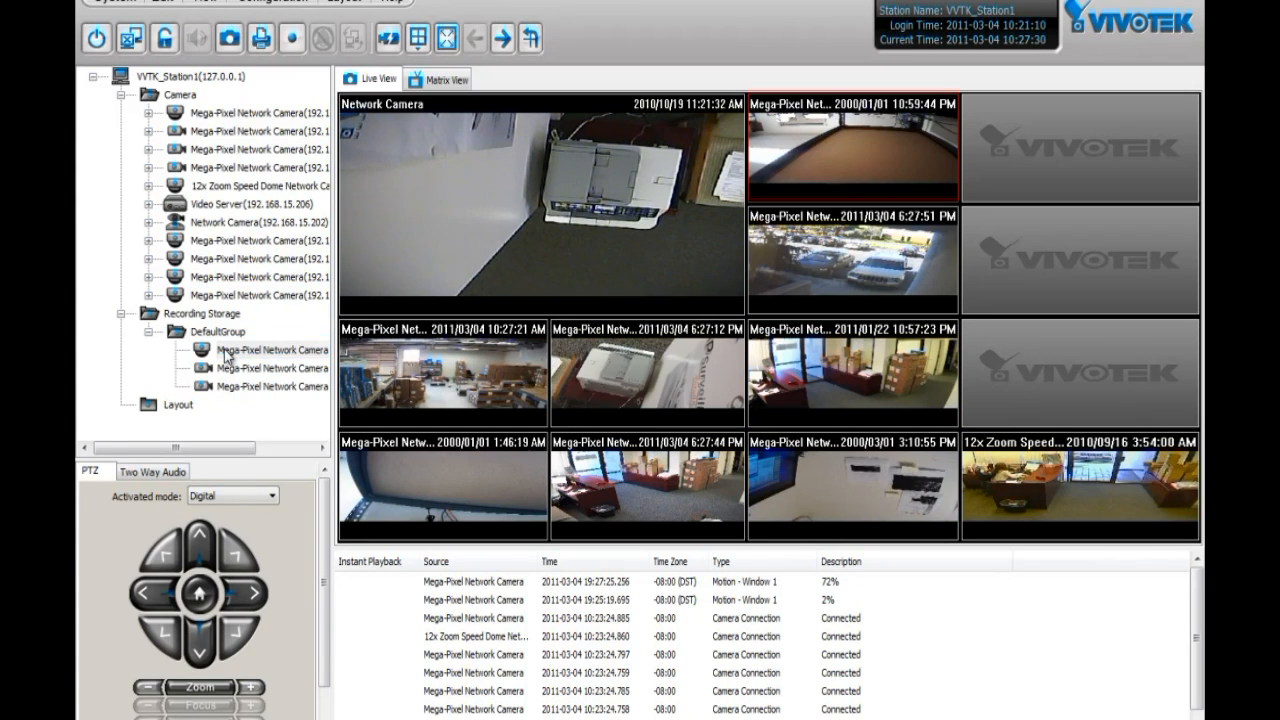
right_click(224, 350)
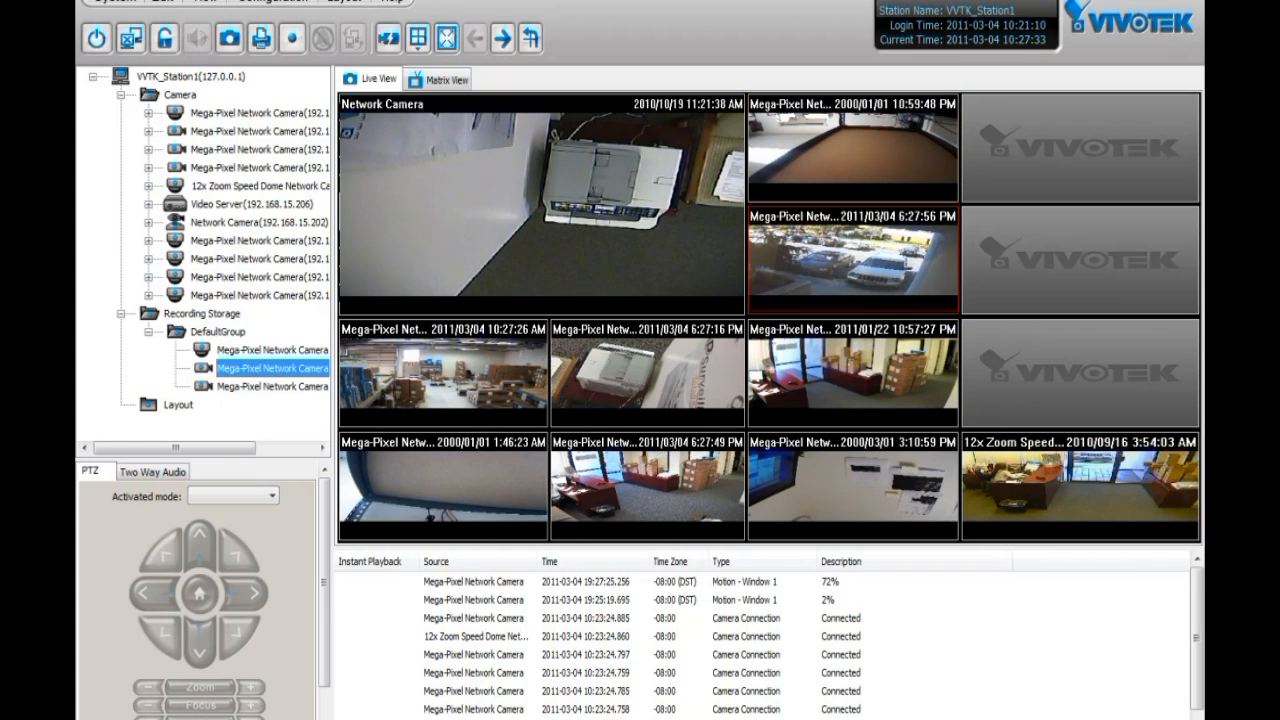
left_click(270, 2)
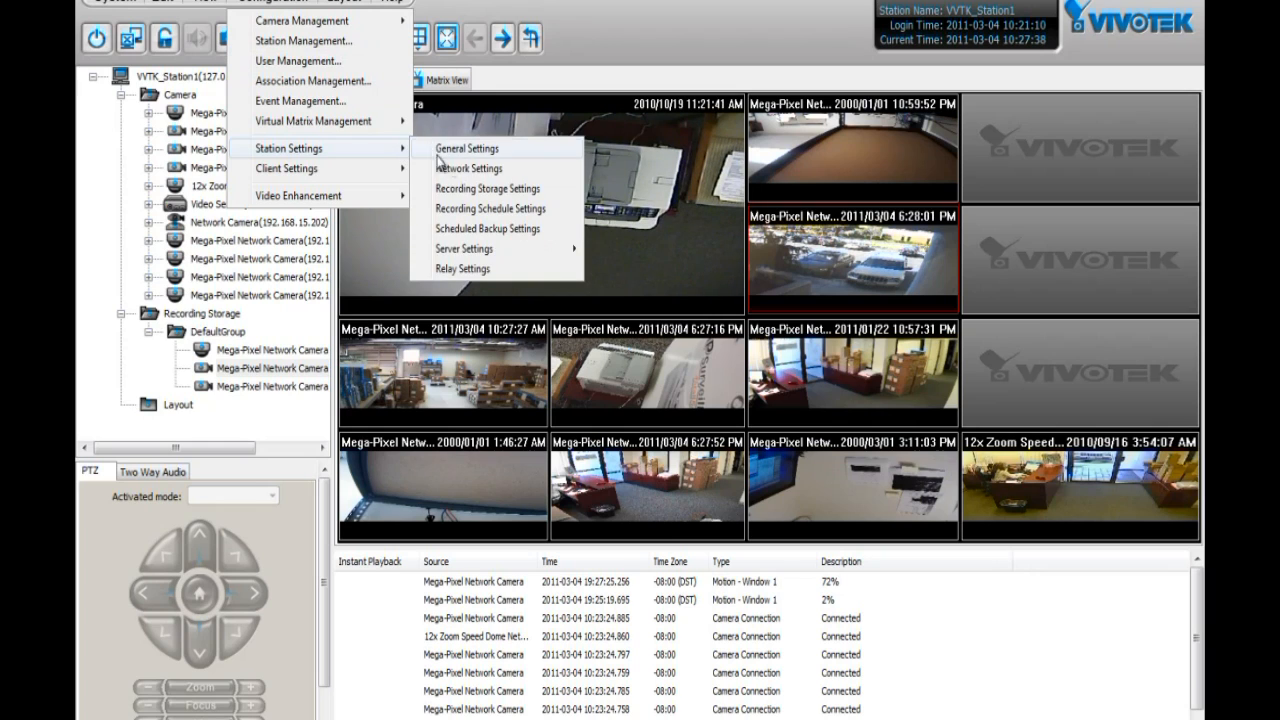
Create a new recording storage group named hdd2
left_click(488, 188)
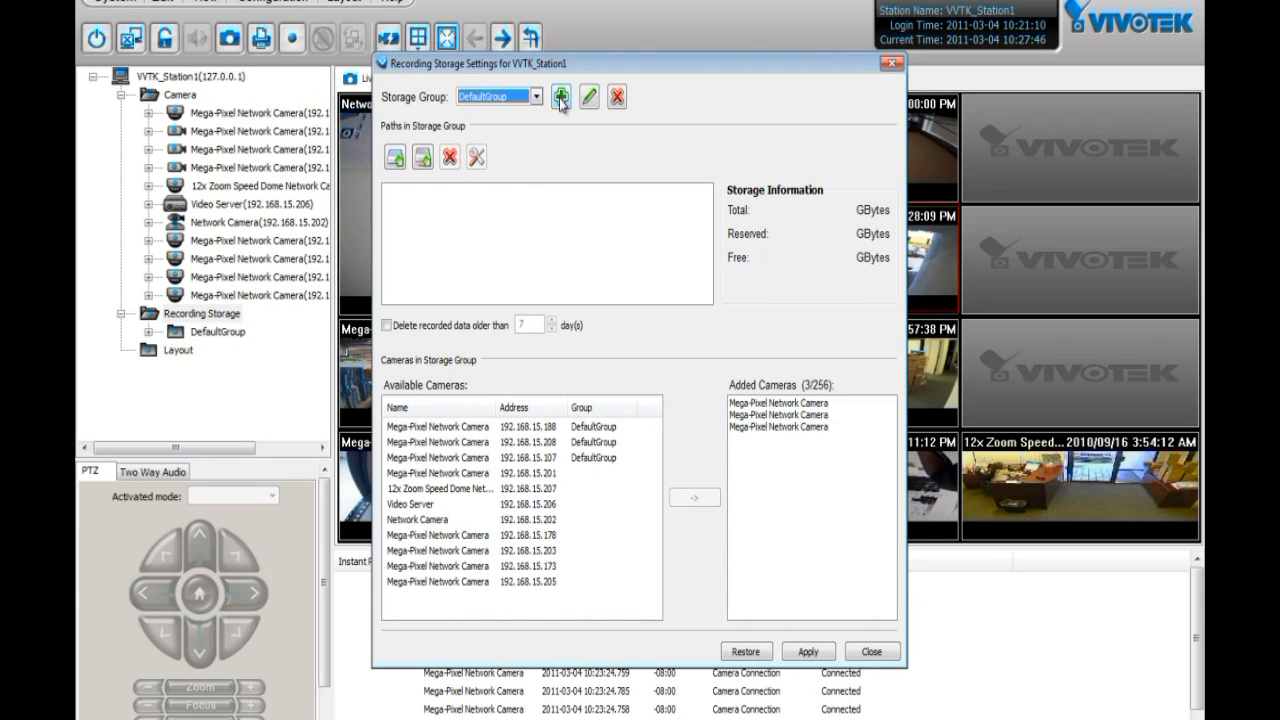
left_click(562, 96)
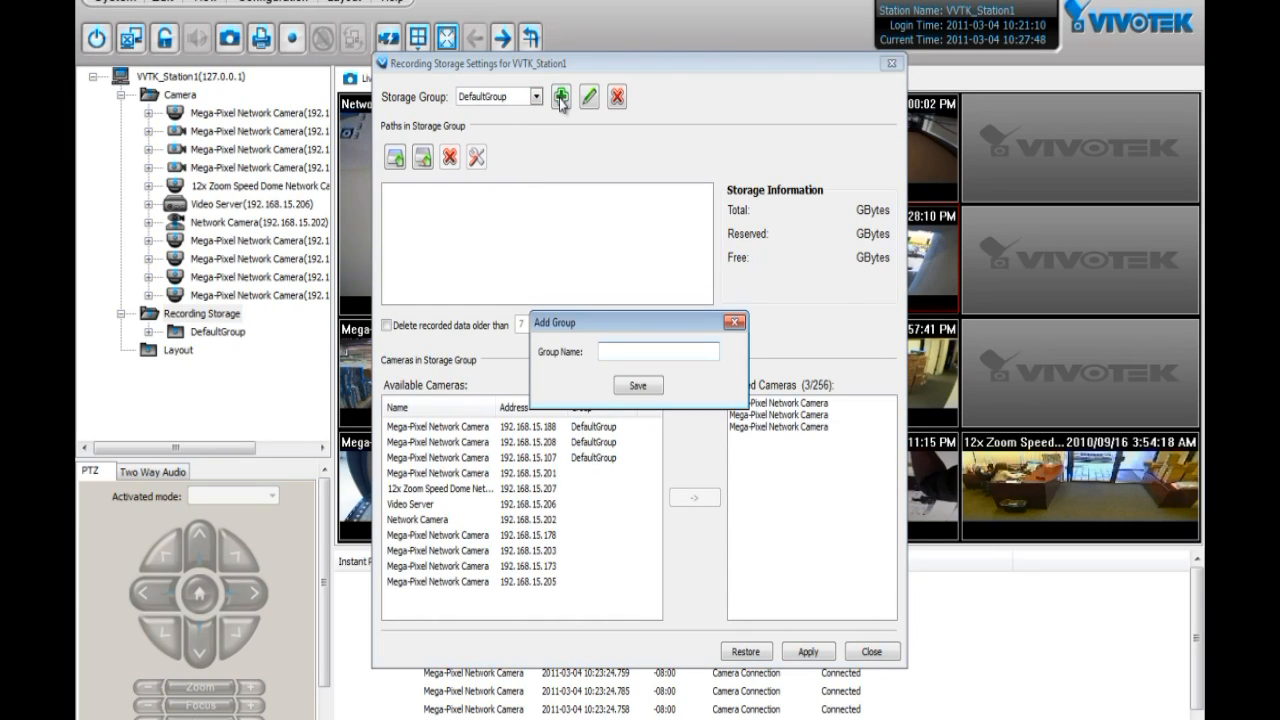
type("hd")
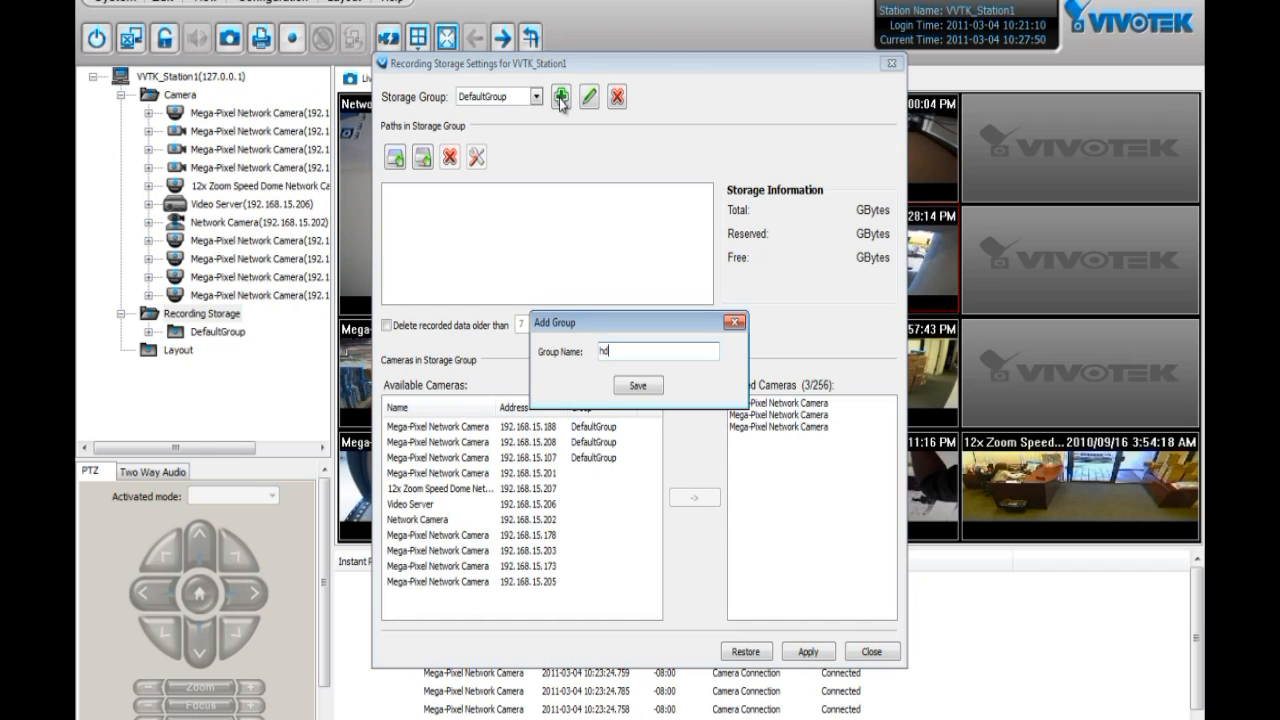
type("d2")
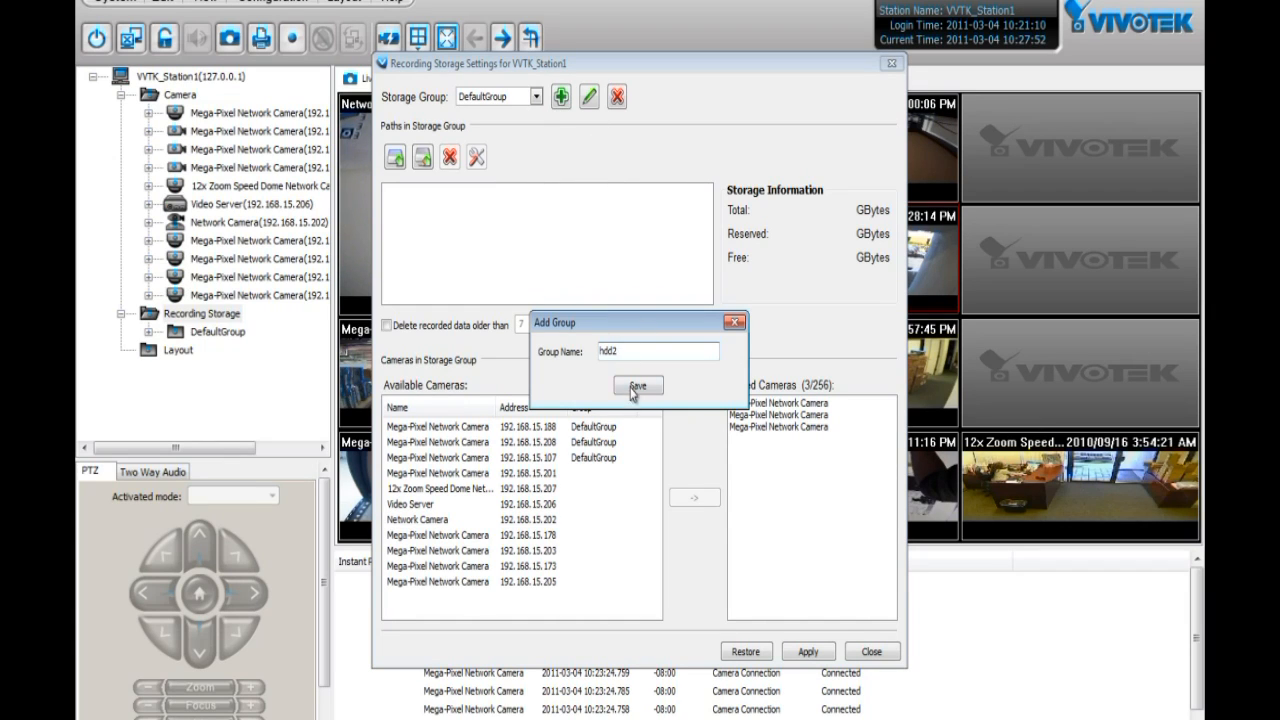
left_click(638, 384)
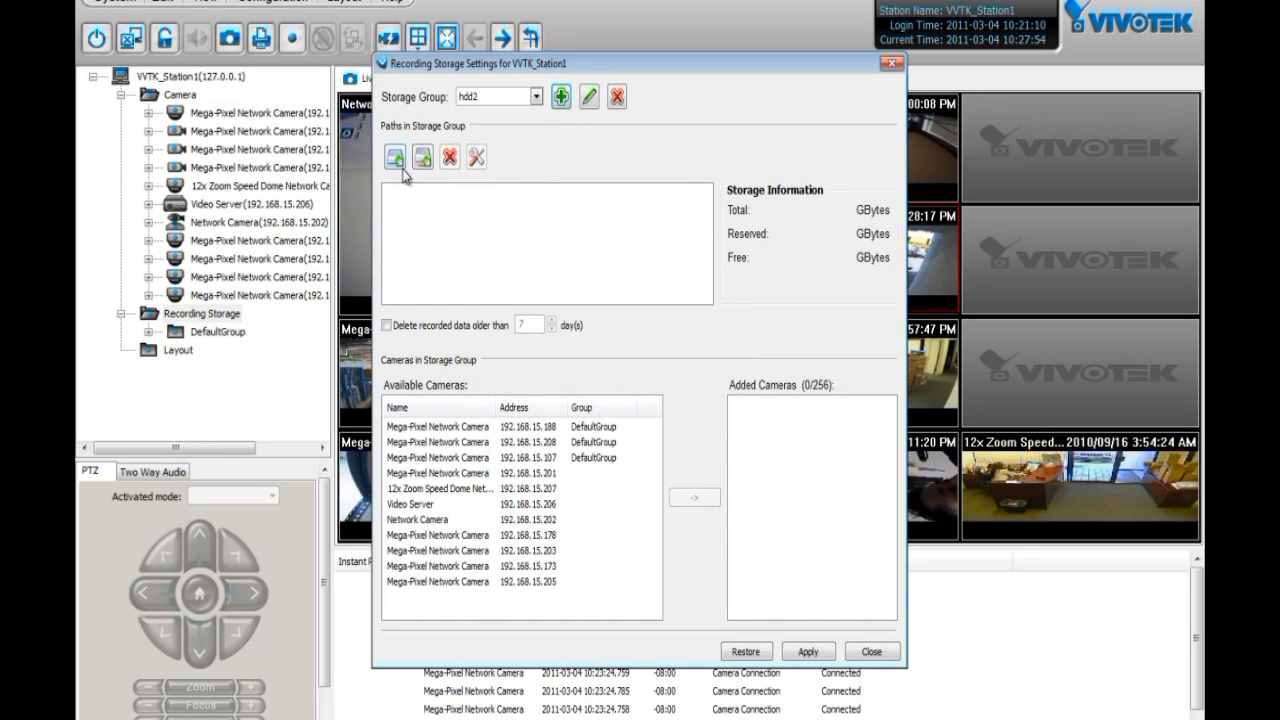
Set hdd2 to record on E:\ with three cameras assigned, apply and close
left_click(396, 156)
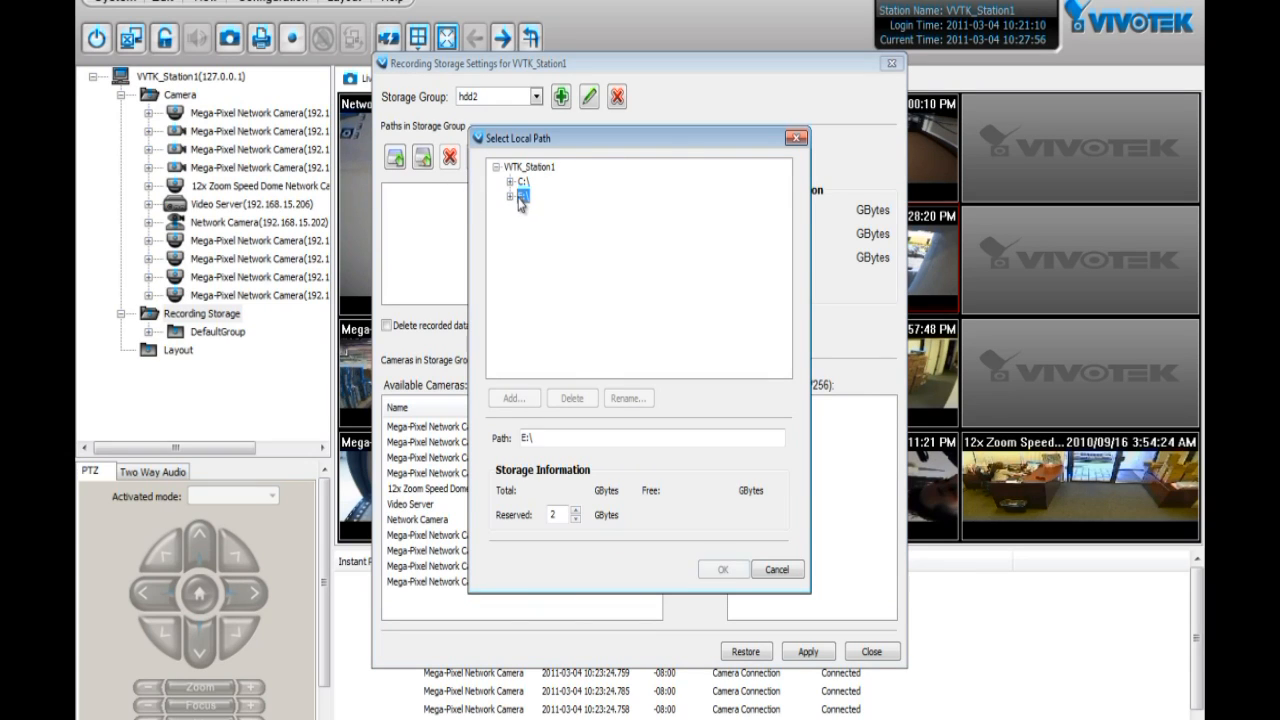
left_click(722, 568)
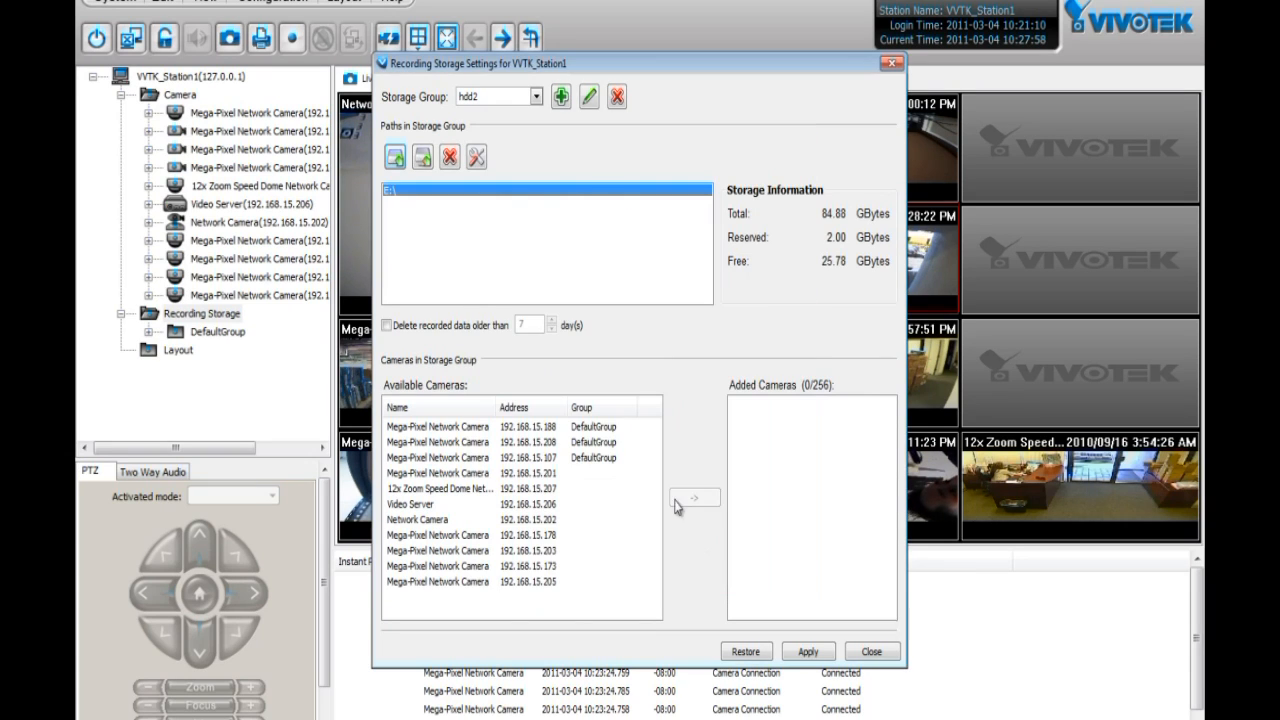
mouse_move(536, 482)
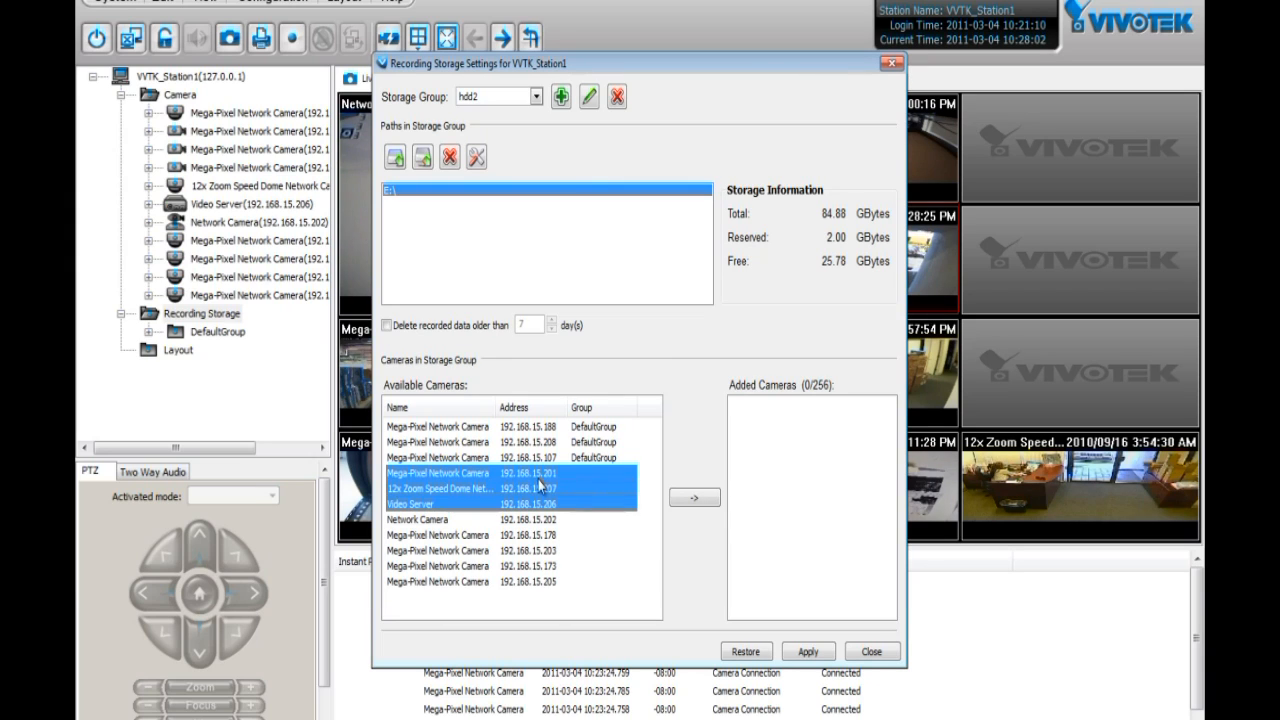
left_click(694, 496)
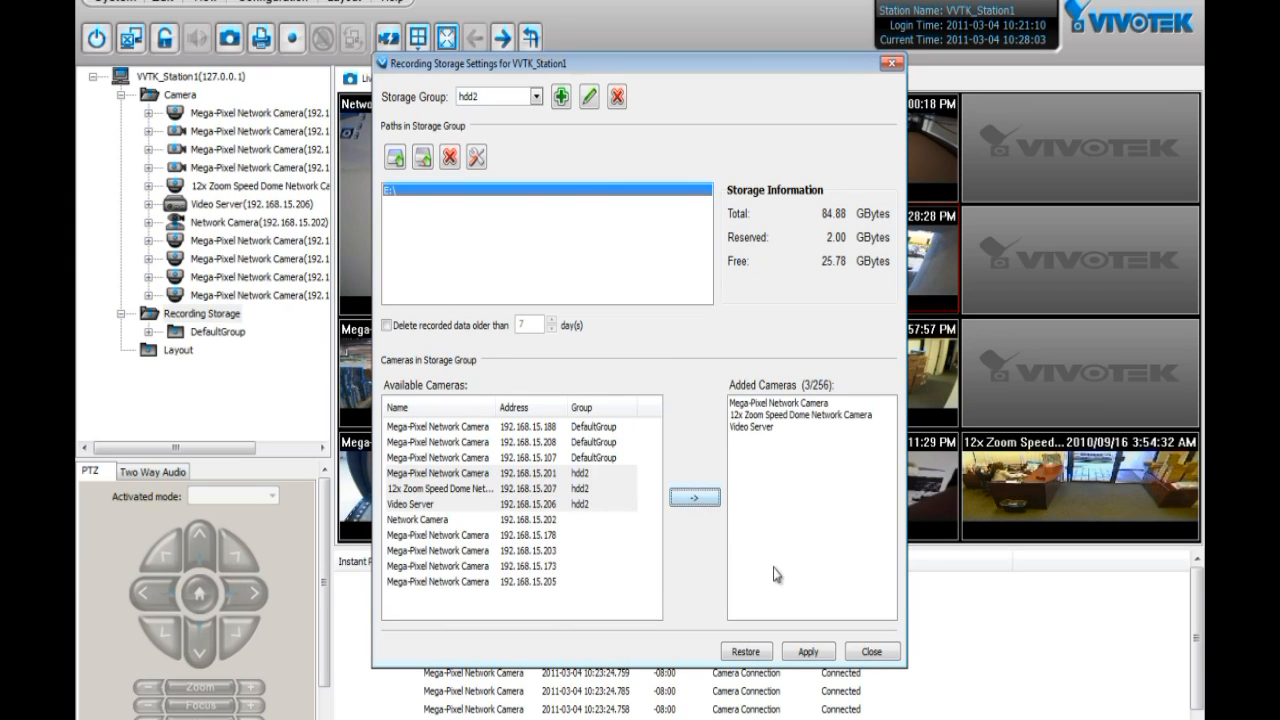
left_click(808, 652)
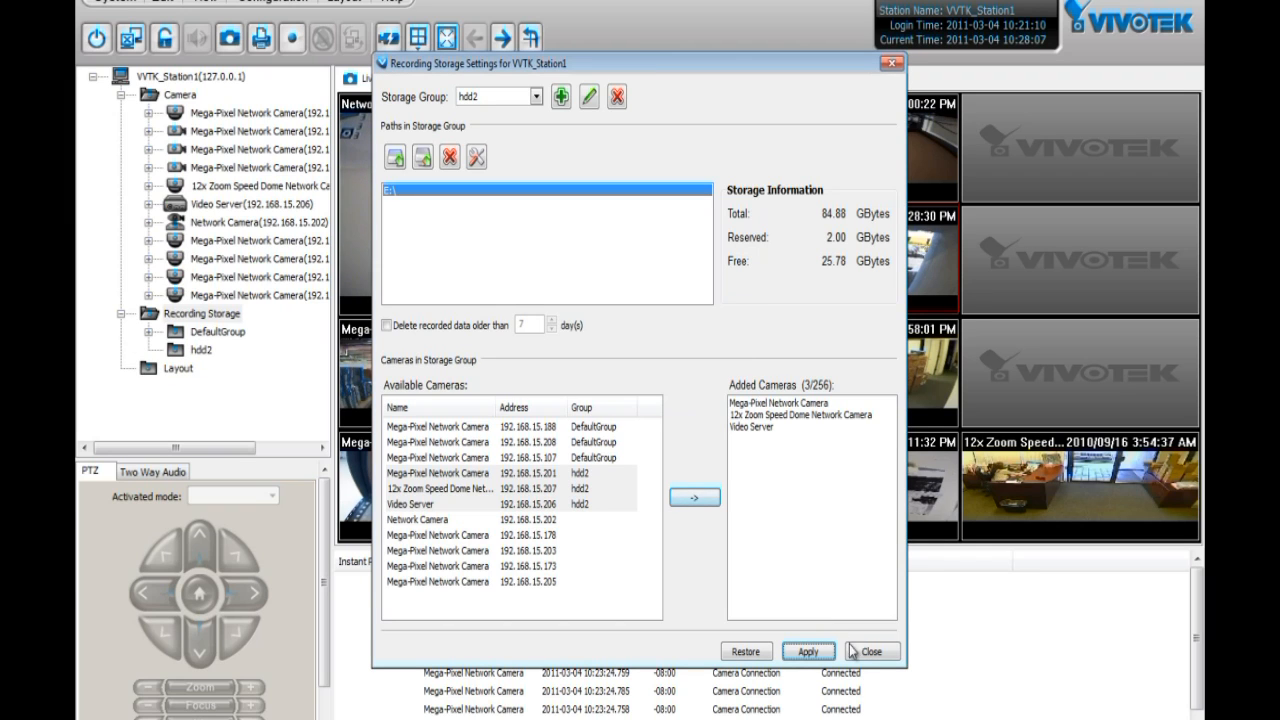
left_click(868, 652)
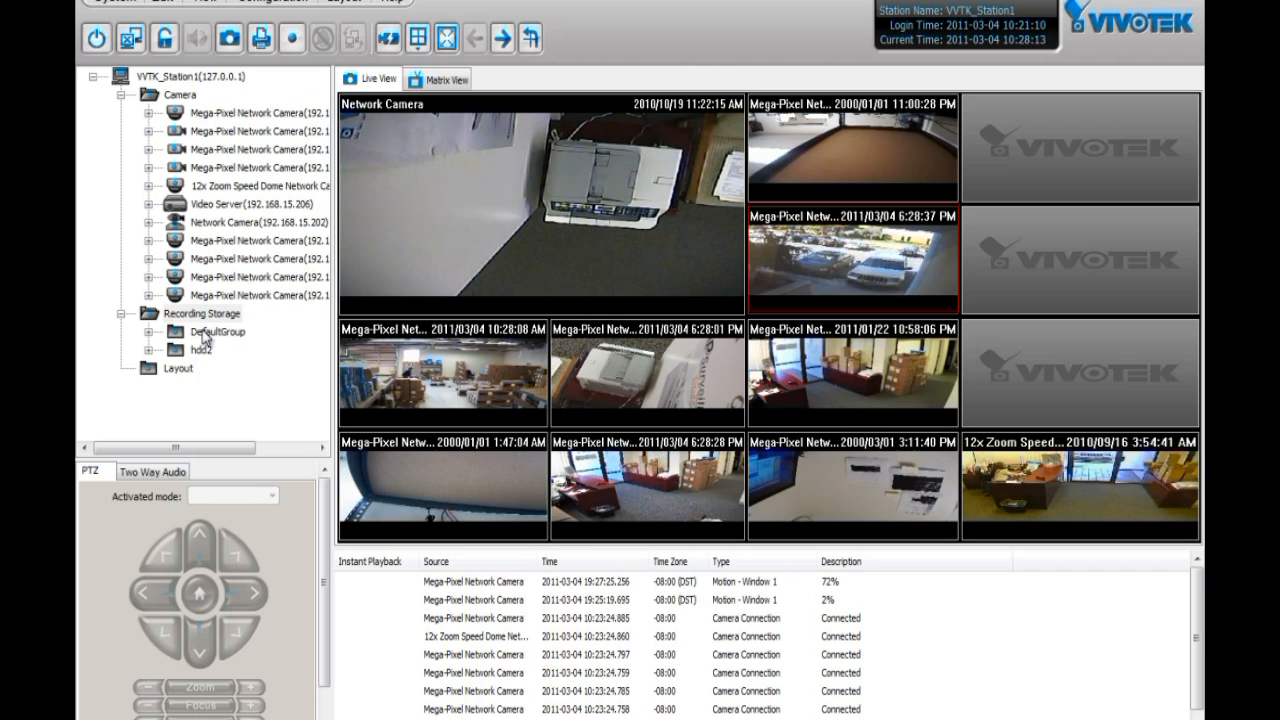
left_click(200, 348)
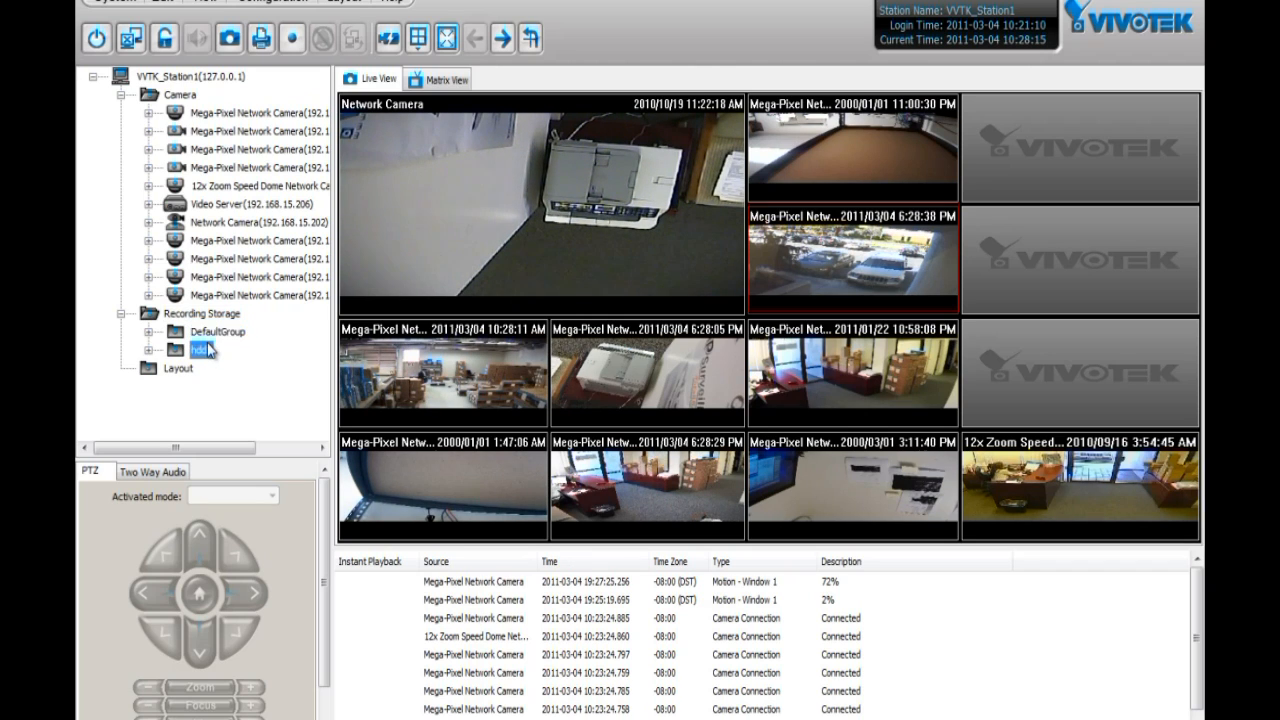
left_click(202, 312)
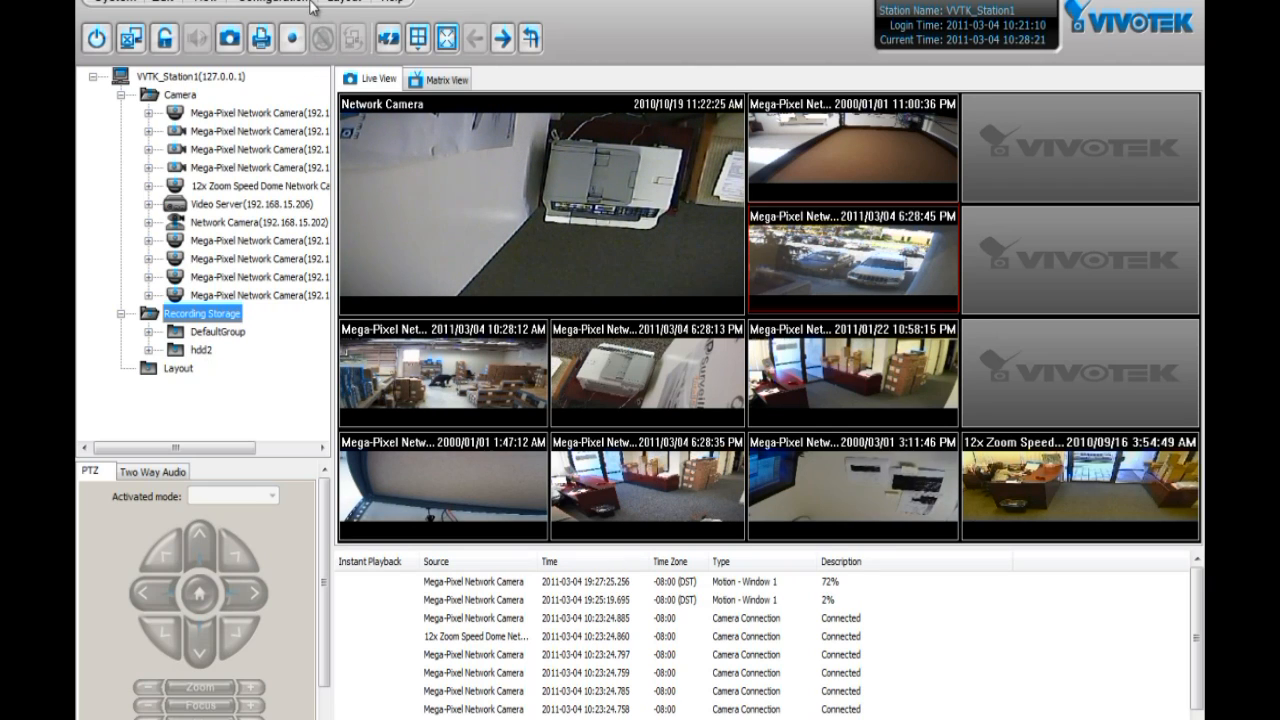
left_click(272, 2)
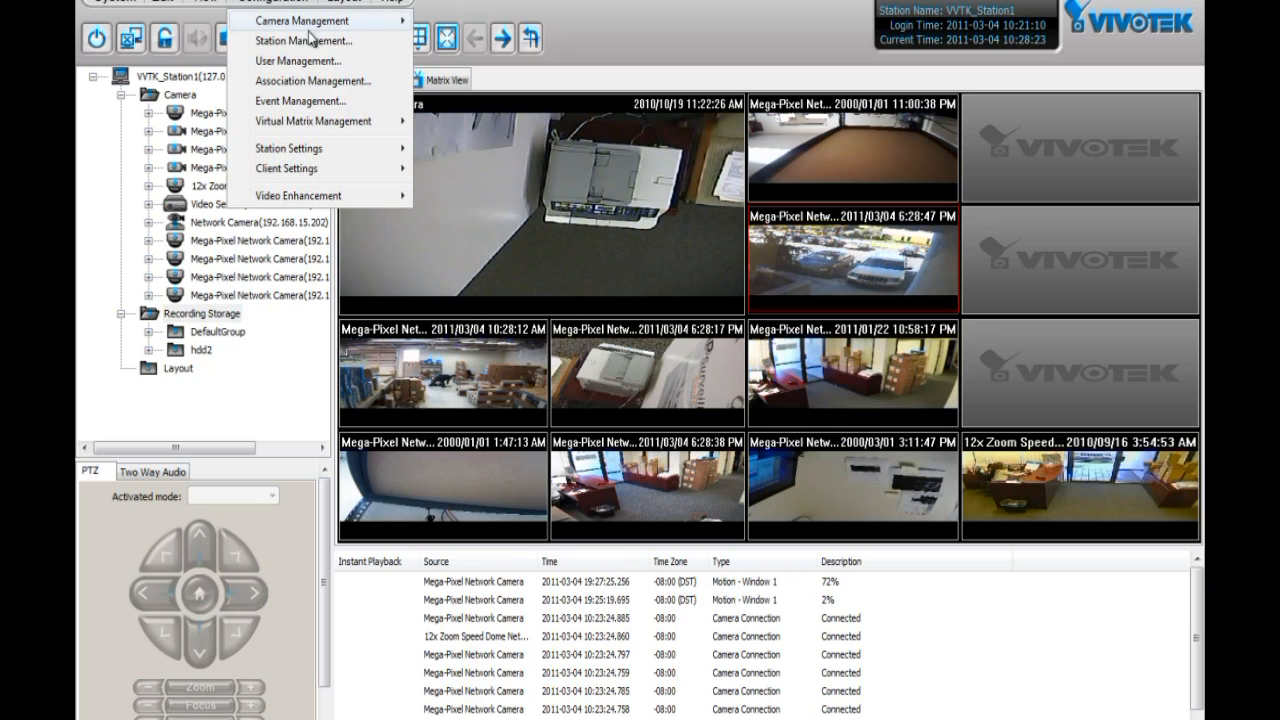
Insert a sub-station at 192.168.15.157 into the station management tree
left_click(304, 40)
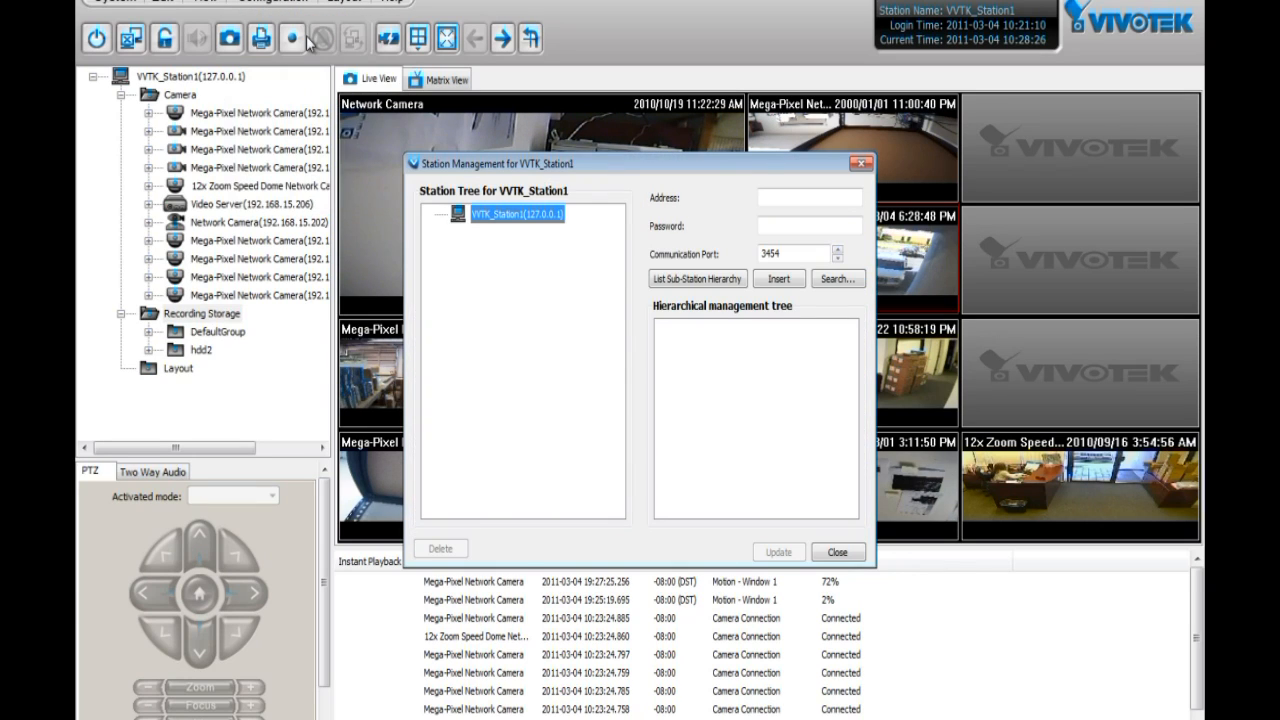
mouse_move(740, 242)
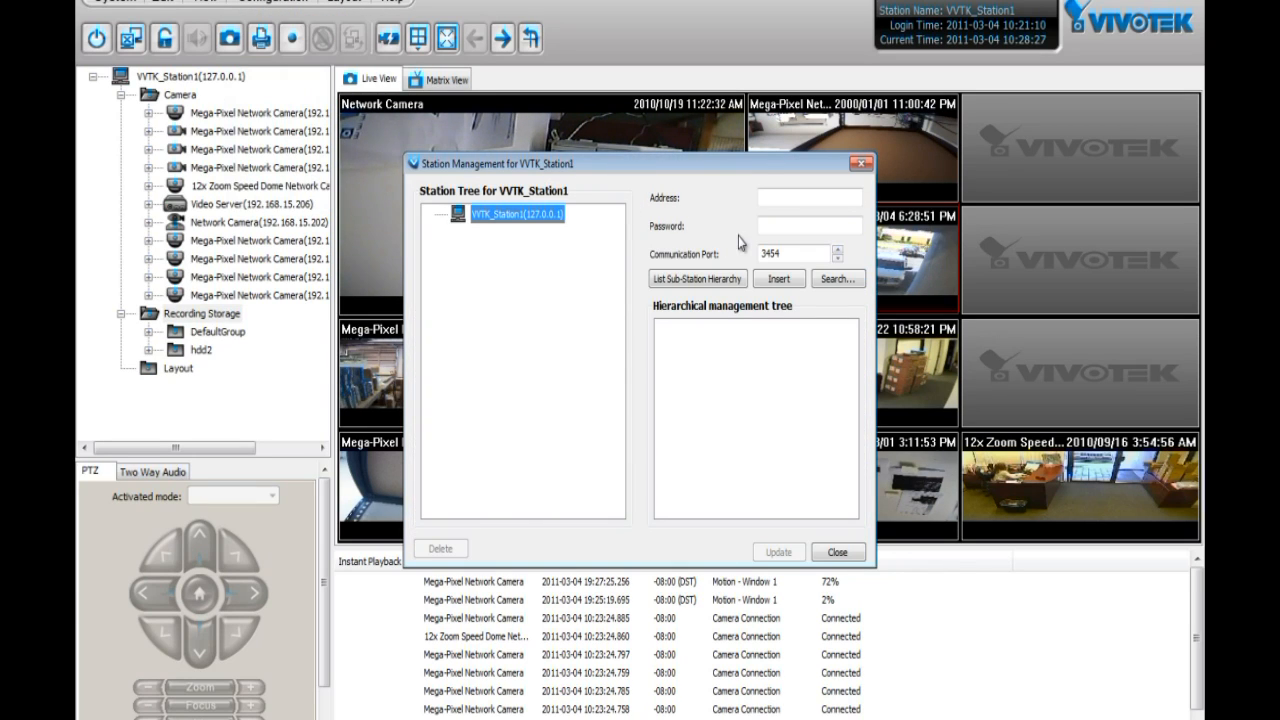
type("192")
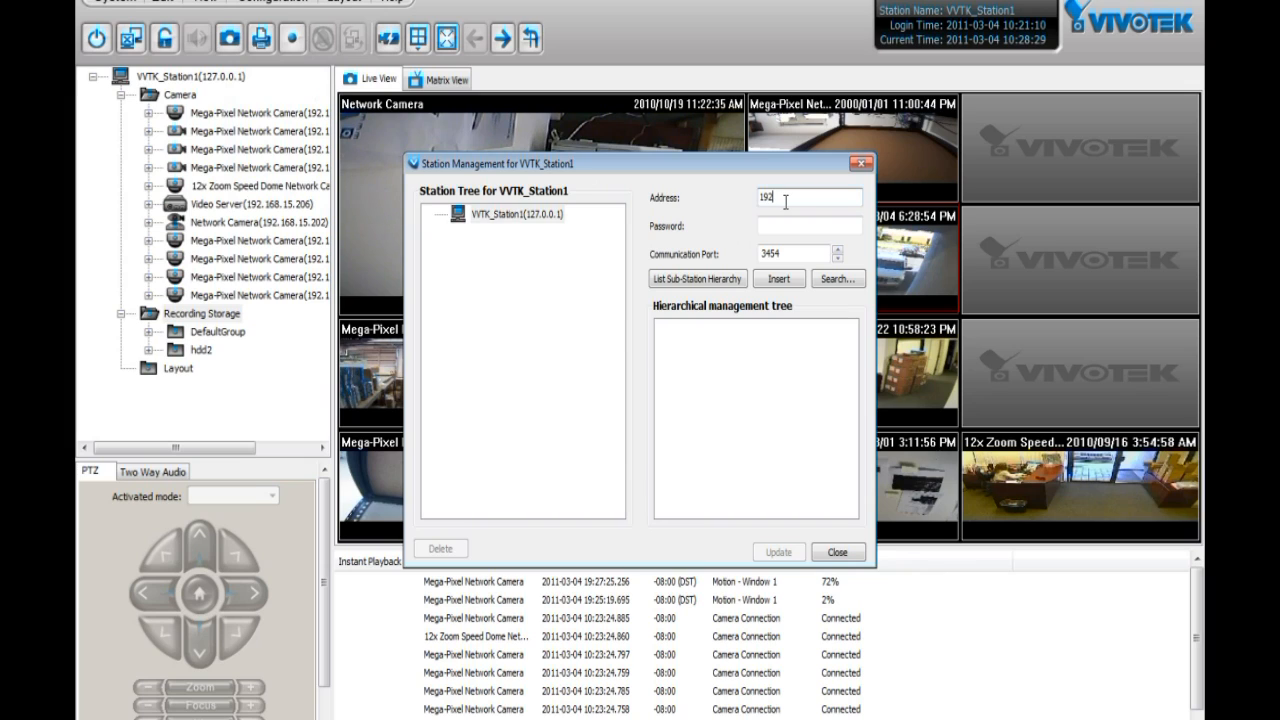
type(".")
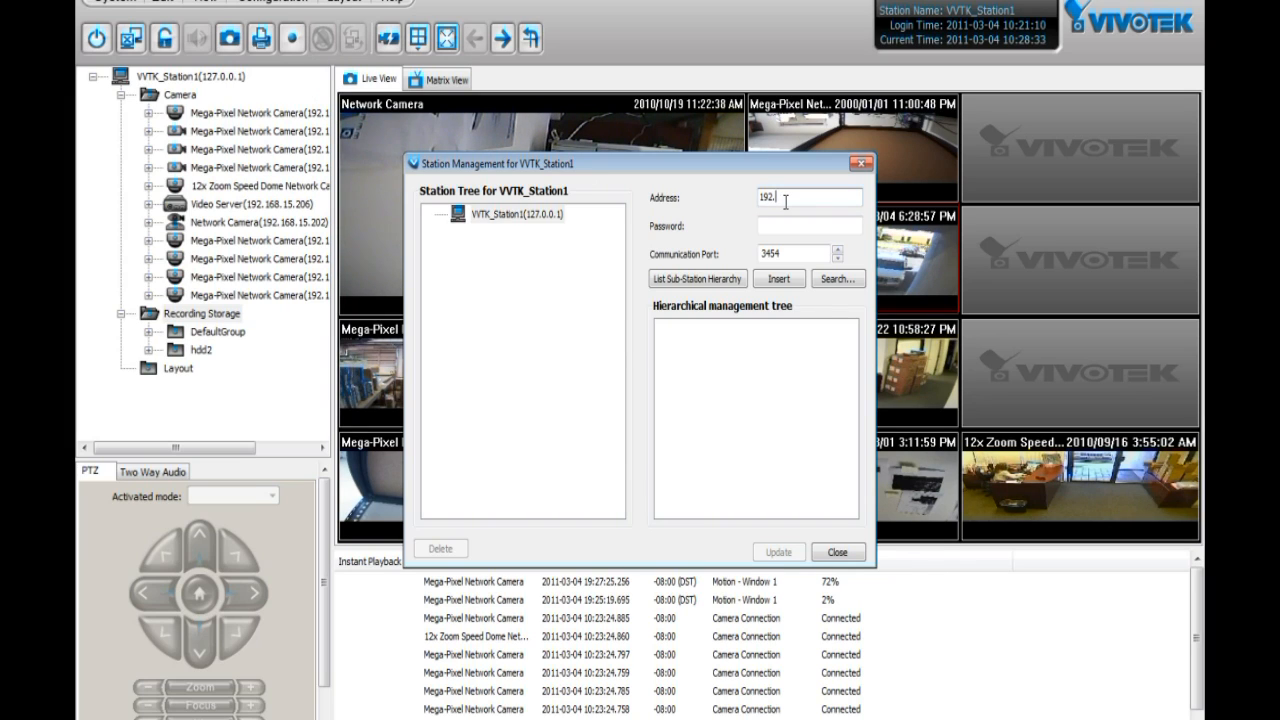
type("168.15.")
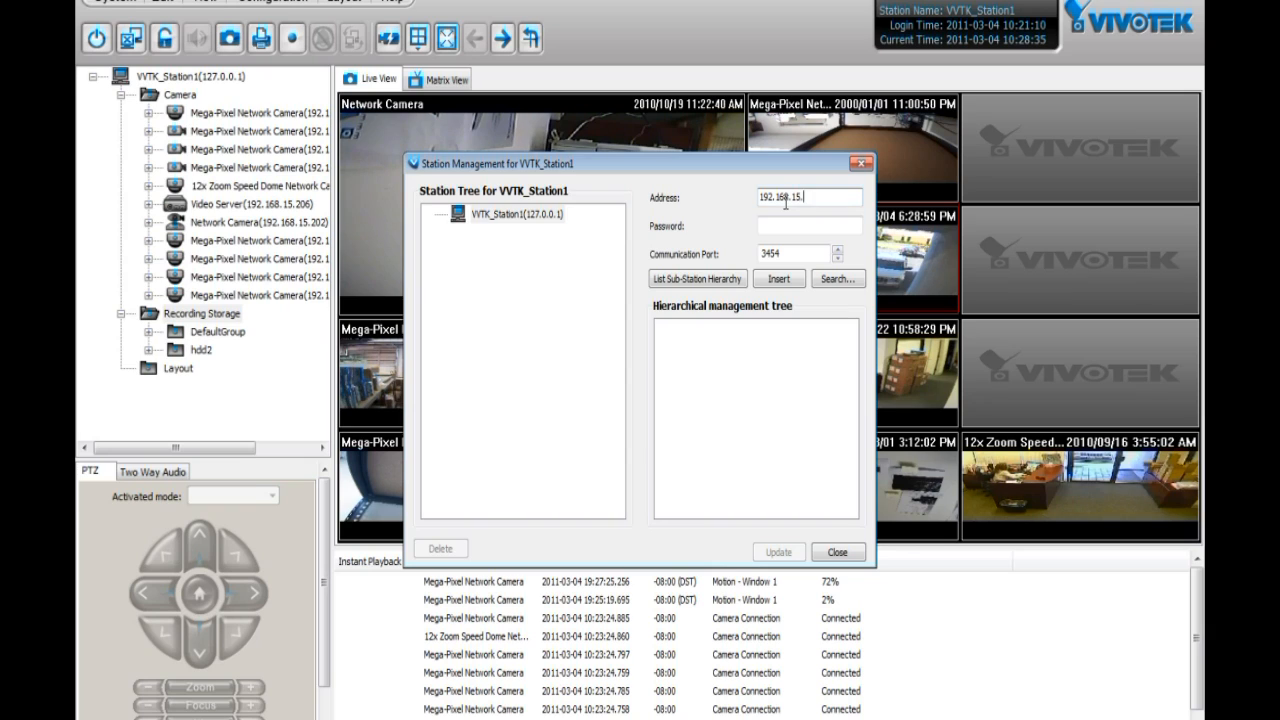
type("157")
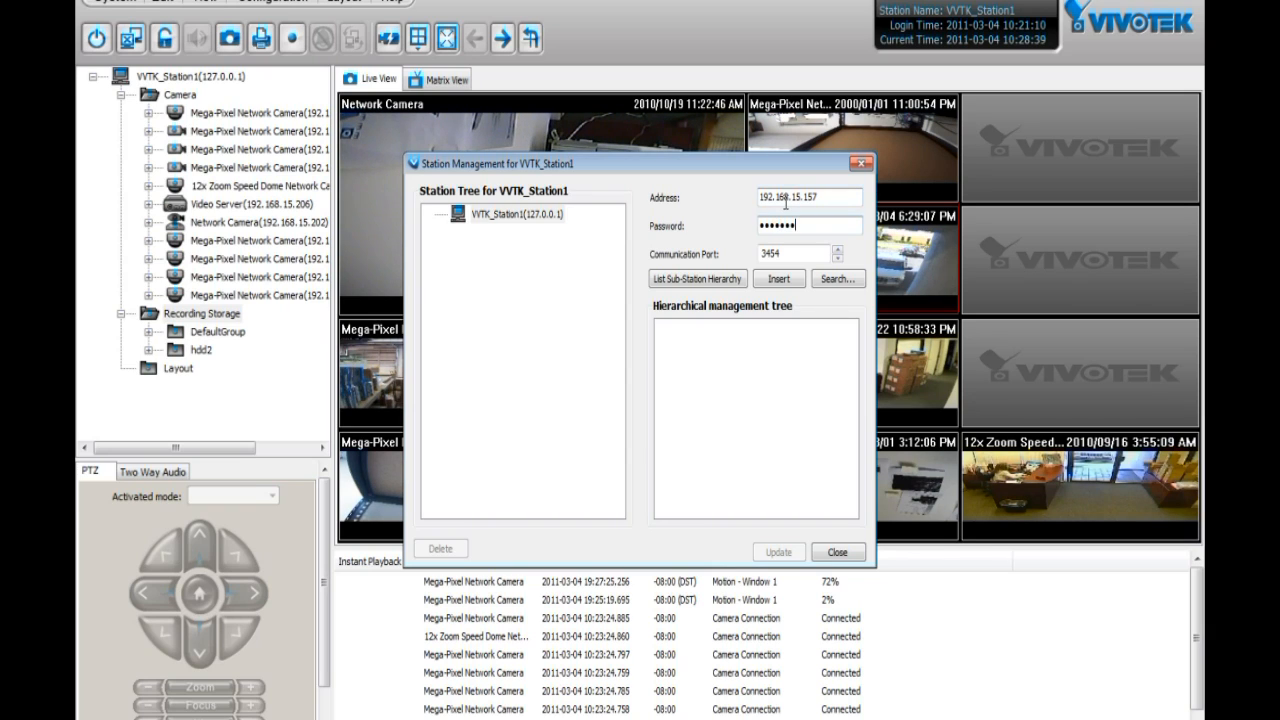
left_click(778, 278)
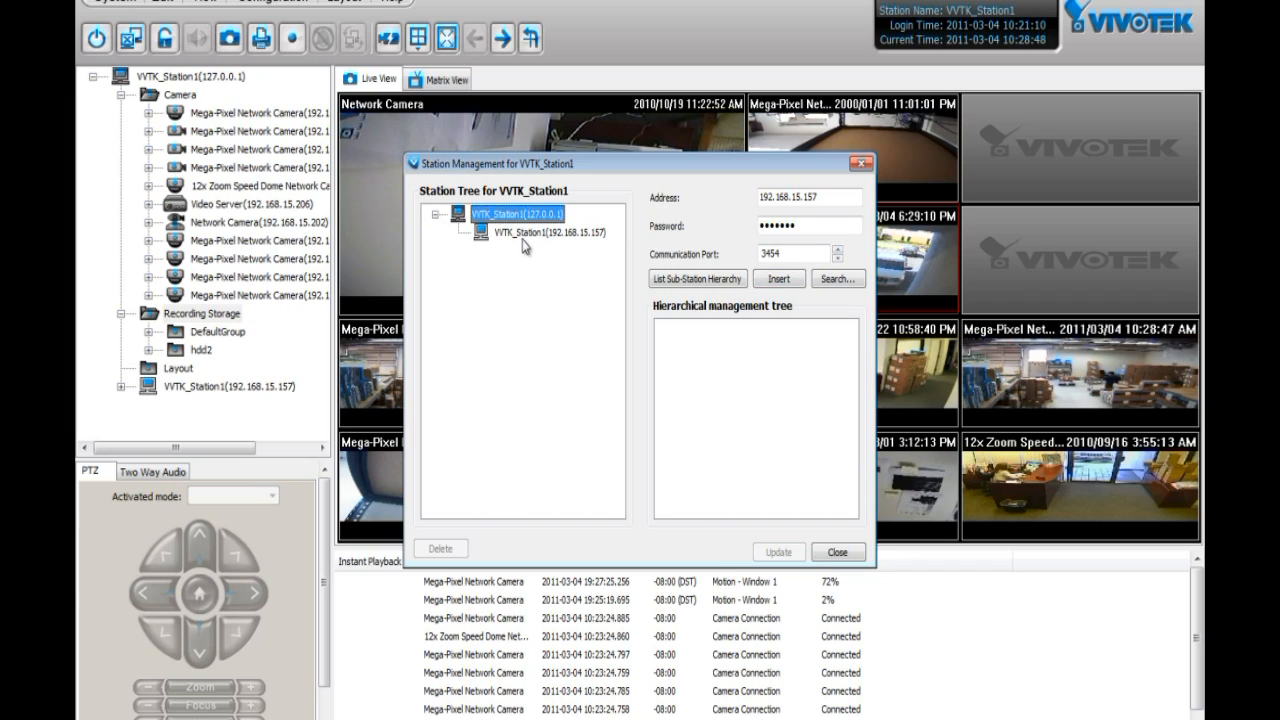
Select the new sub-station 192.168.15.157 and update its connection settings
left_click(550, 232)
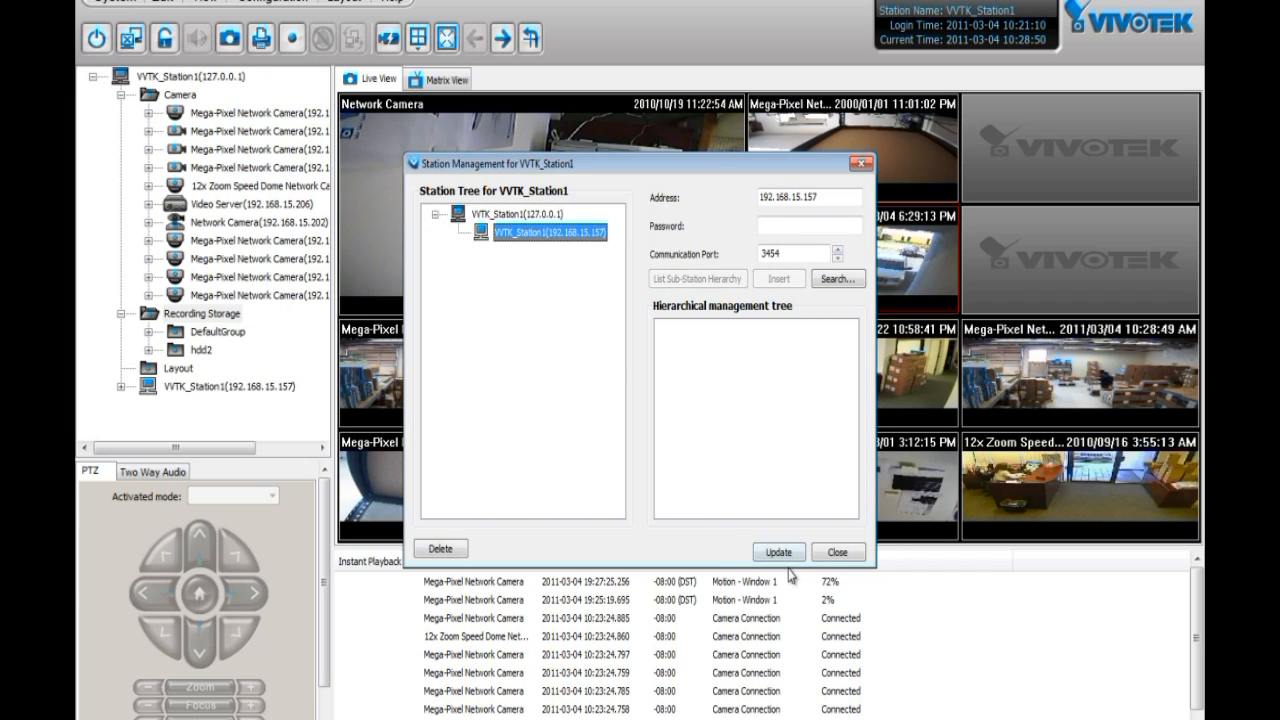
left_click(778, 552)
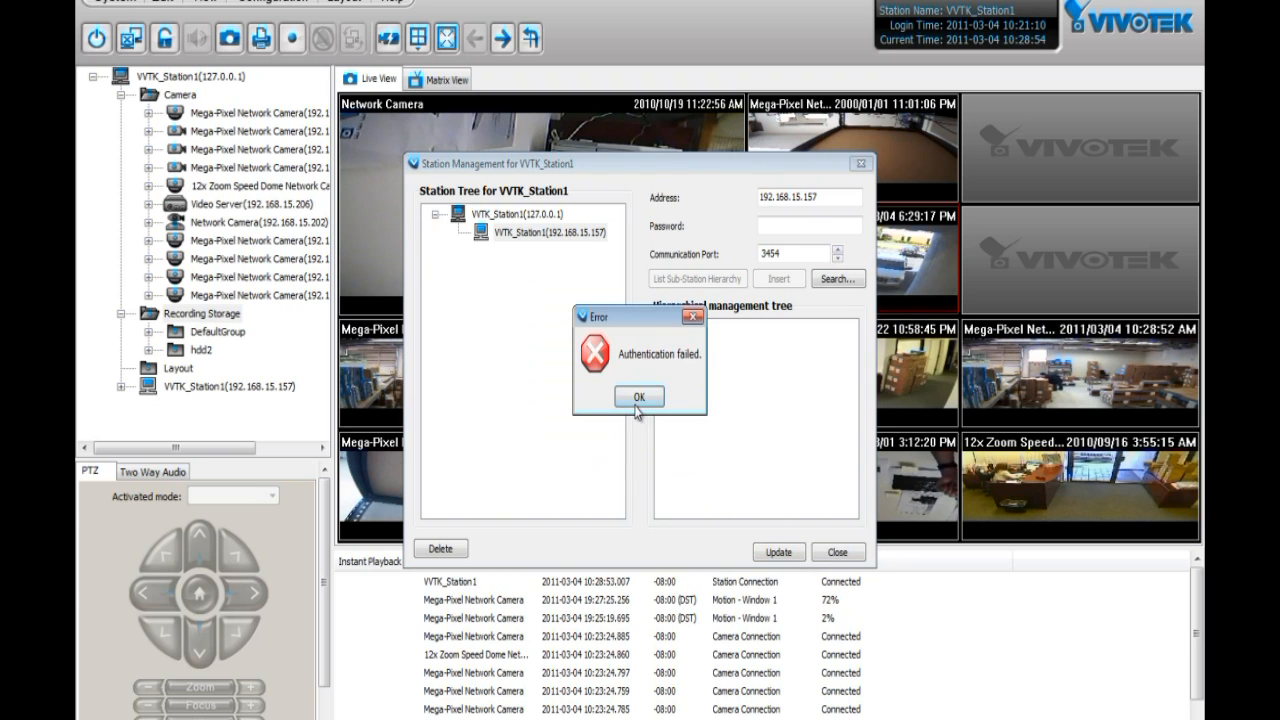
Dismiss the authentication error and expand sub-station 192.168.15.157 to show its cameras
left_click(638, 396)
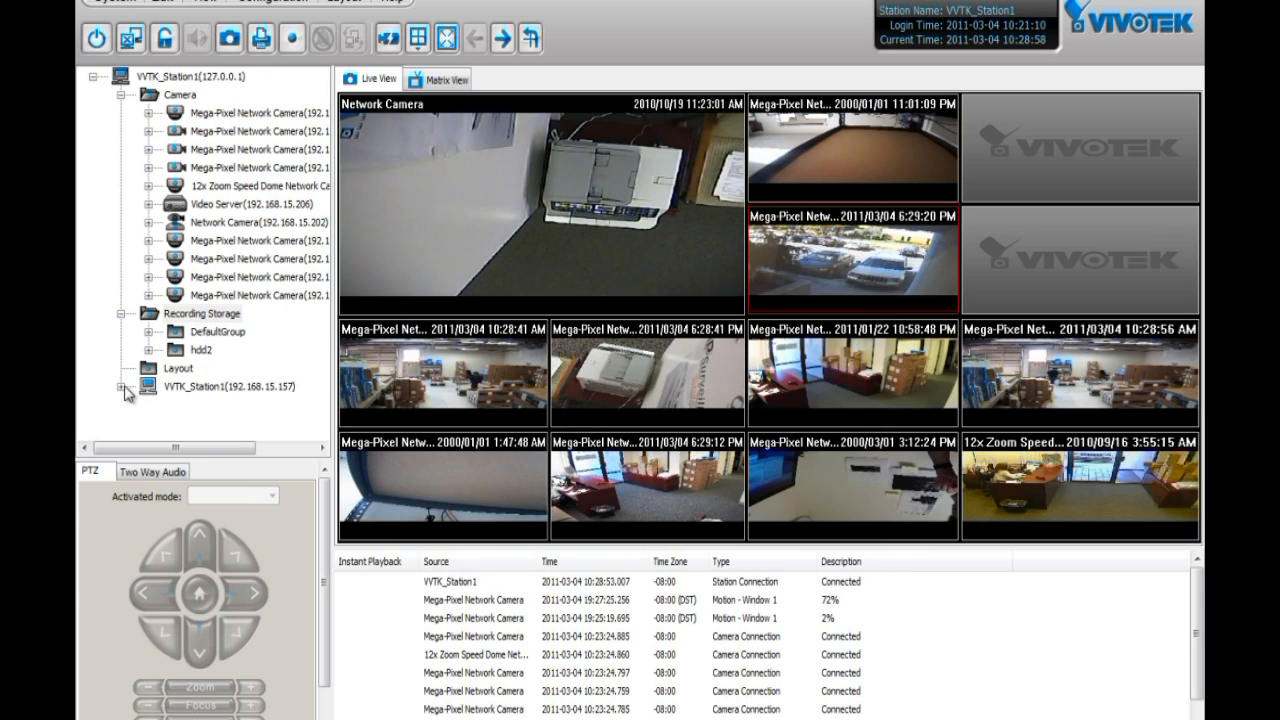
left_click(118, 386)
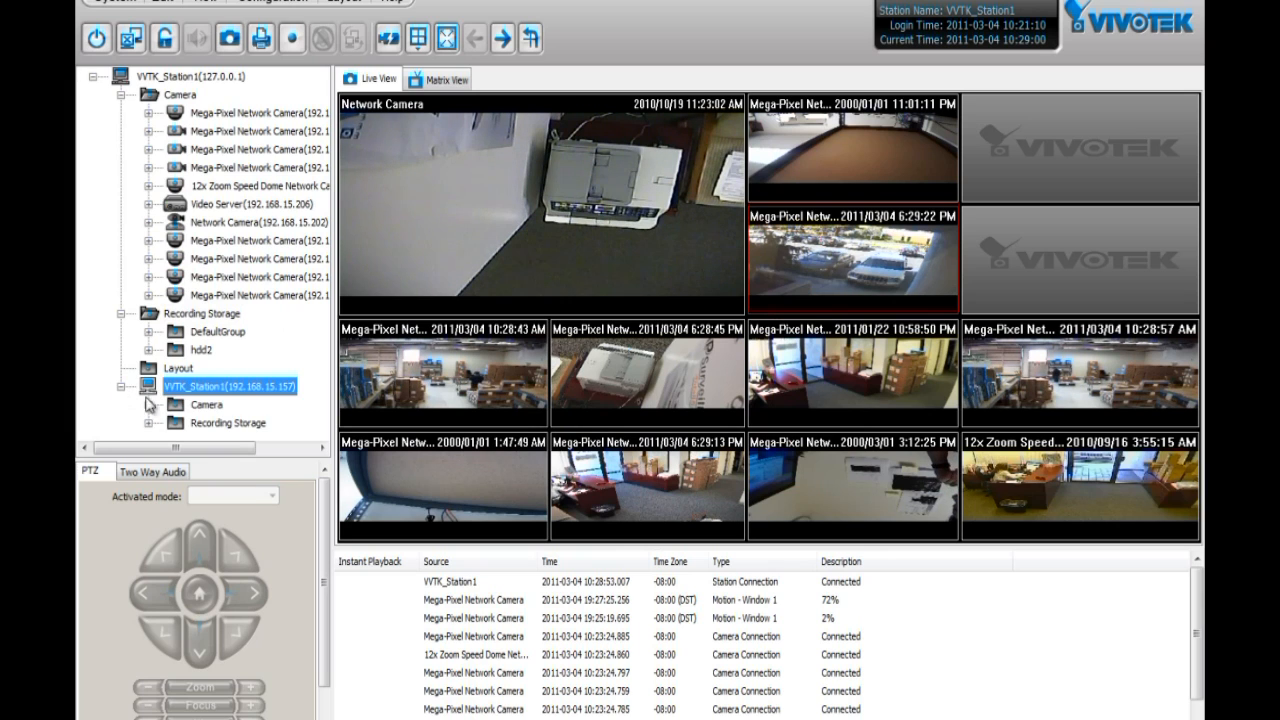
left_click(152, 404)
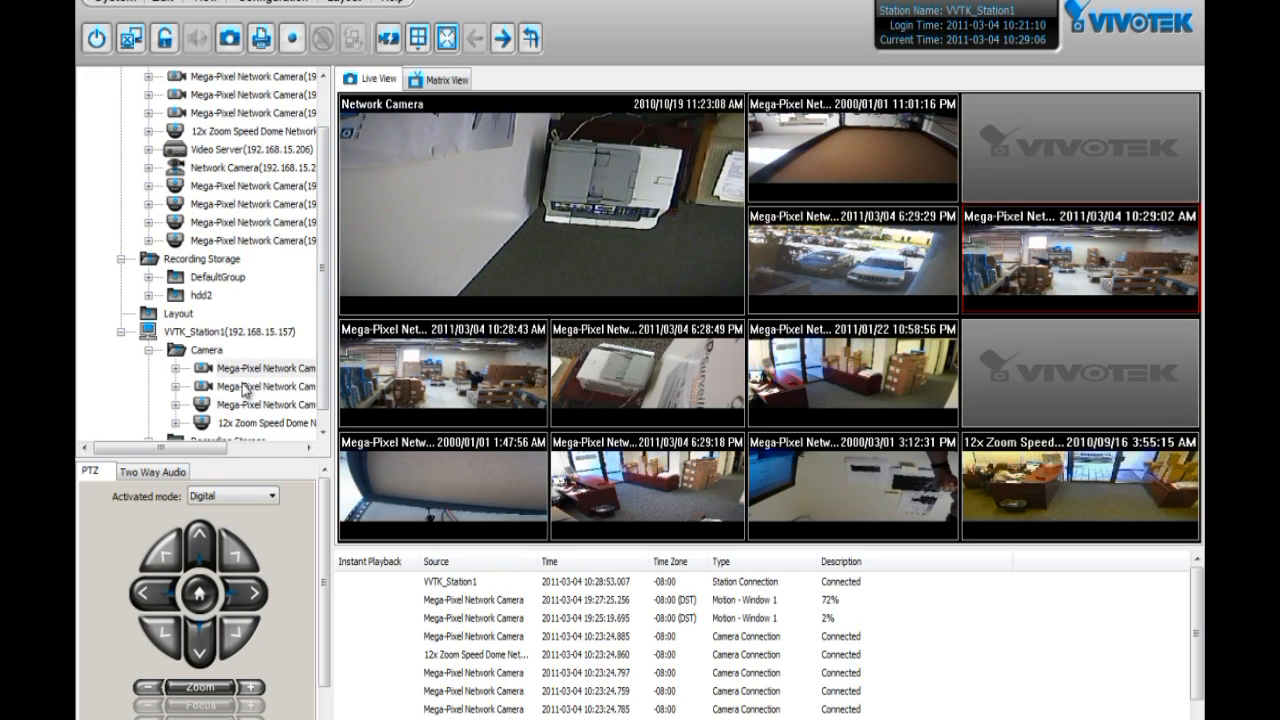
left_click(264, 404)
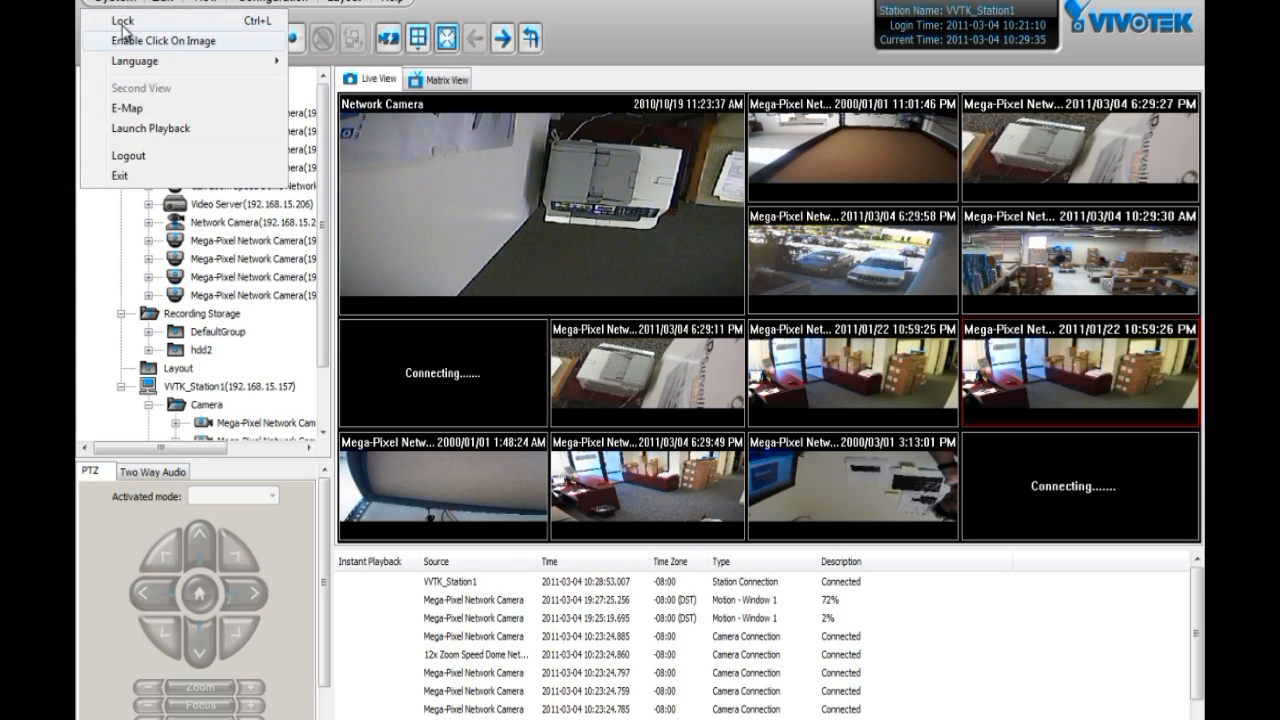
Switch to the E-Map view and start uploading a map image for the local station
left_click(128, 108)
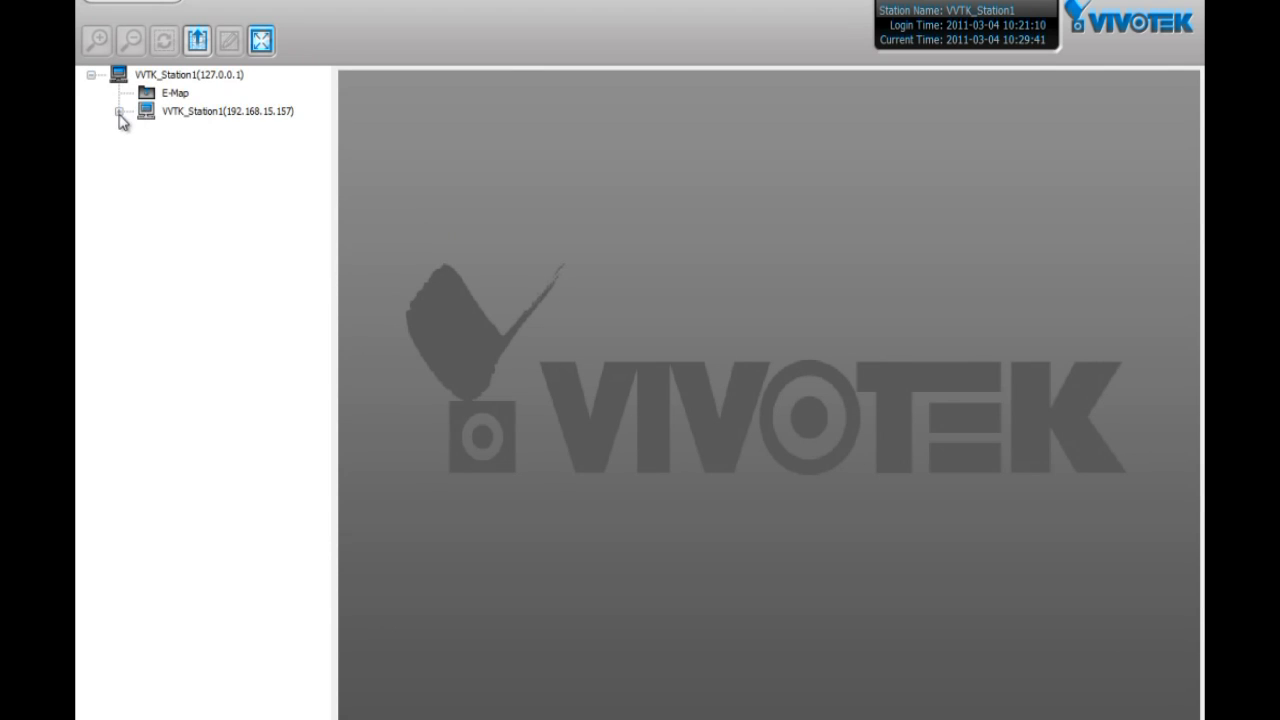
left_click(120, 112)
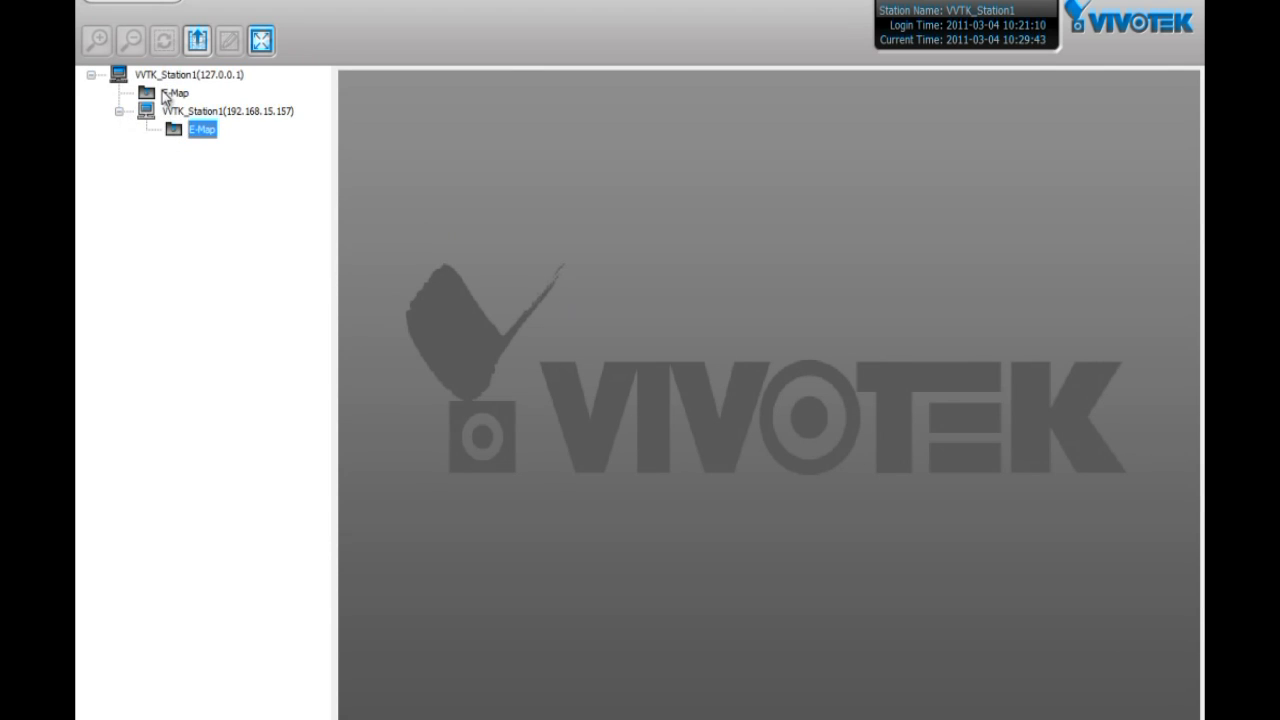
left_click(176, 92)
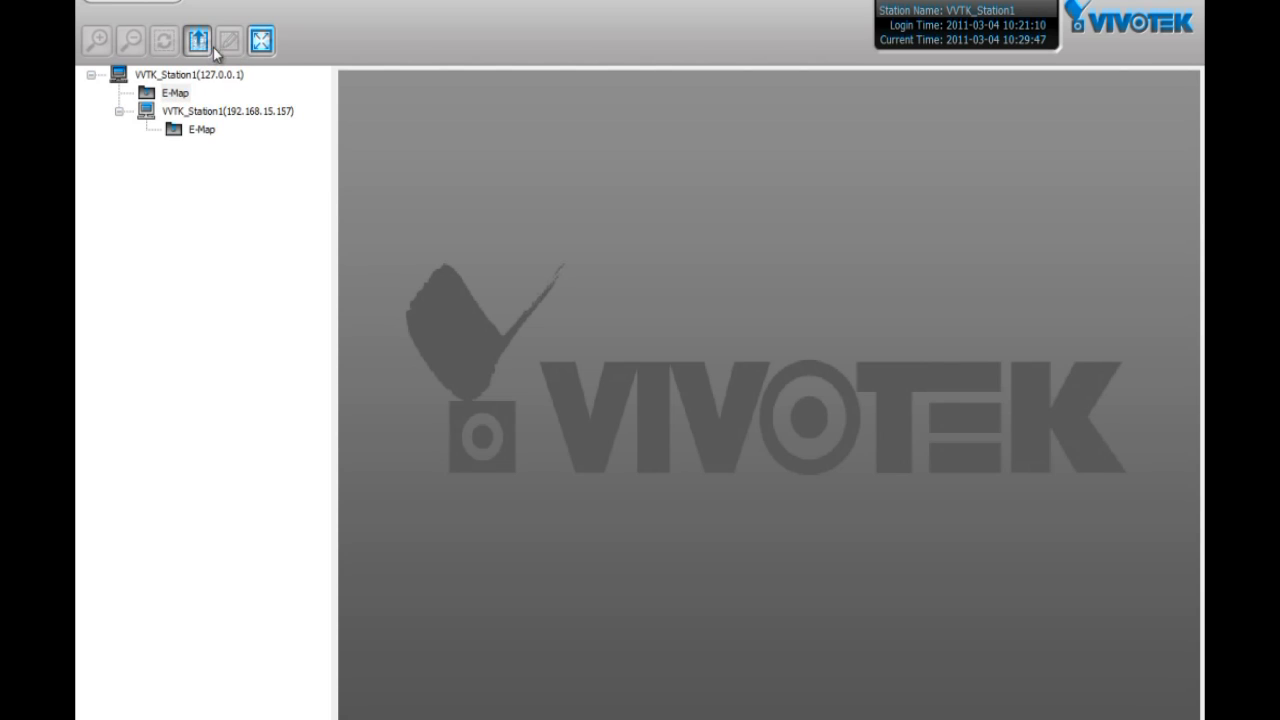
left_click(198, 40)
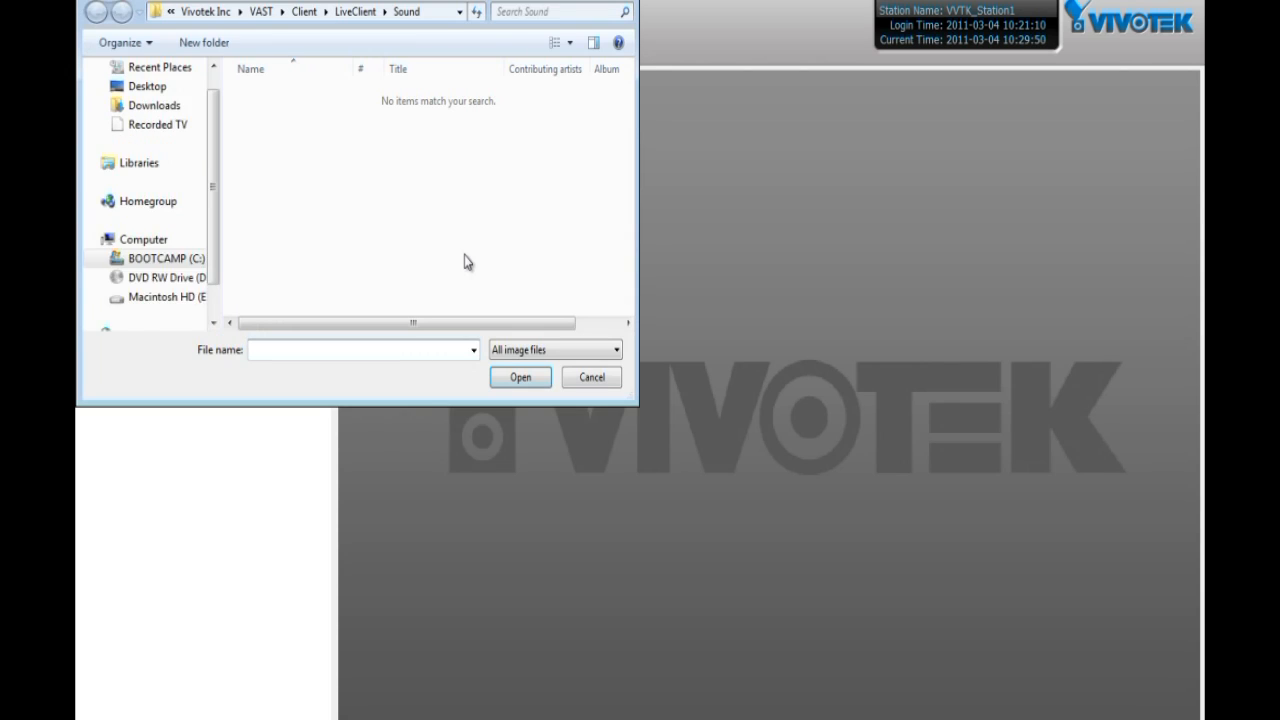
Upload SD8111_6ft_back.jpg from the Pictures library as the E-Map and acknowledge success
scroll("down", 3)
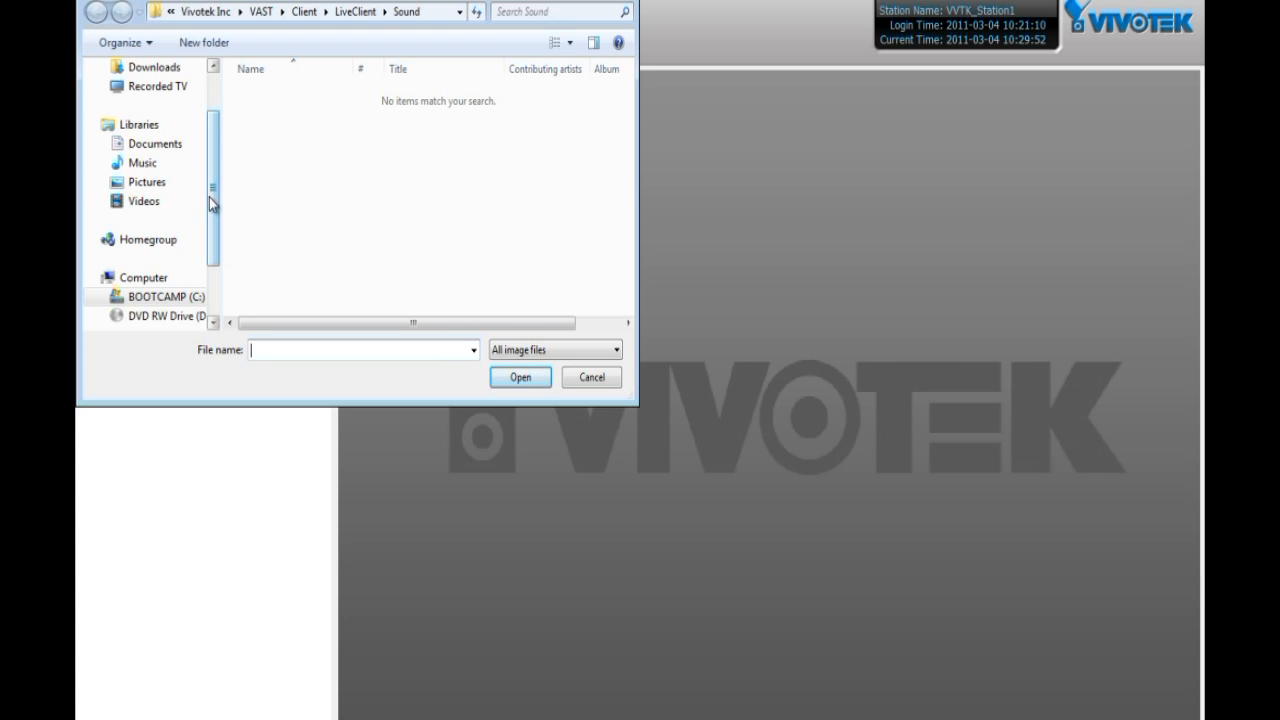
scroll("up", 3)
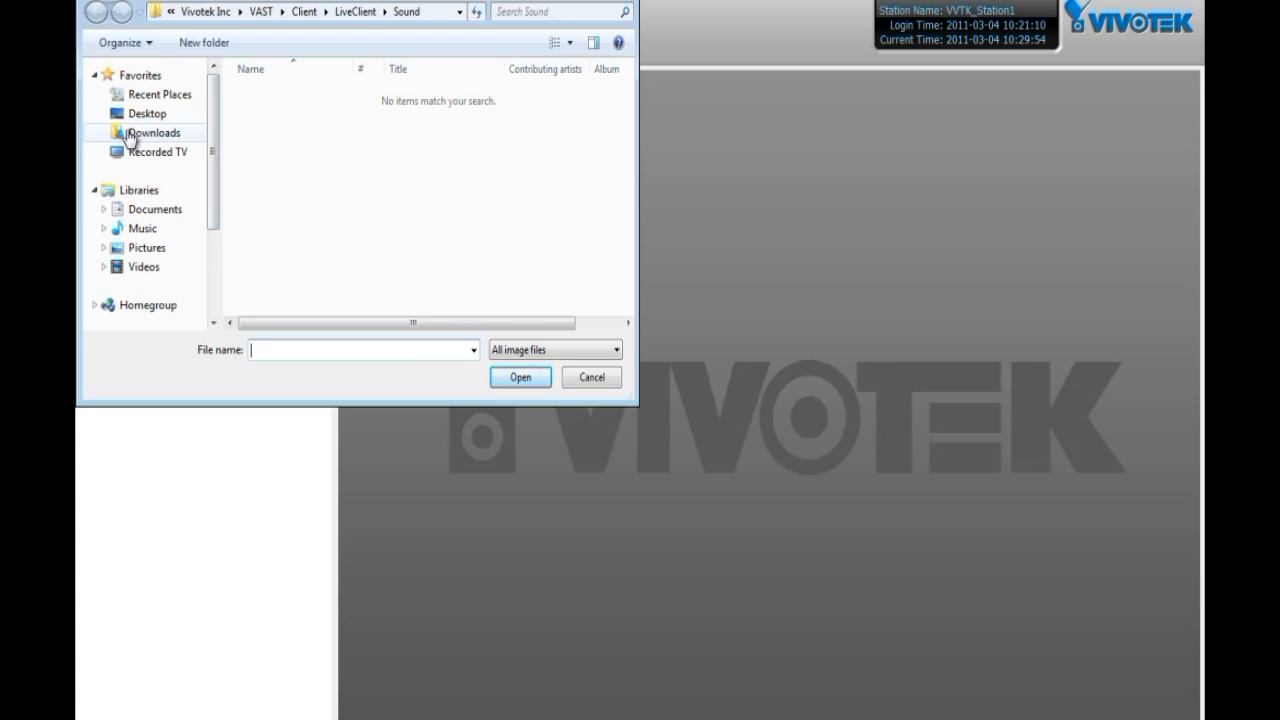
left_click(148, 248)
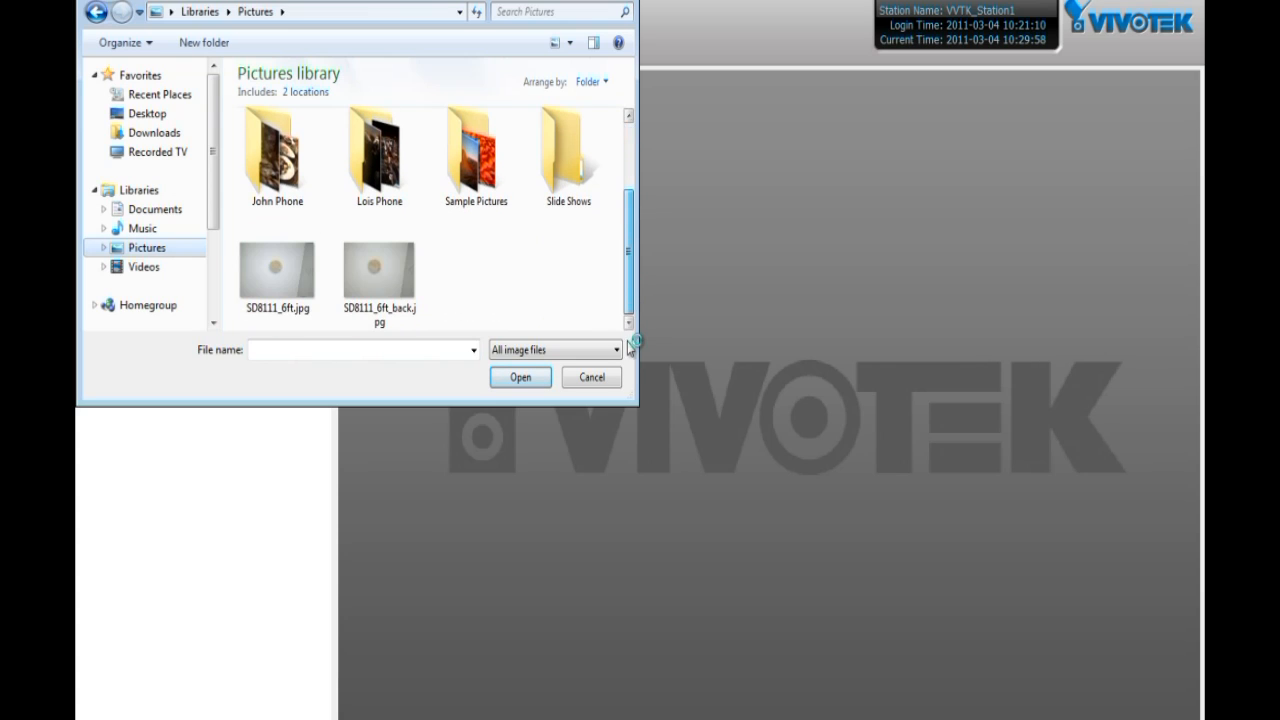
left_click(380, 270)
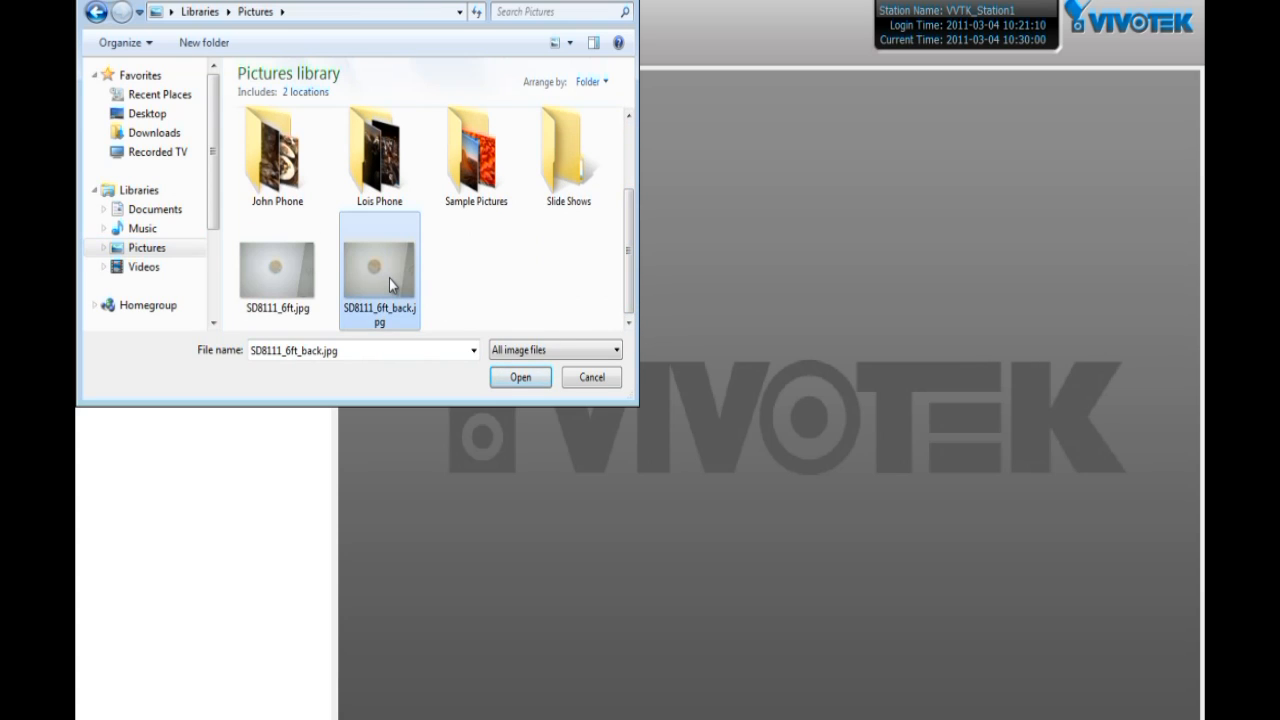
left_click(520, 376)
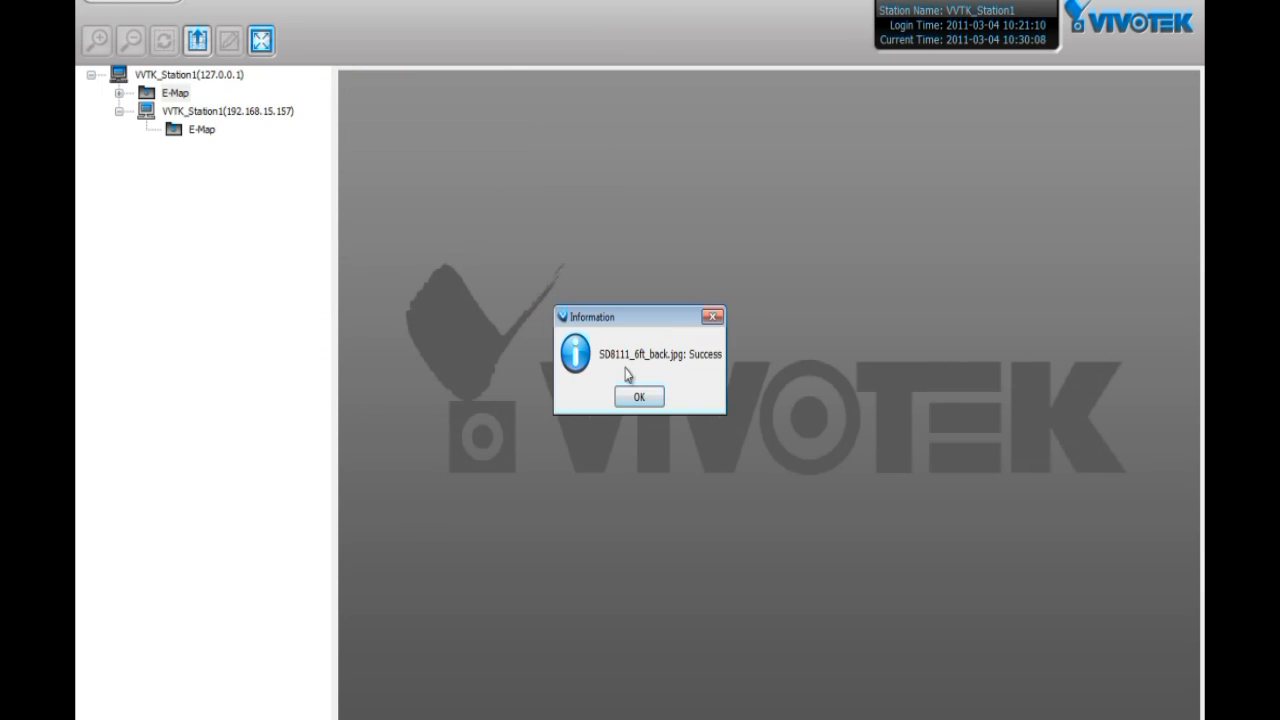
left_click(640, 396)
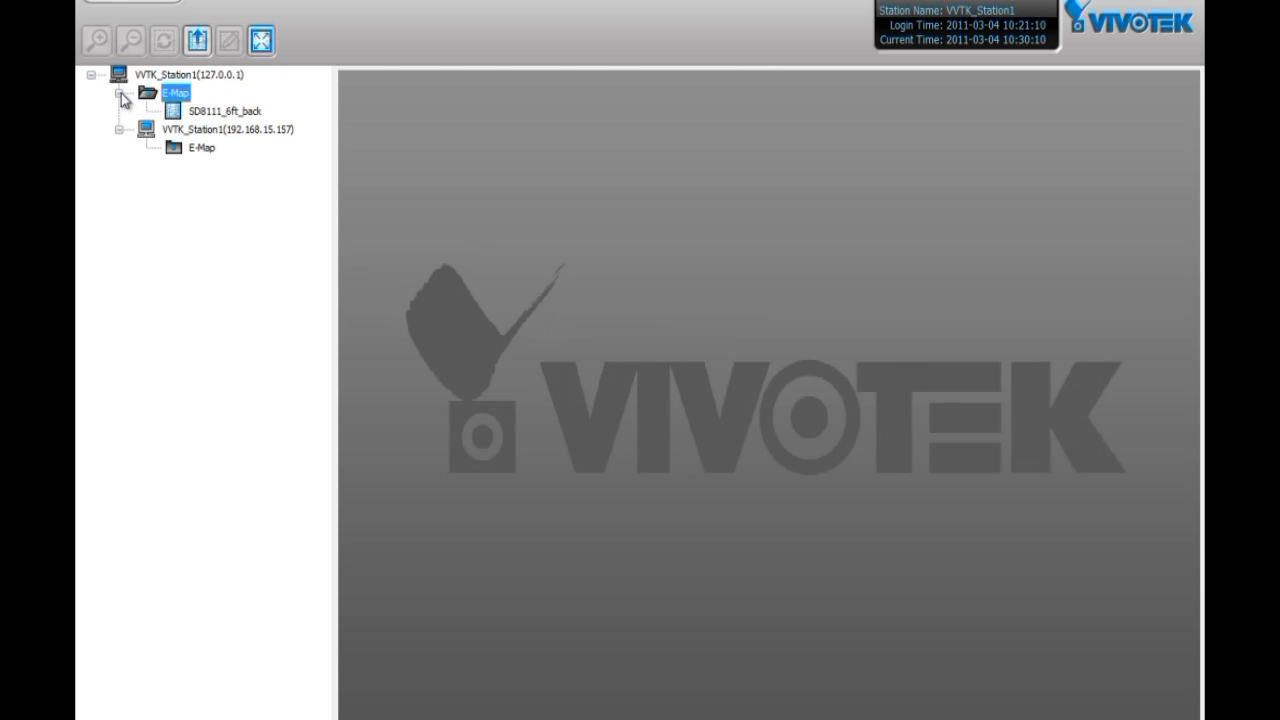
Edit the SD8111_6ft_back map and place the first Mega-Pixel Network Camera on it
left_click(222, 110)
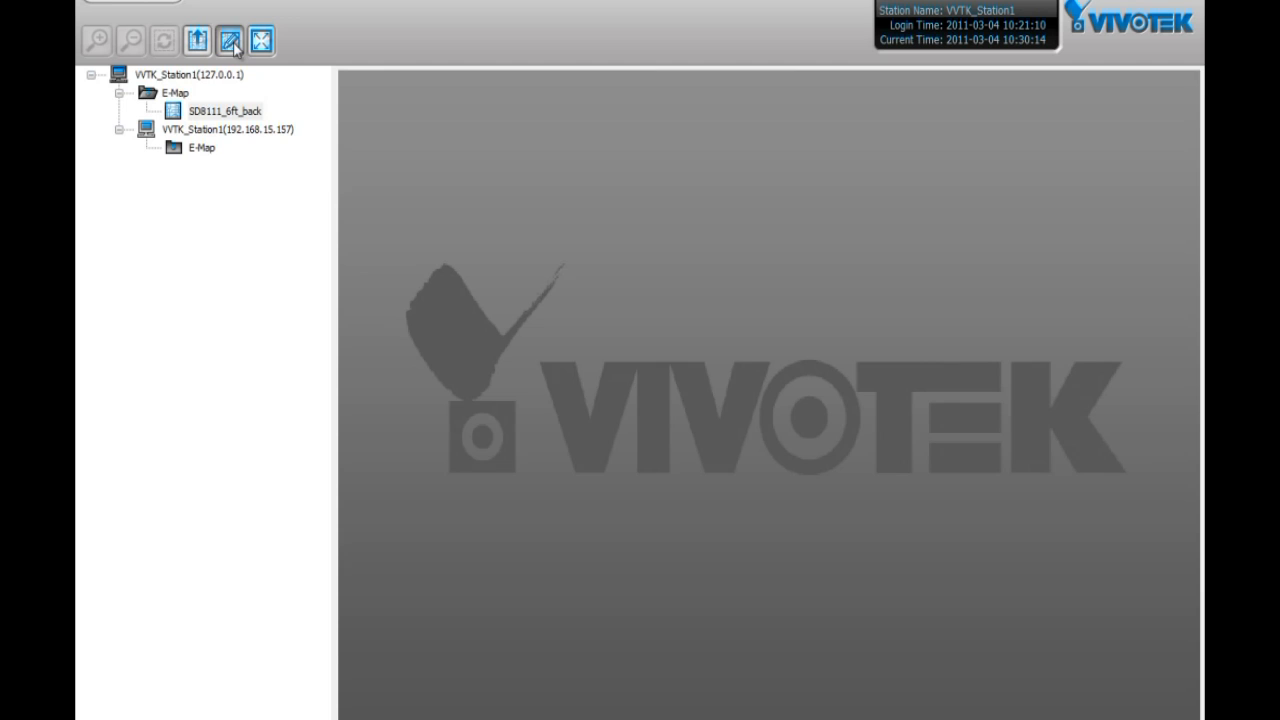
left_click(230, 40)
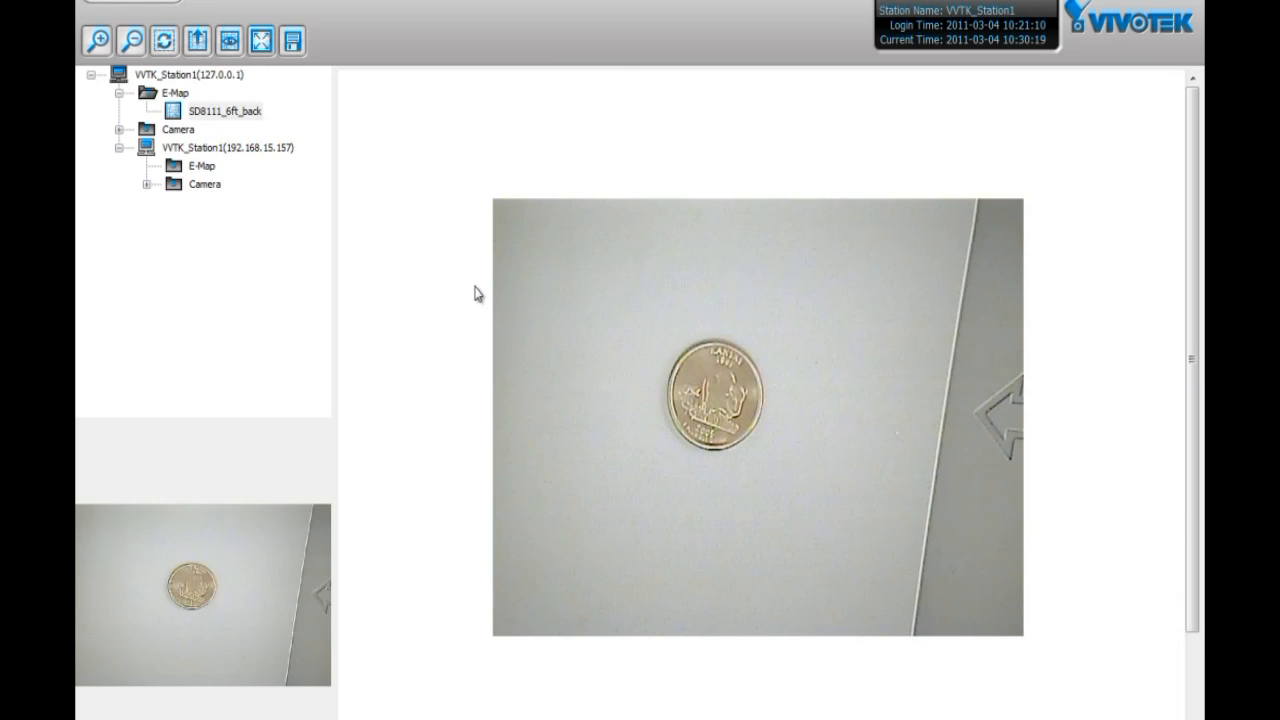
mouse_move(184, 148)
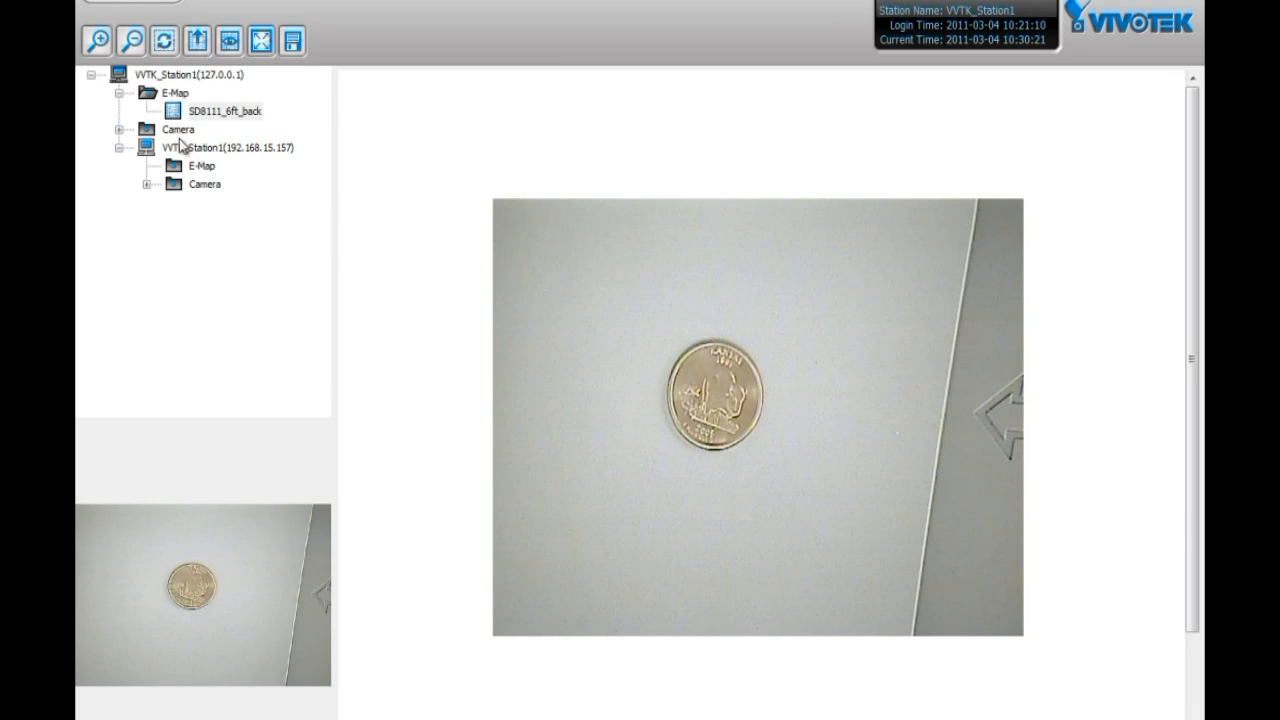
left_click(132, 128)
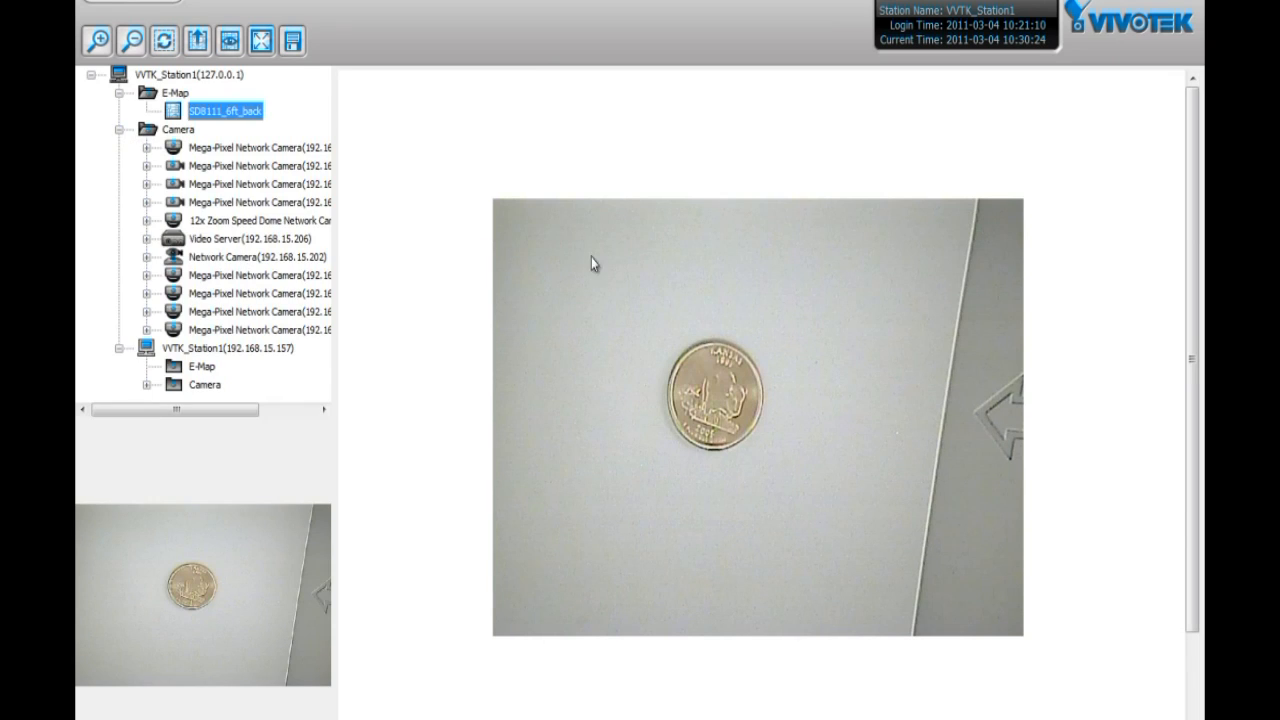
mouse_move(638, 516)
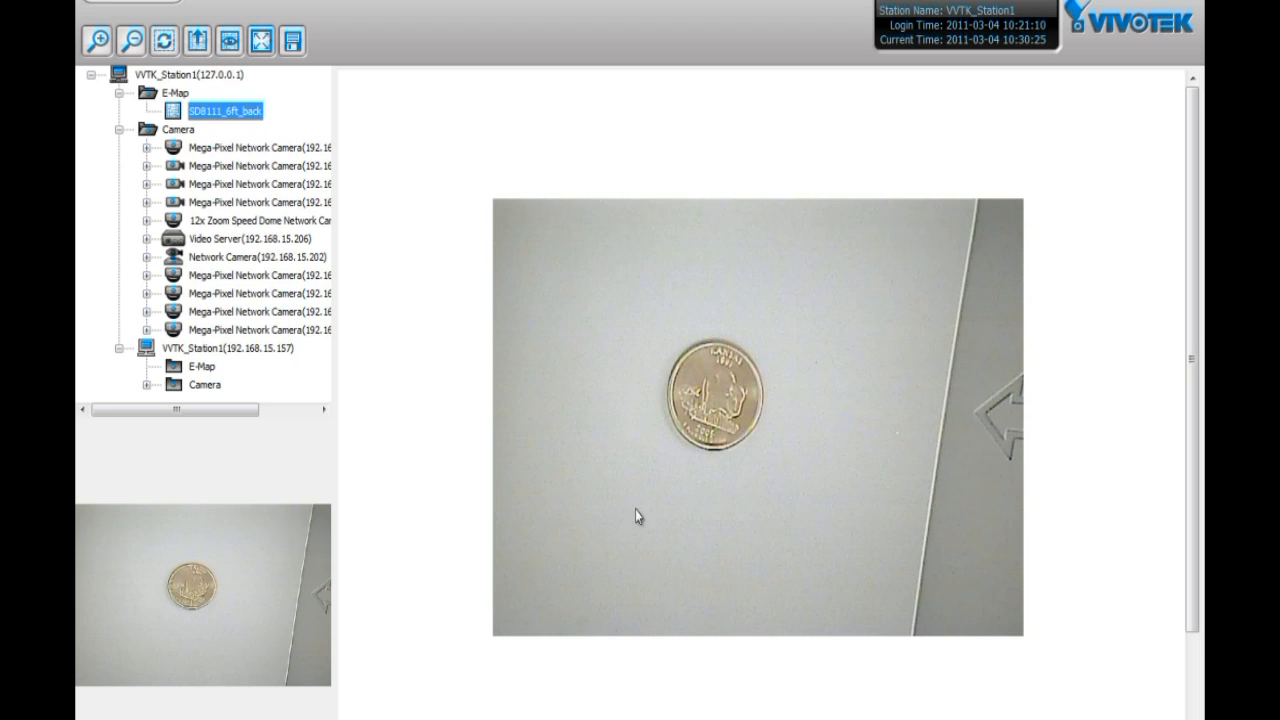
left_click(258, 148)
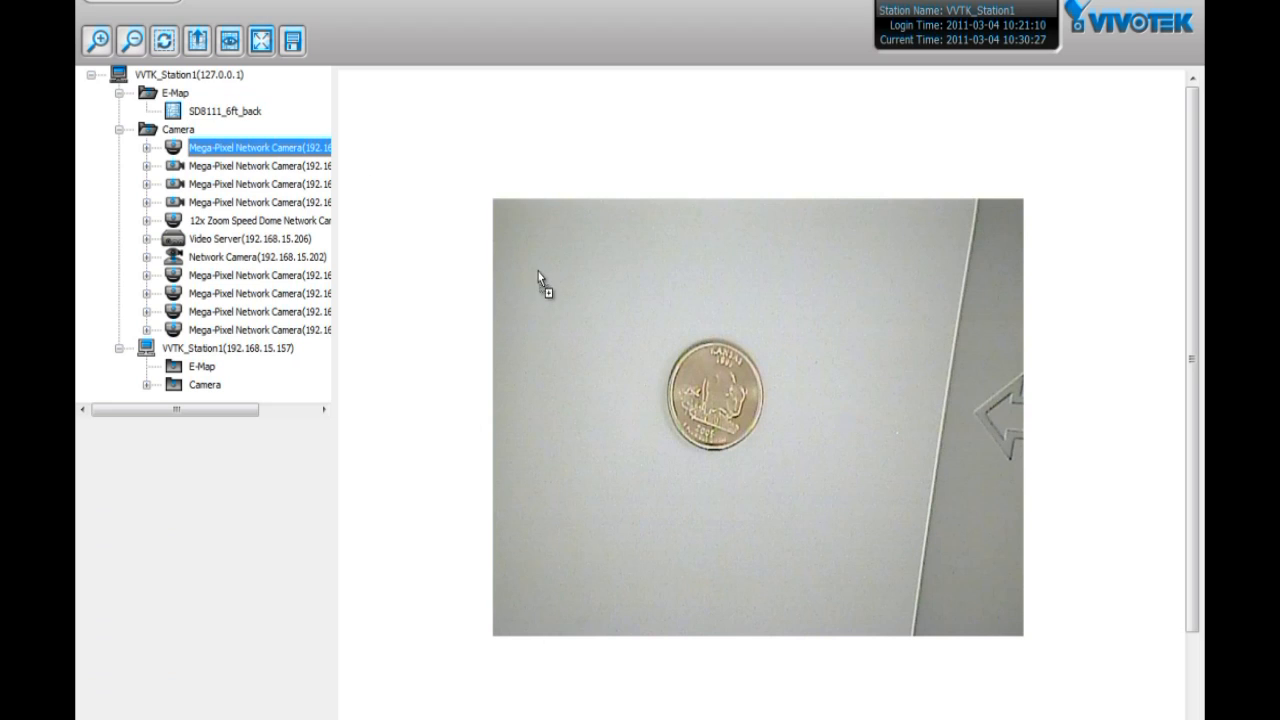
left_click_drag(258, 148, 588, 290)
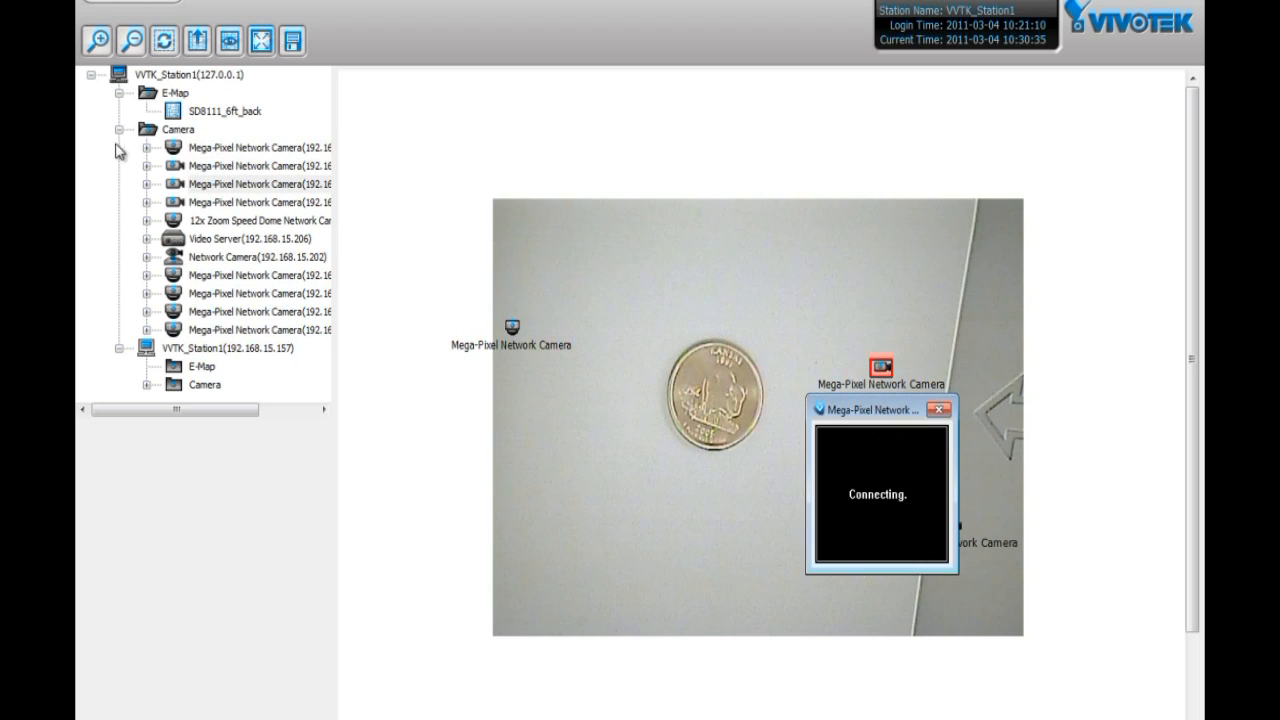
Finish placing cameras on the map and save the placements, leaving edit mode
left_click(148, 148)
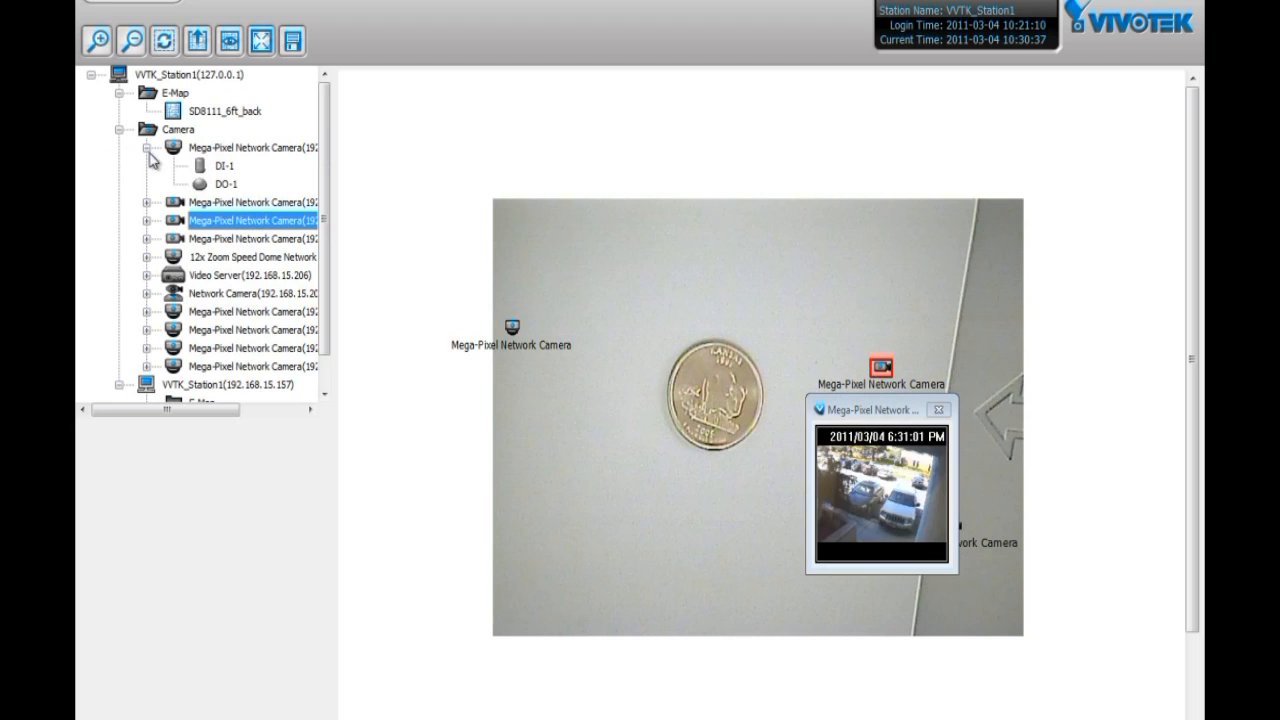
mouse_move(204, 188)
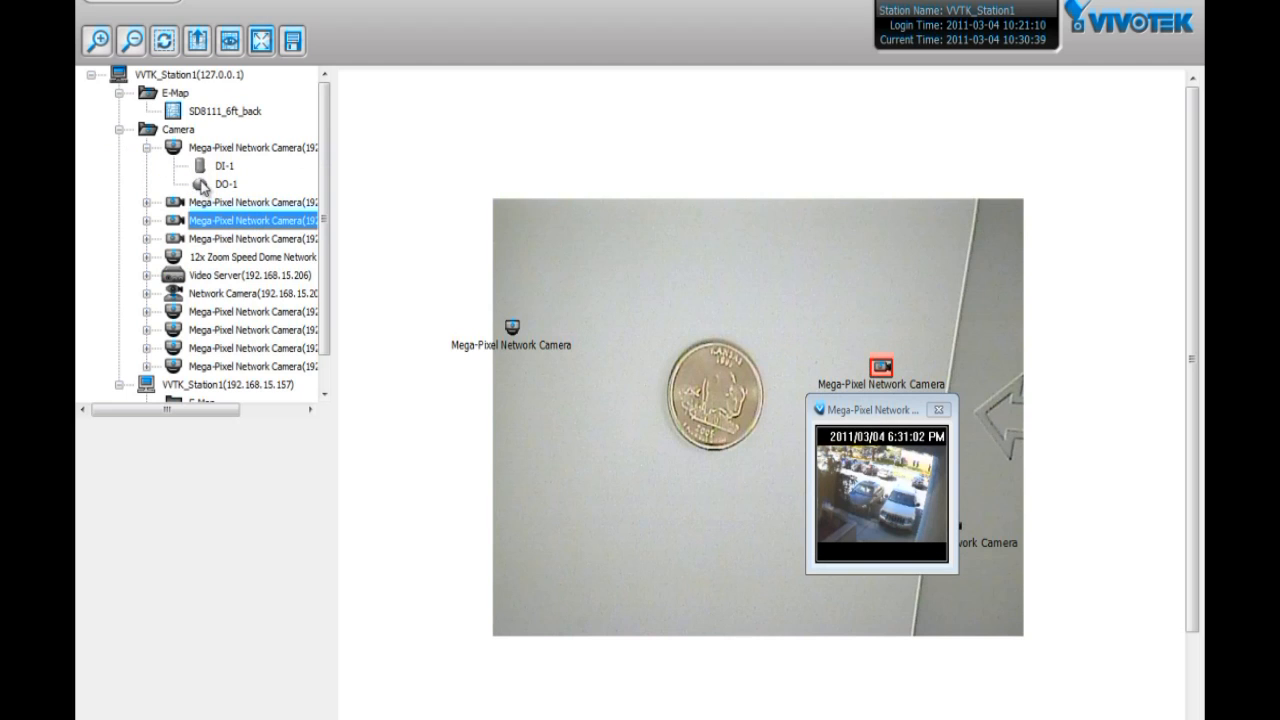
mouse_move(148, 158)
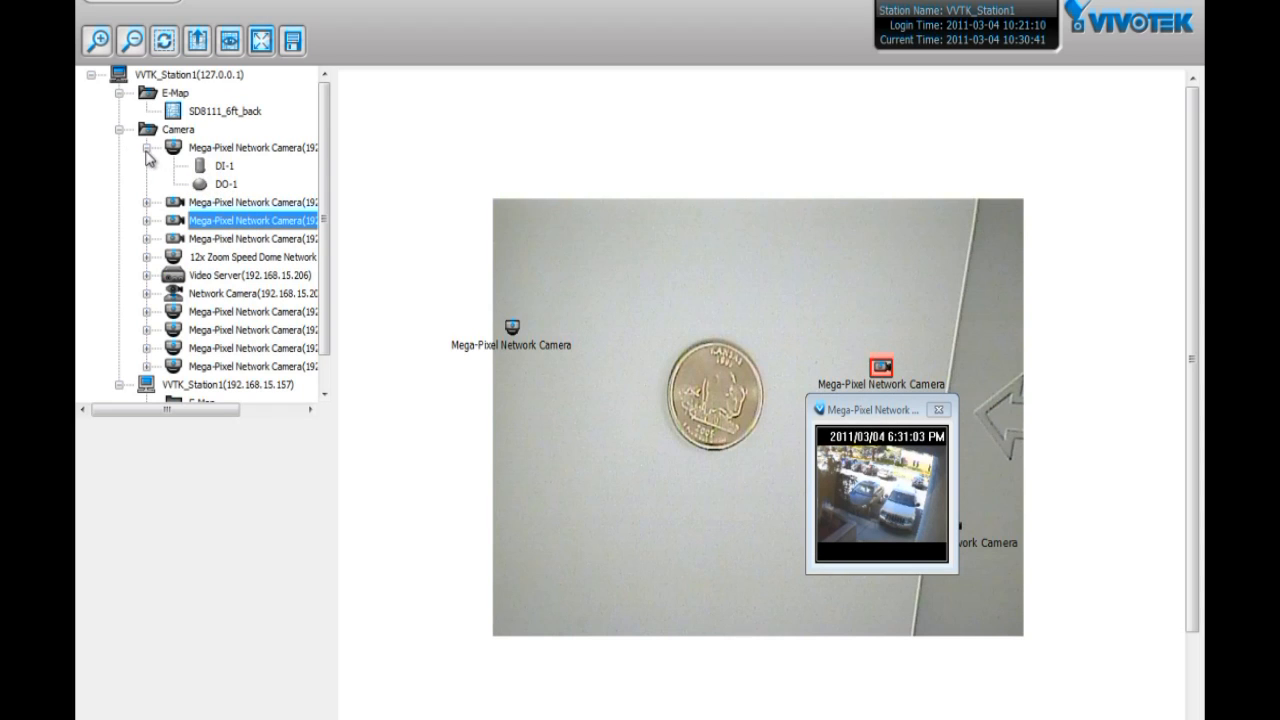
left_click(148, 148)
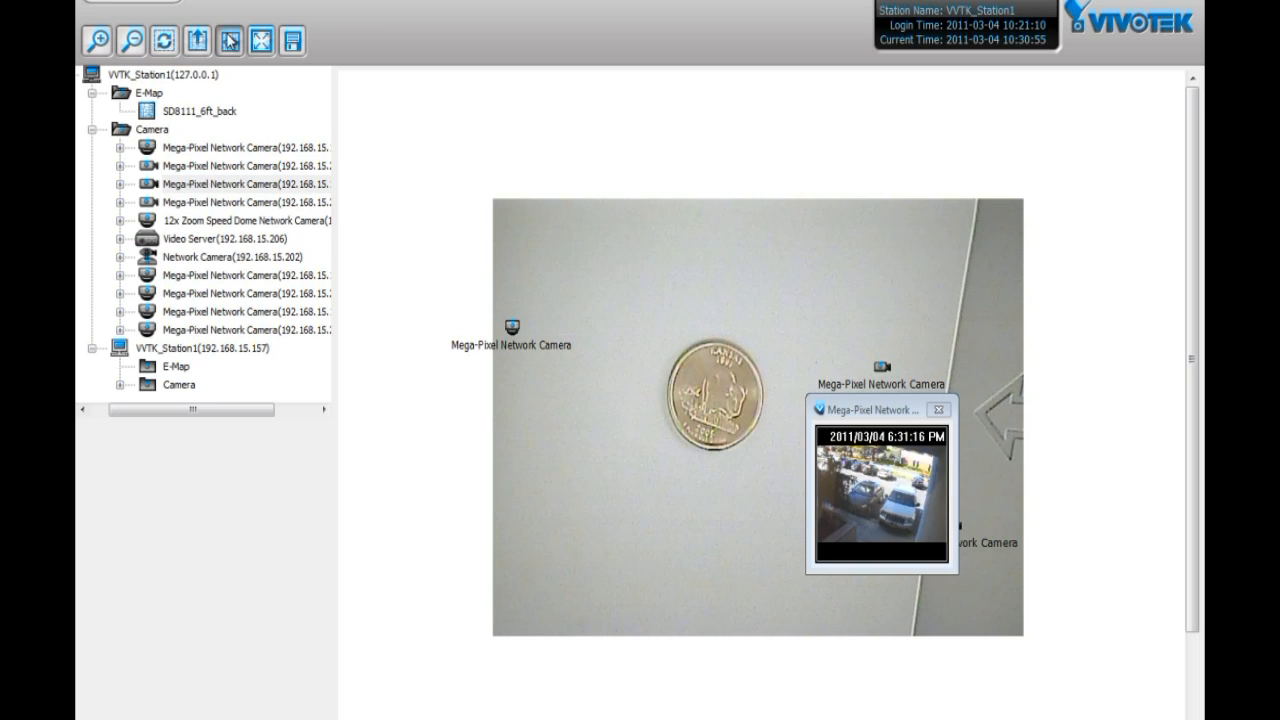
left_click(228, 40)
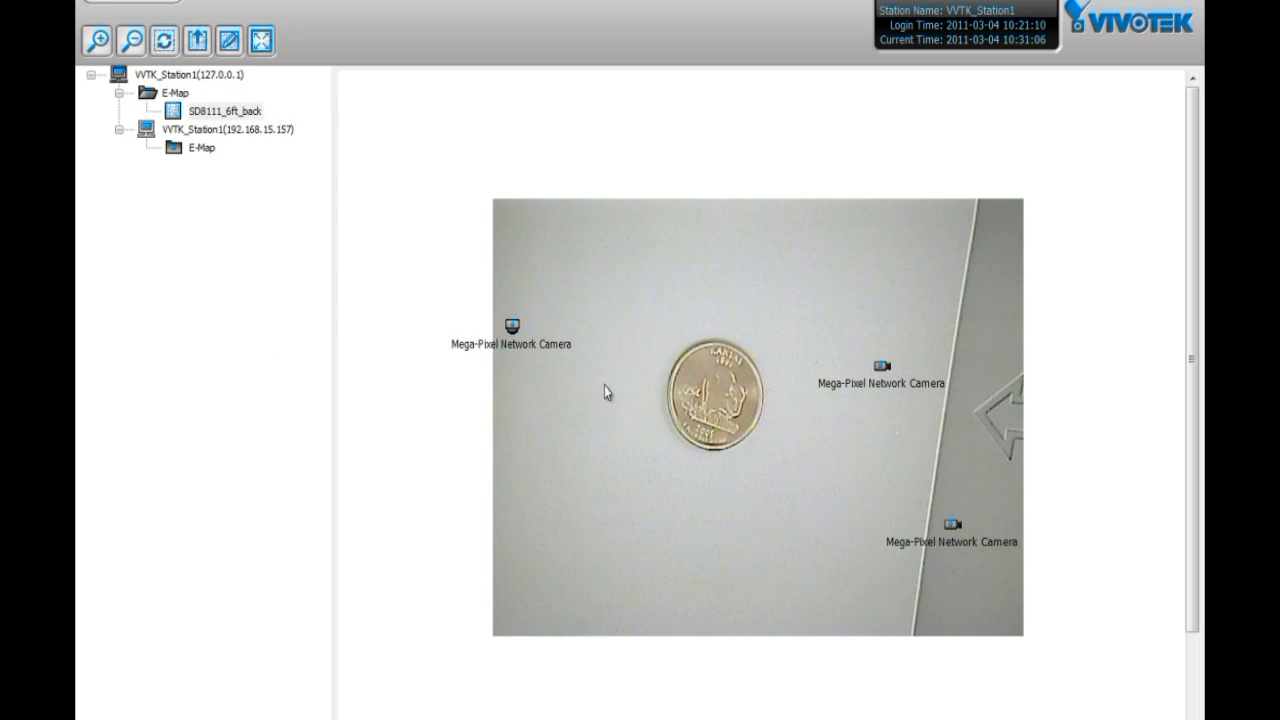
mouse_move(424, 228)
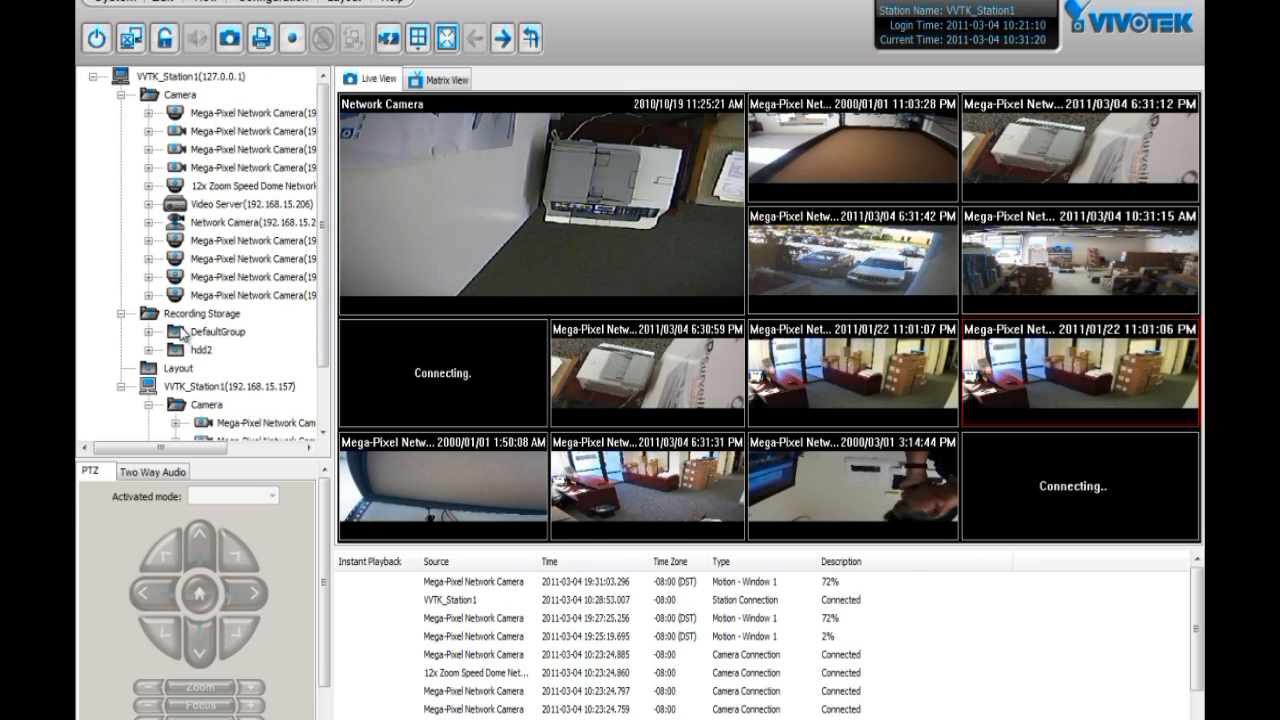
Expand DefaultGroup recording storage and begin manual recording on the second camera
left_click(148, 332)
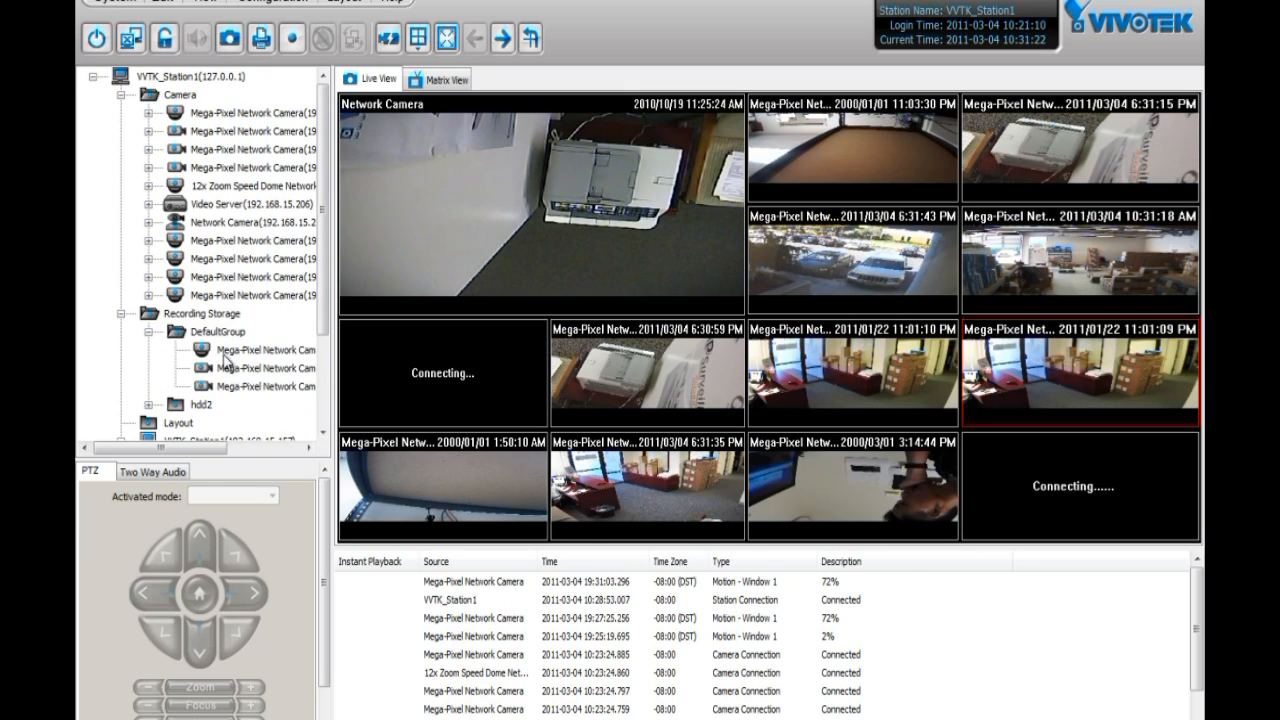
left_click(264, 350)
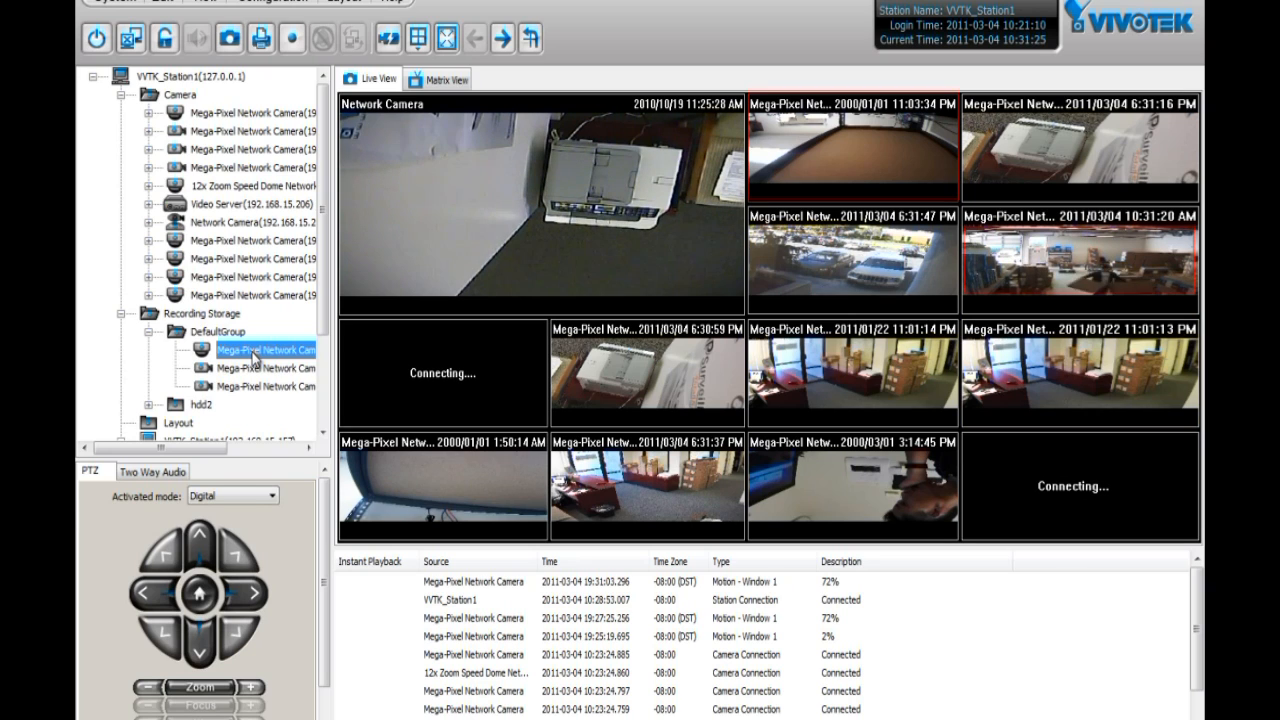
right_click(264, 352)
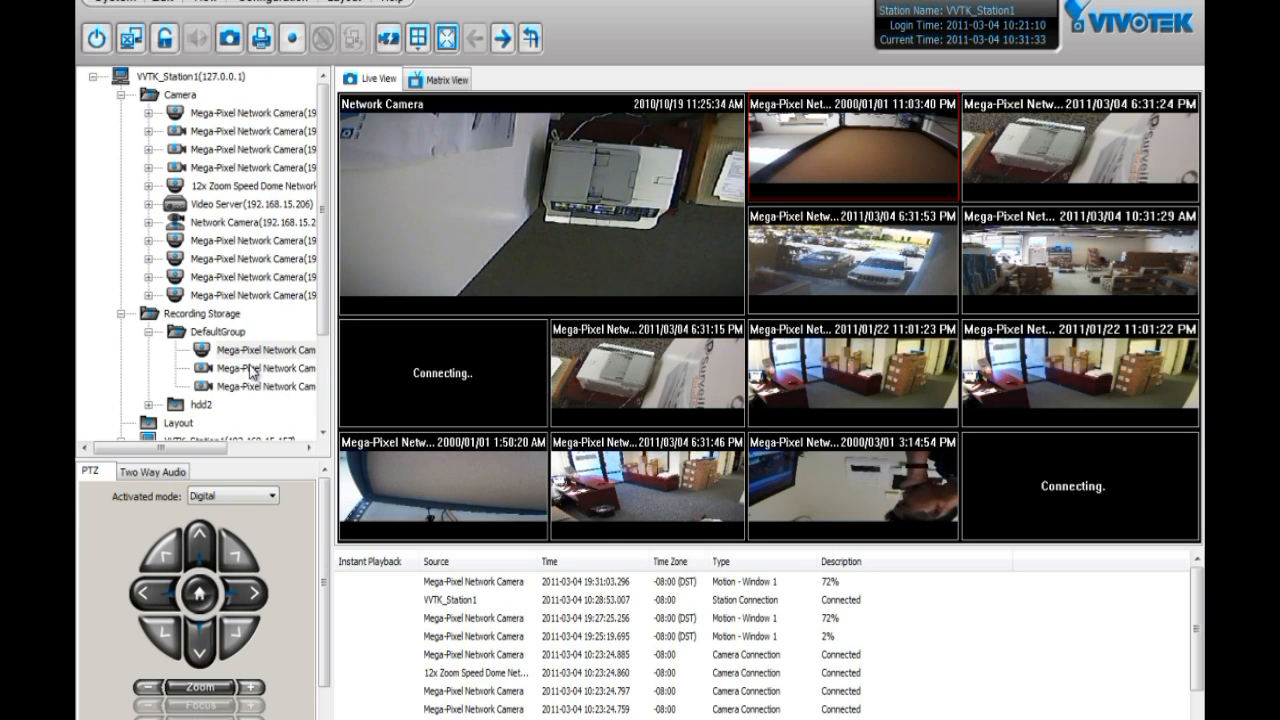
left_click(264, 368)
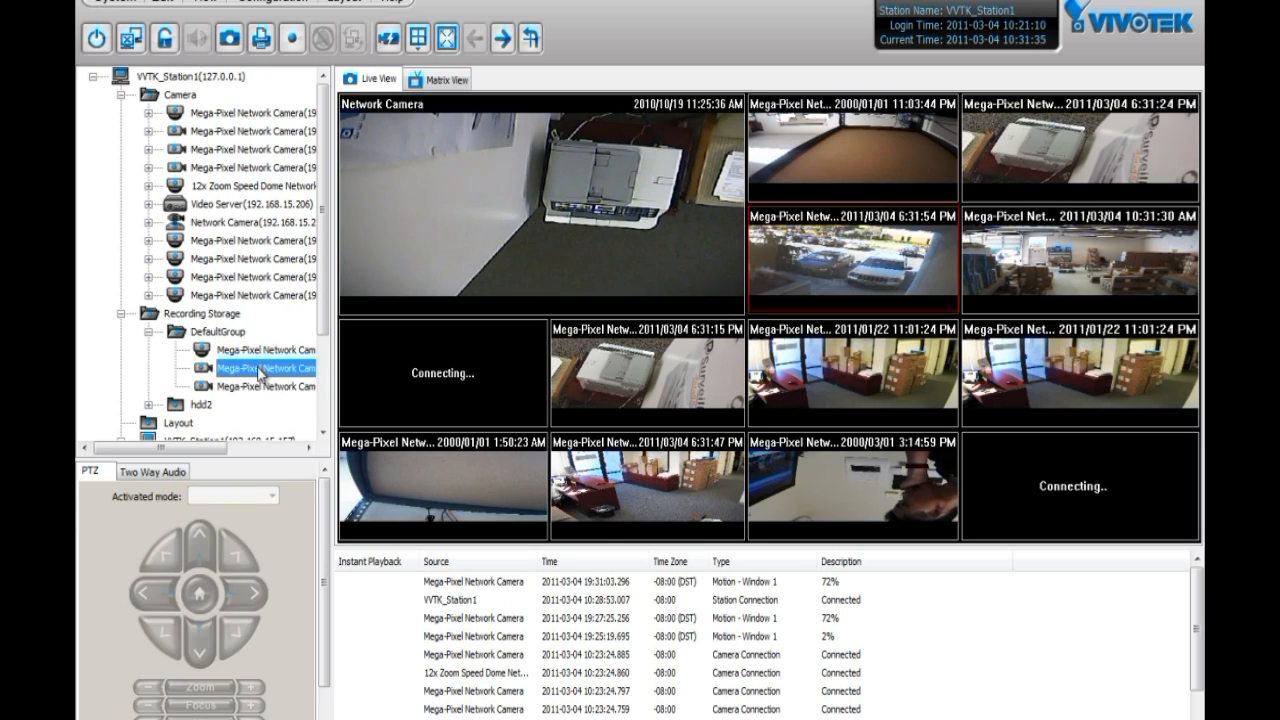
right_click(268, 368)
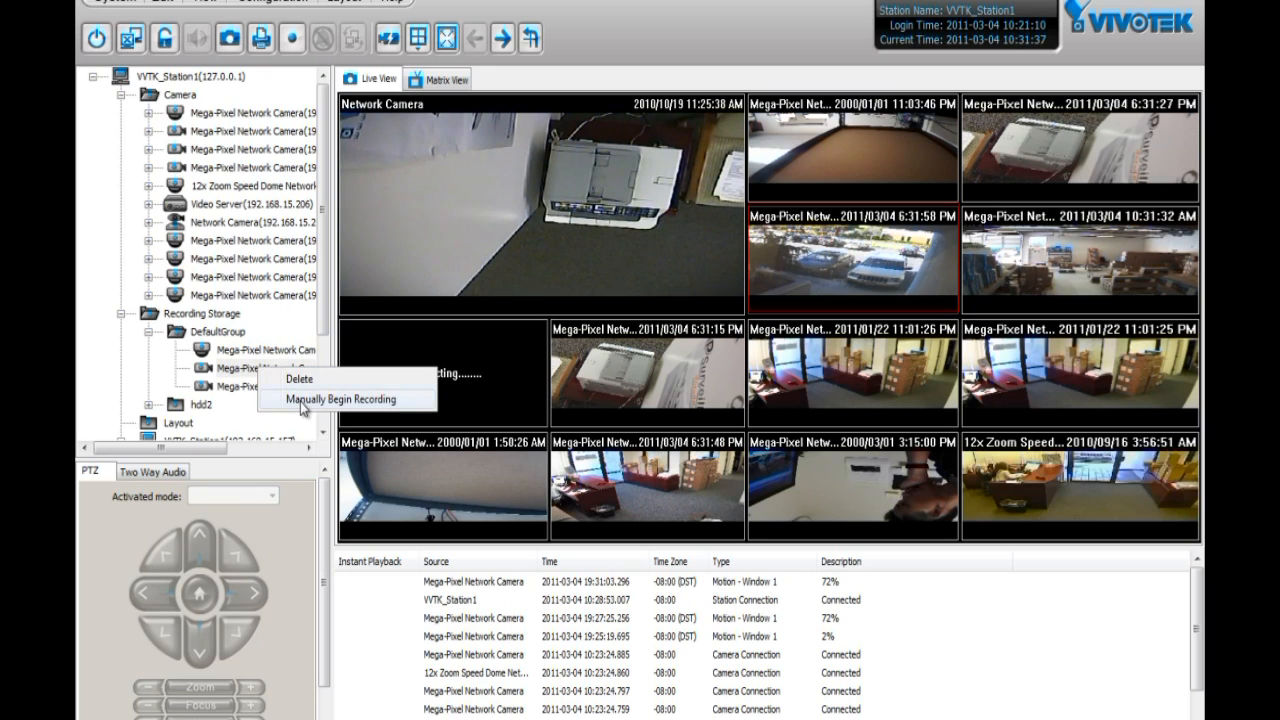
left_click(344, 400)
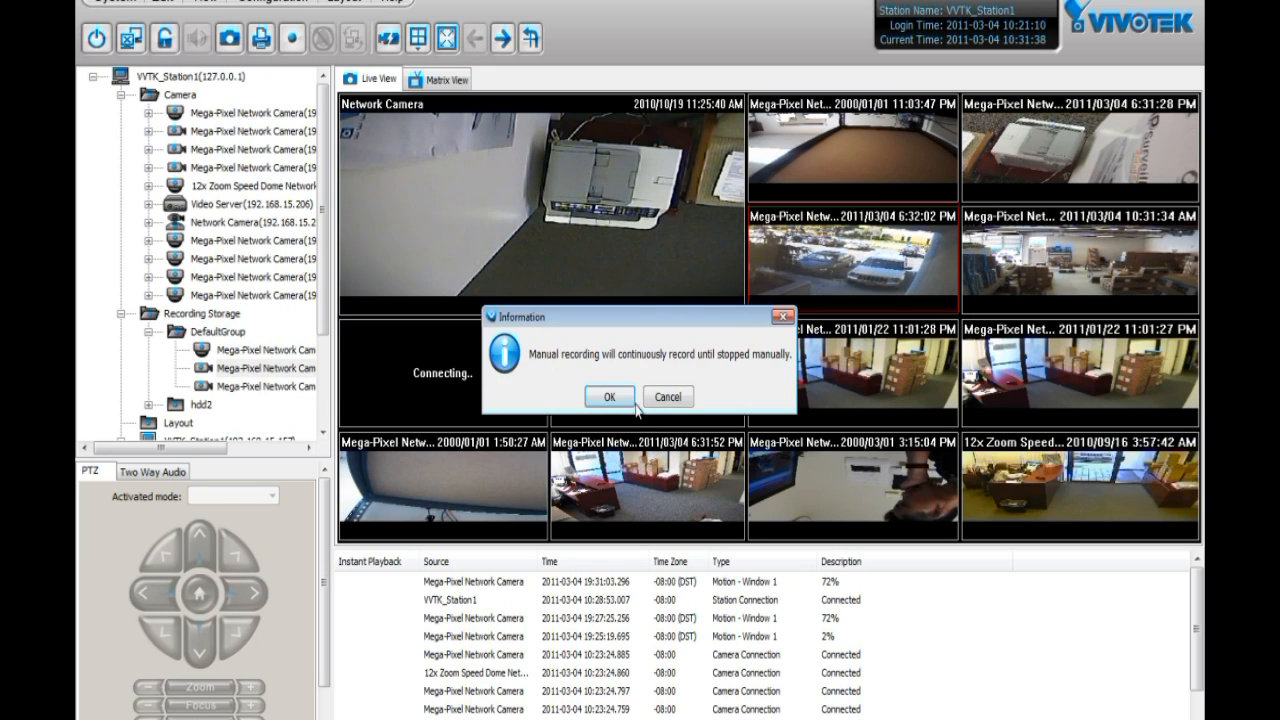
left_click(608, 396)
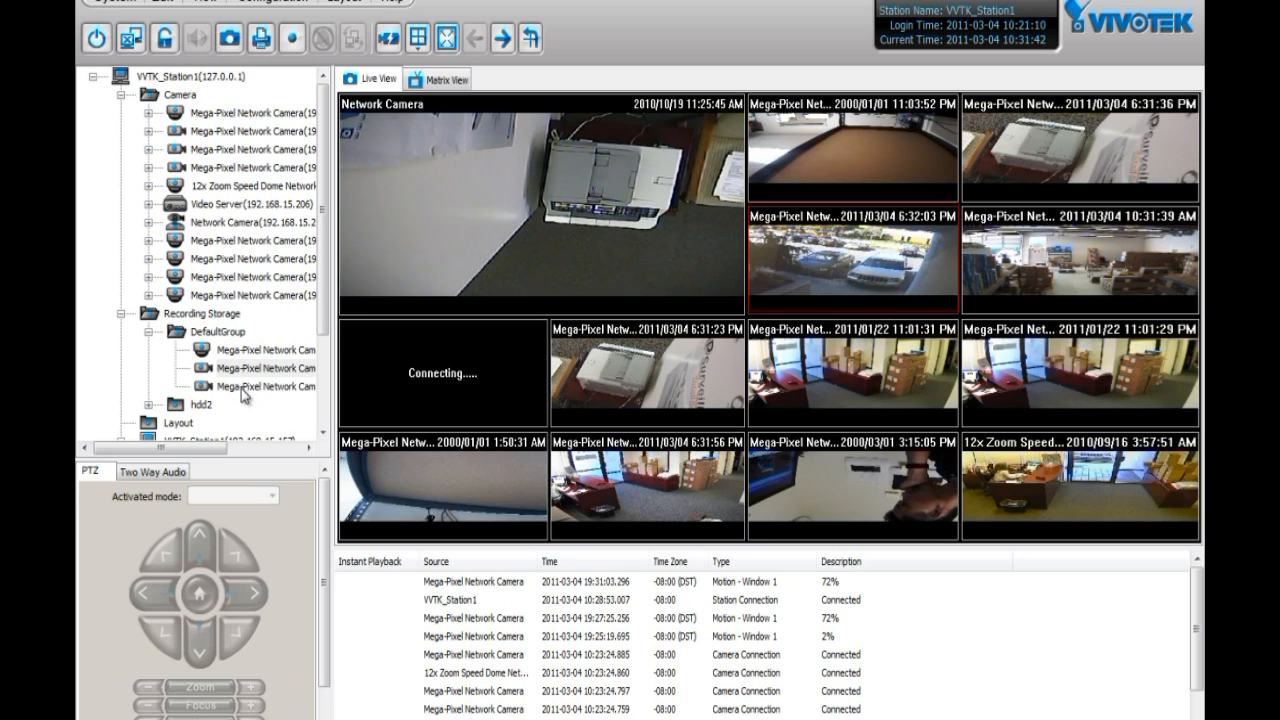
Begin manual recording on the third DefaultGroup camera and confirm it
right_click(268, 386)
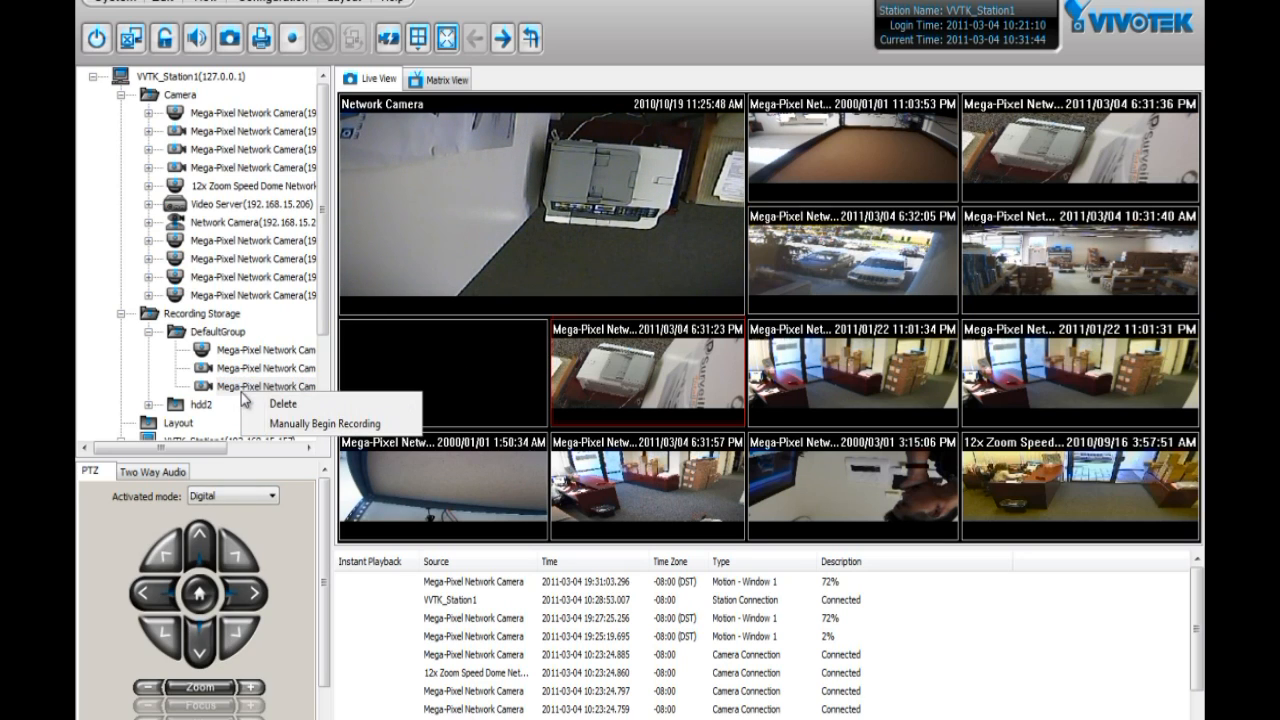
left_click(328, 424)
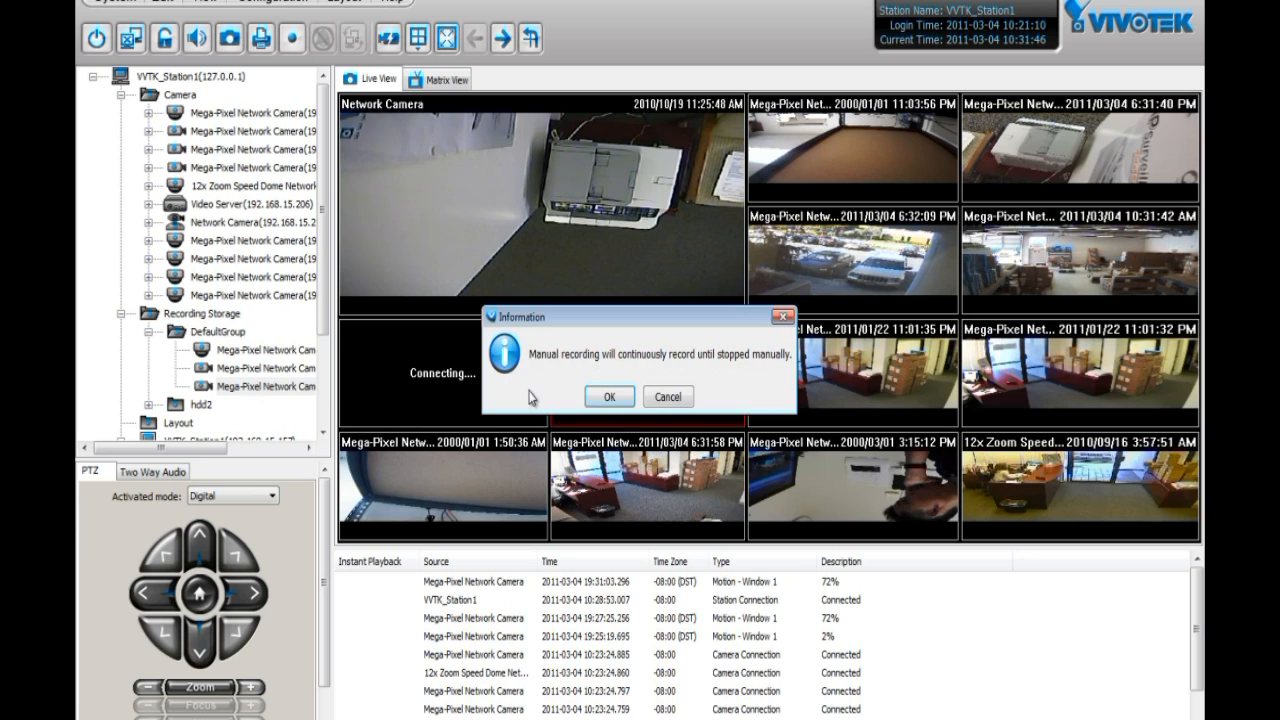
left_click(608, 396)
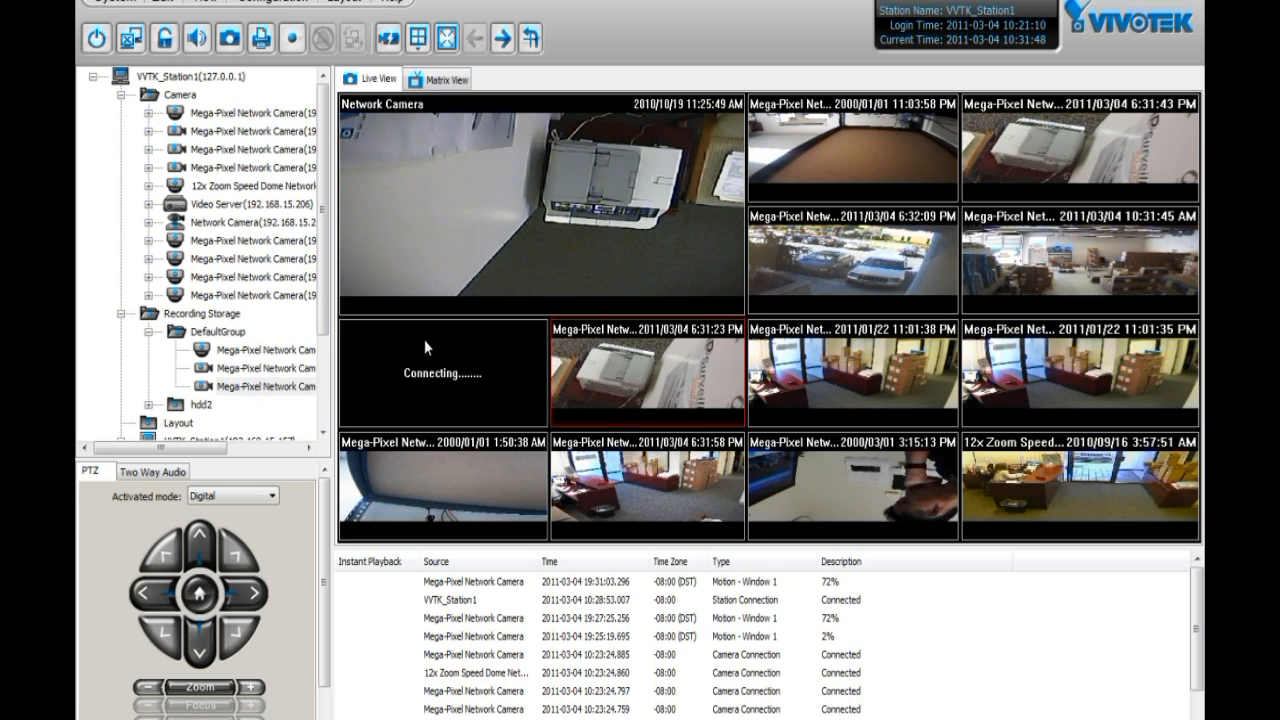